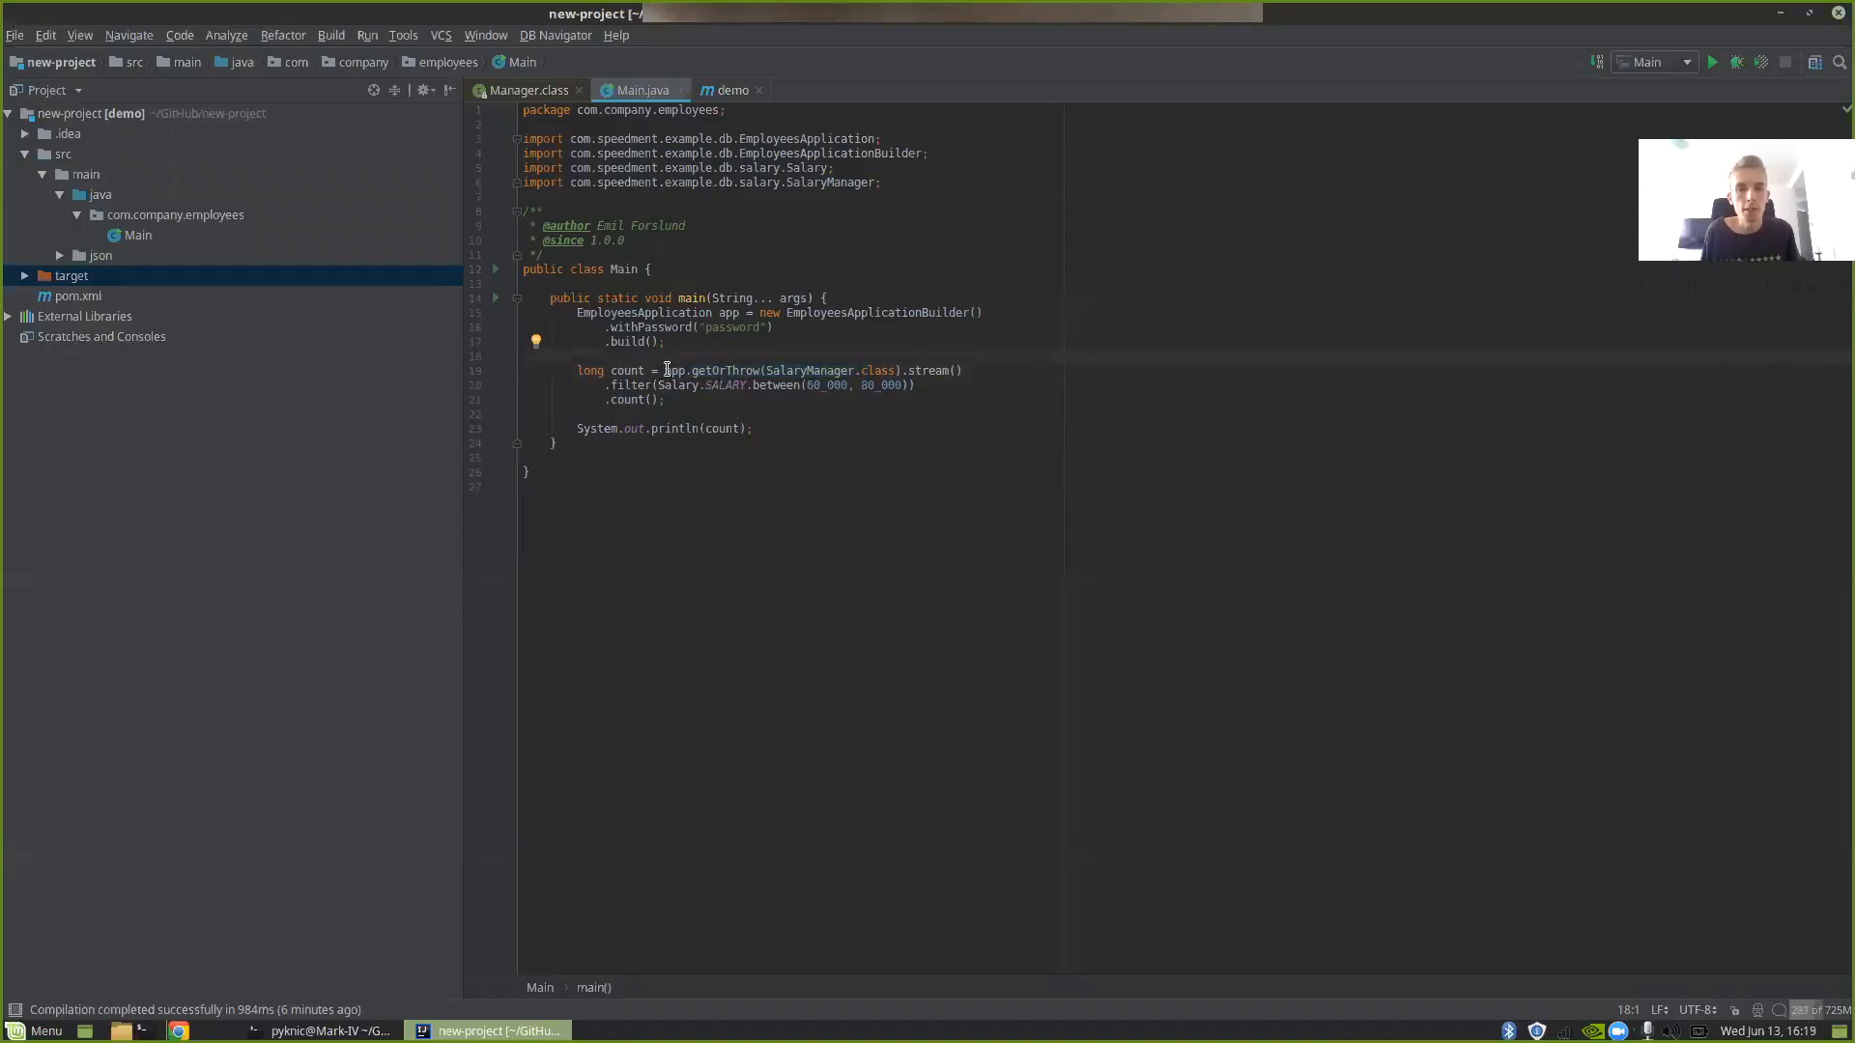
- Replace the salary count and its println with .forEachOrdered(System.out::println)
left_click_drag(666, 369, 666, 400)
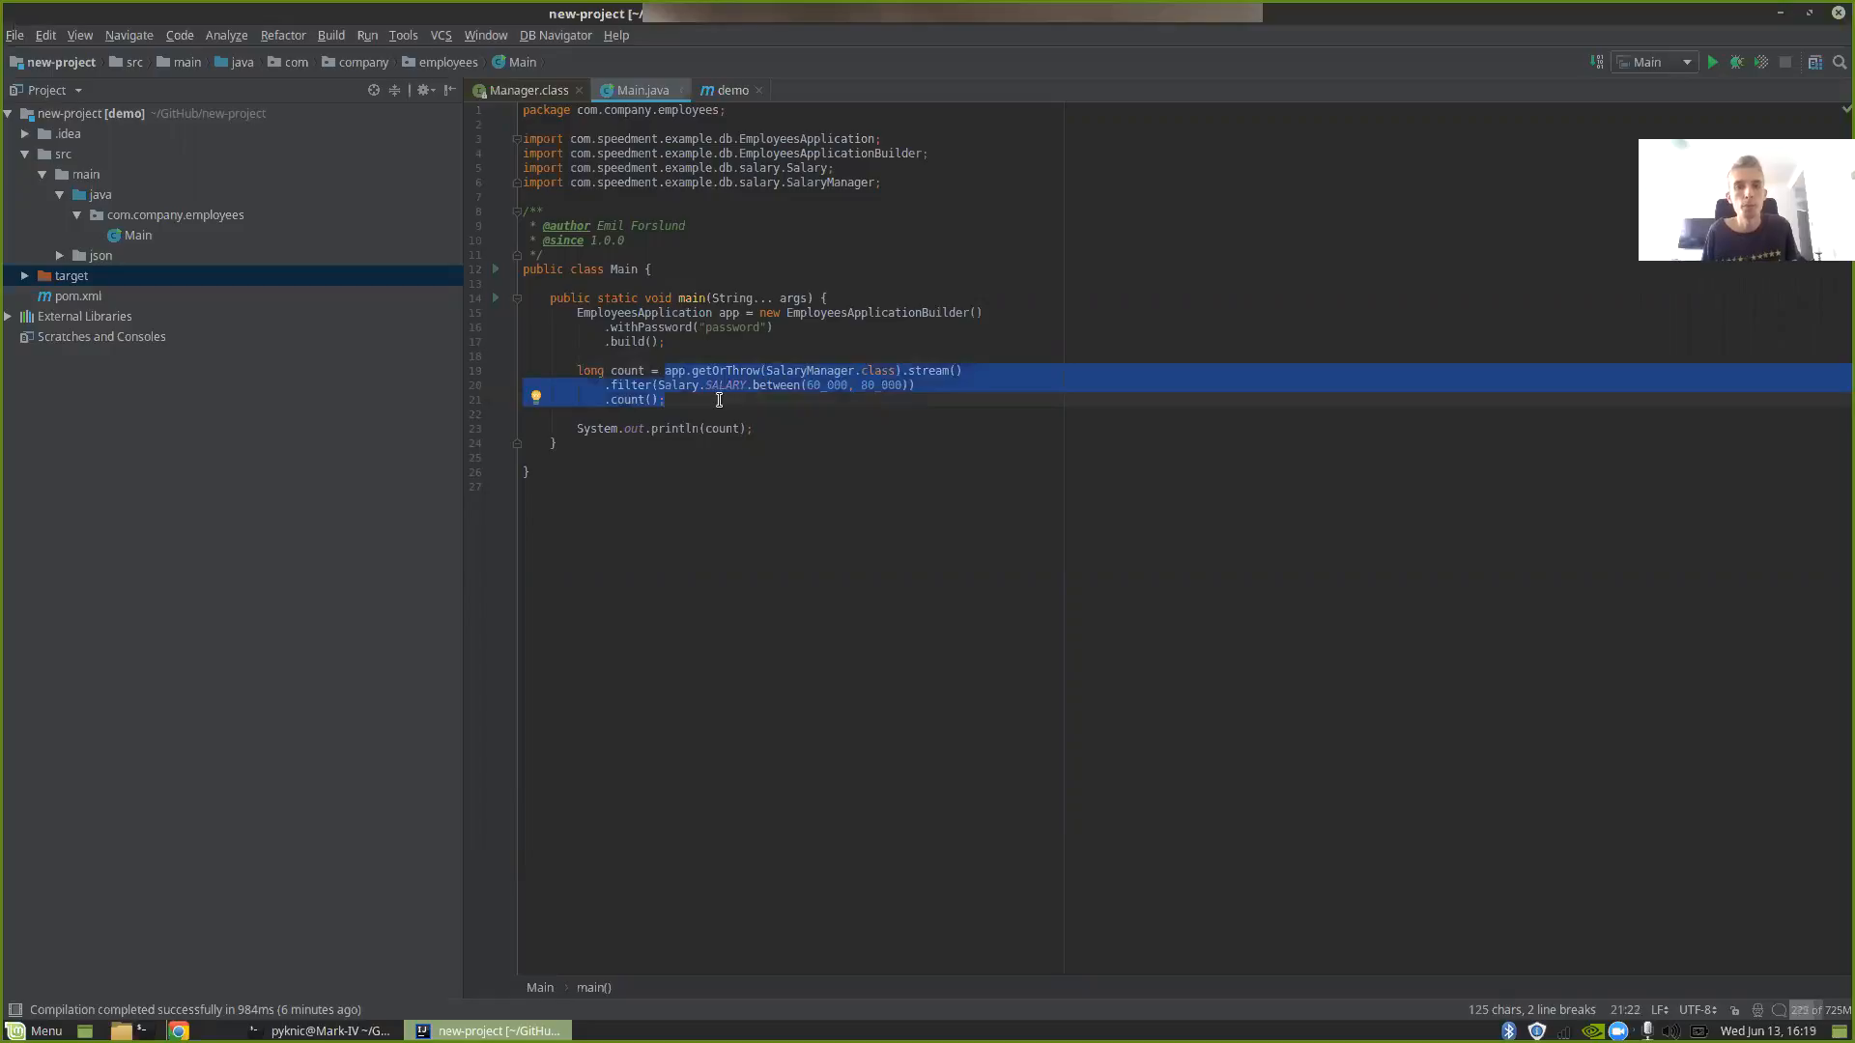
left_click(664, 400)
type("forEachOrdered(System.out::println")
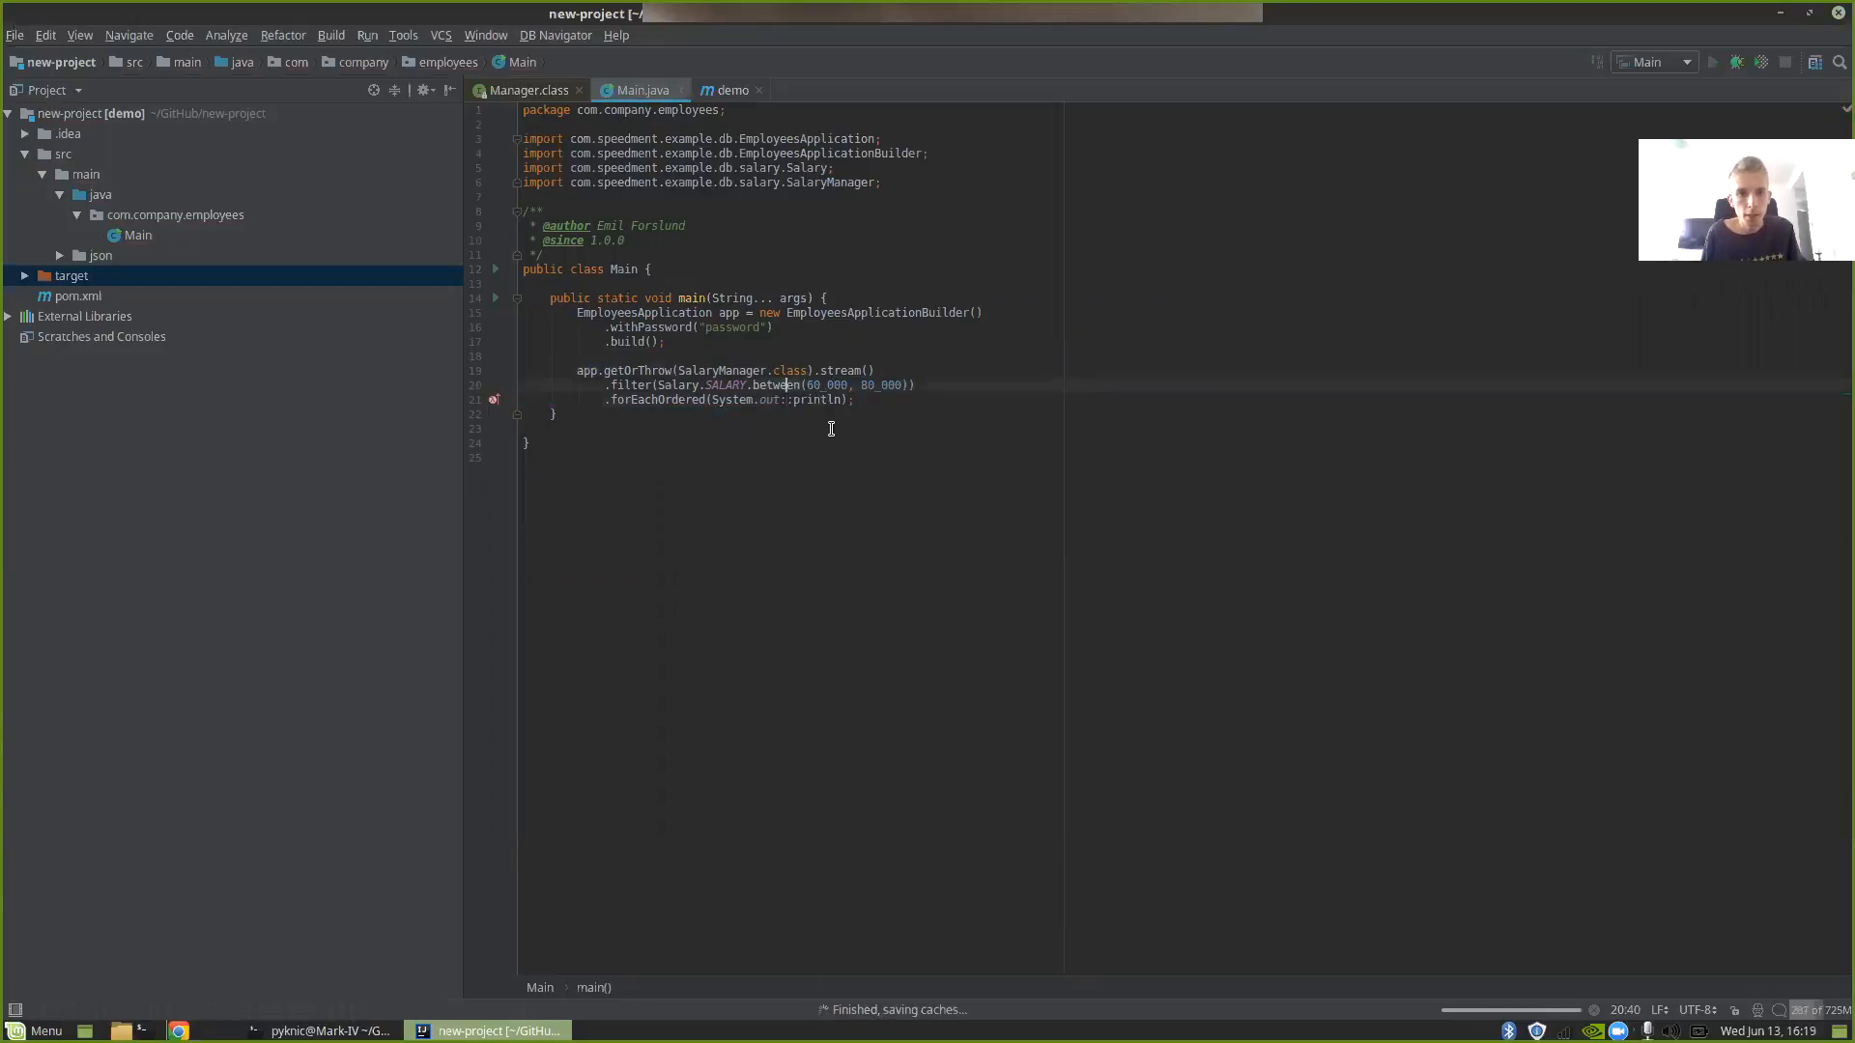
- Run Main from the toolbar to list salaries between 60,000 and 80,000
left_click(1713, 62)
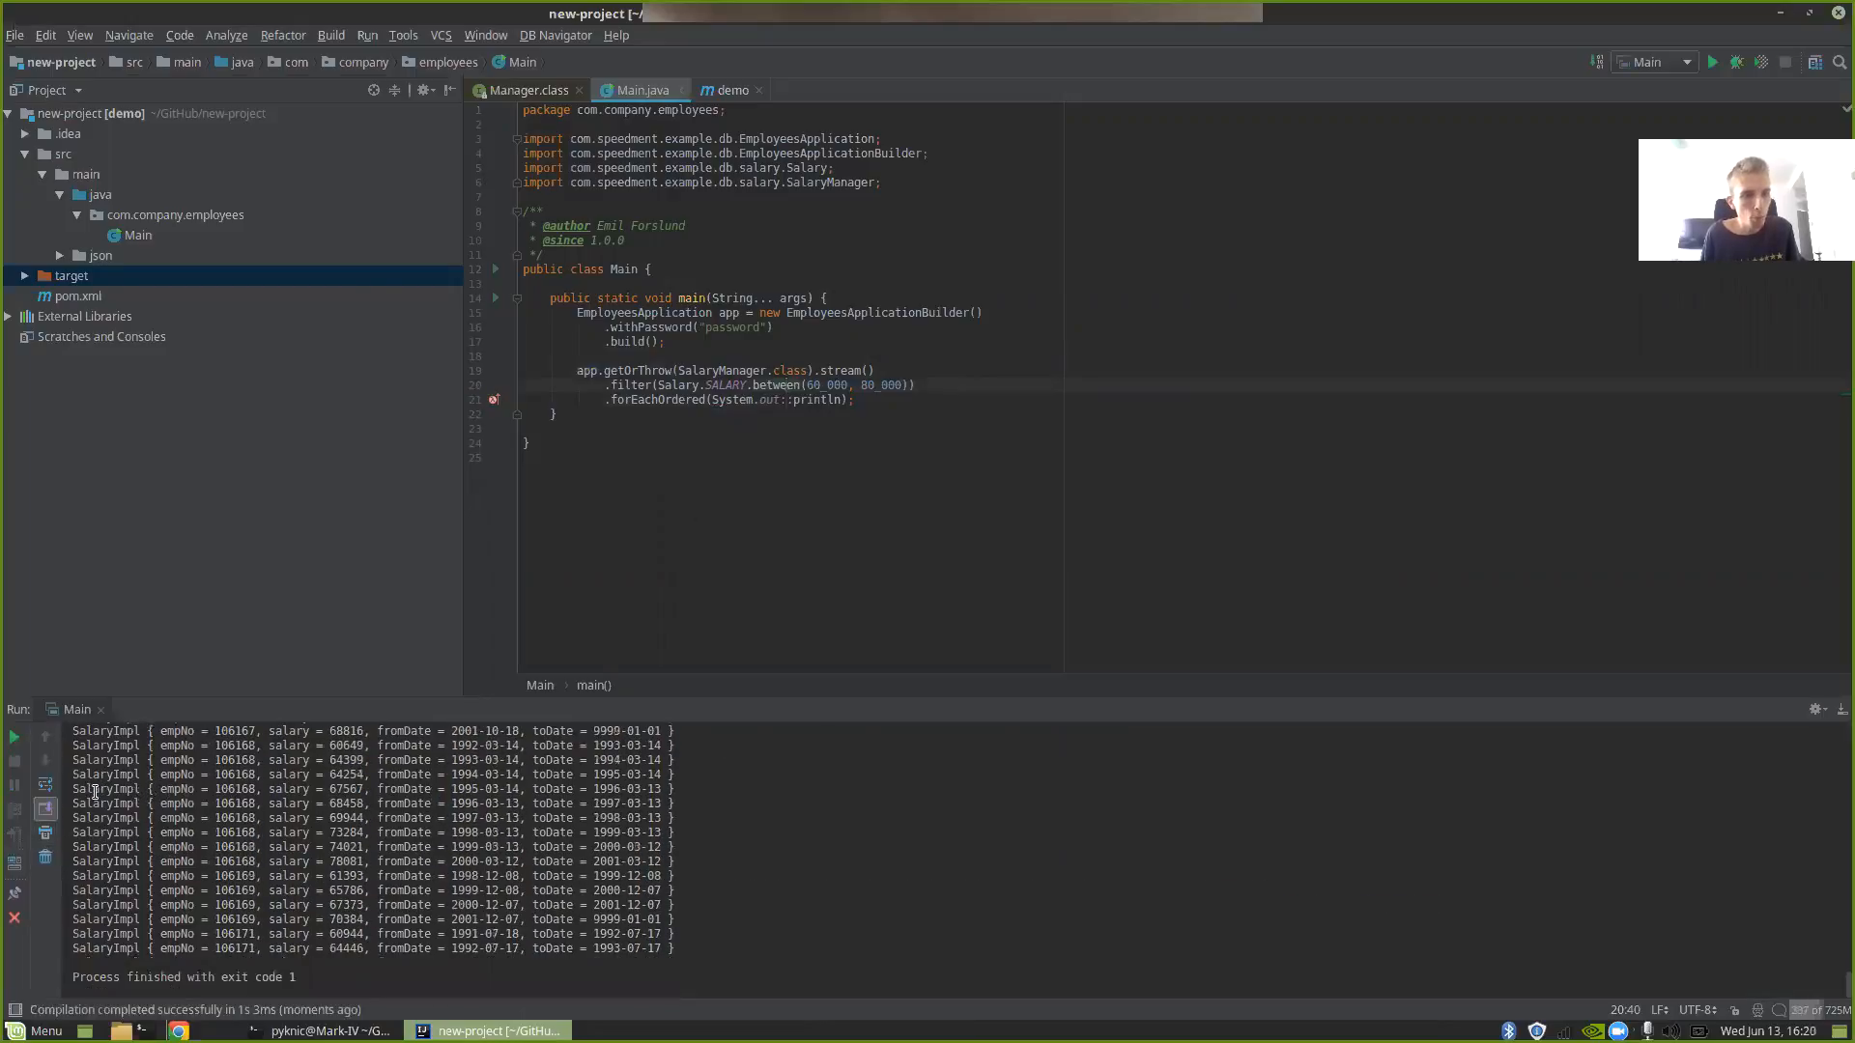
- Review the SalaryImpl records in the Run output, then select app.getOrThrow(SalaryManager.class)
double_click(90, 790)
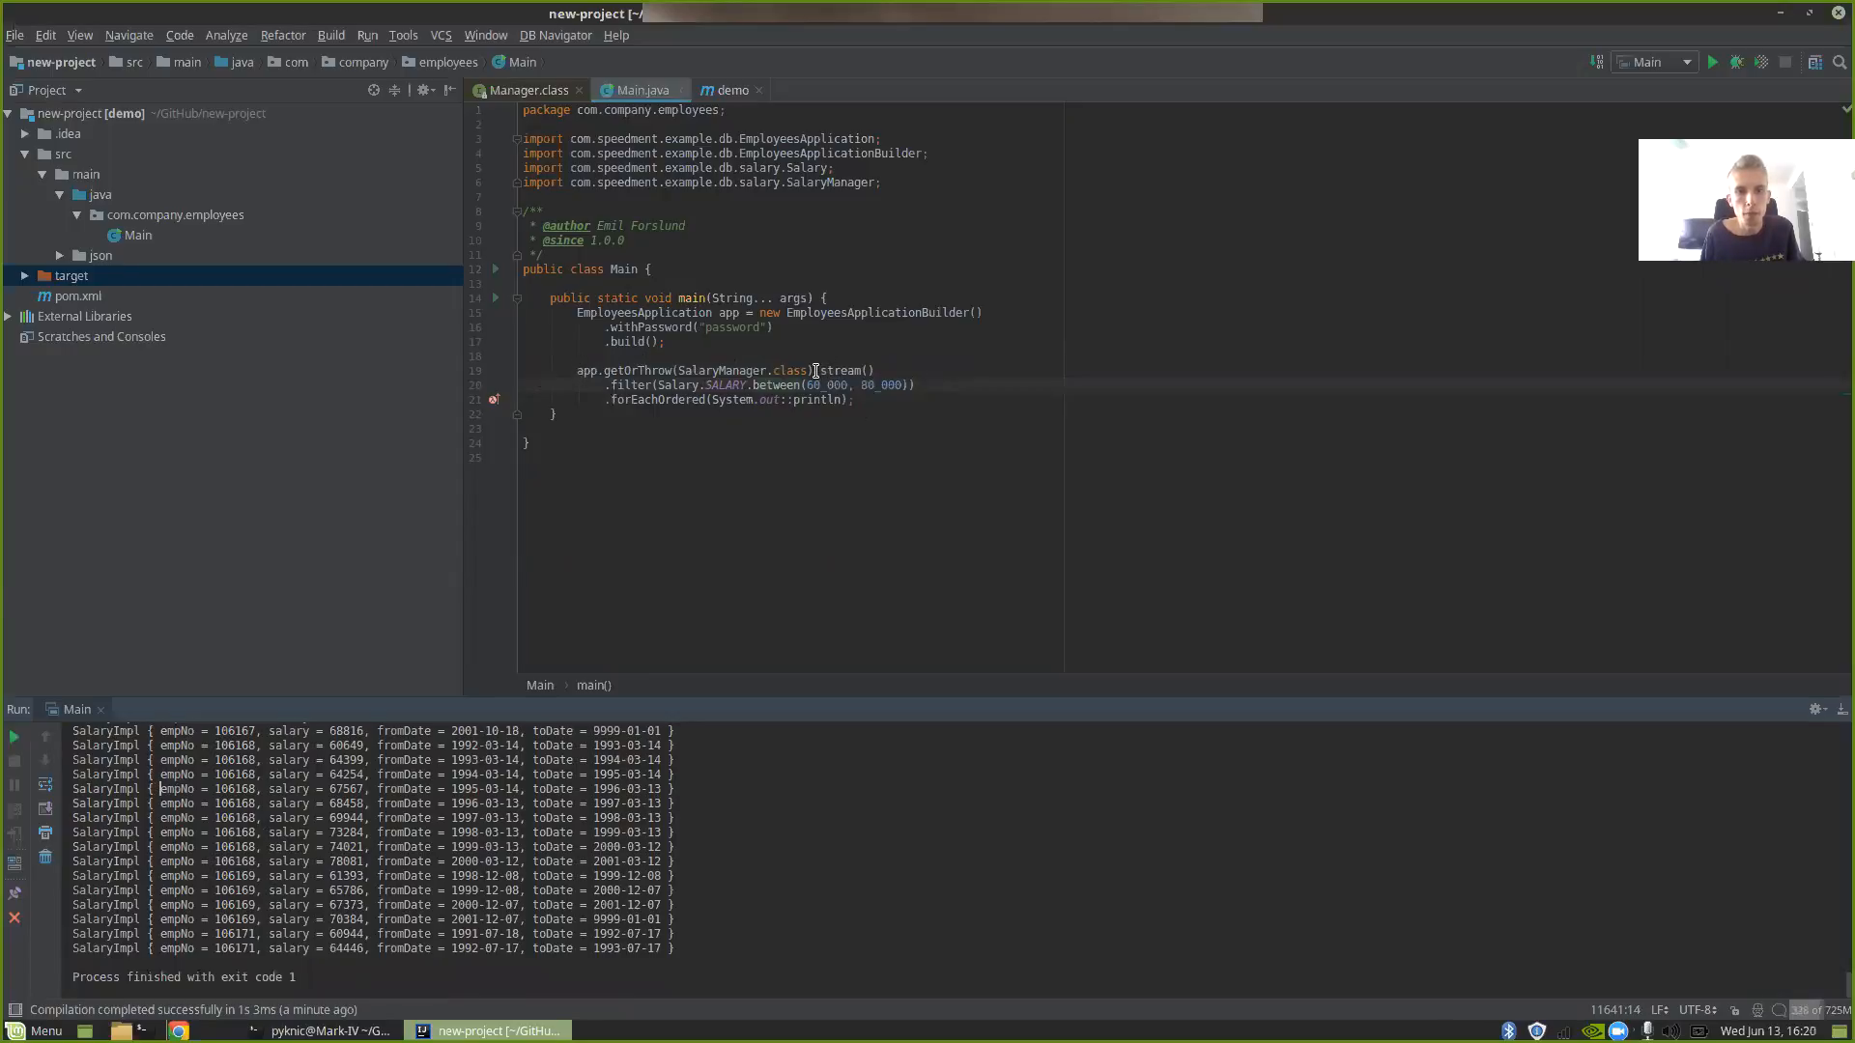
left_click_drag(576, 370, 807, 370)
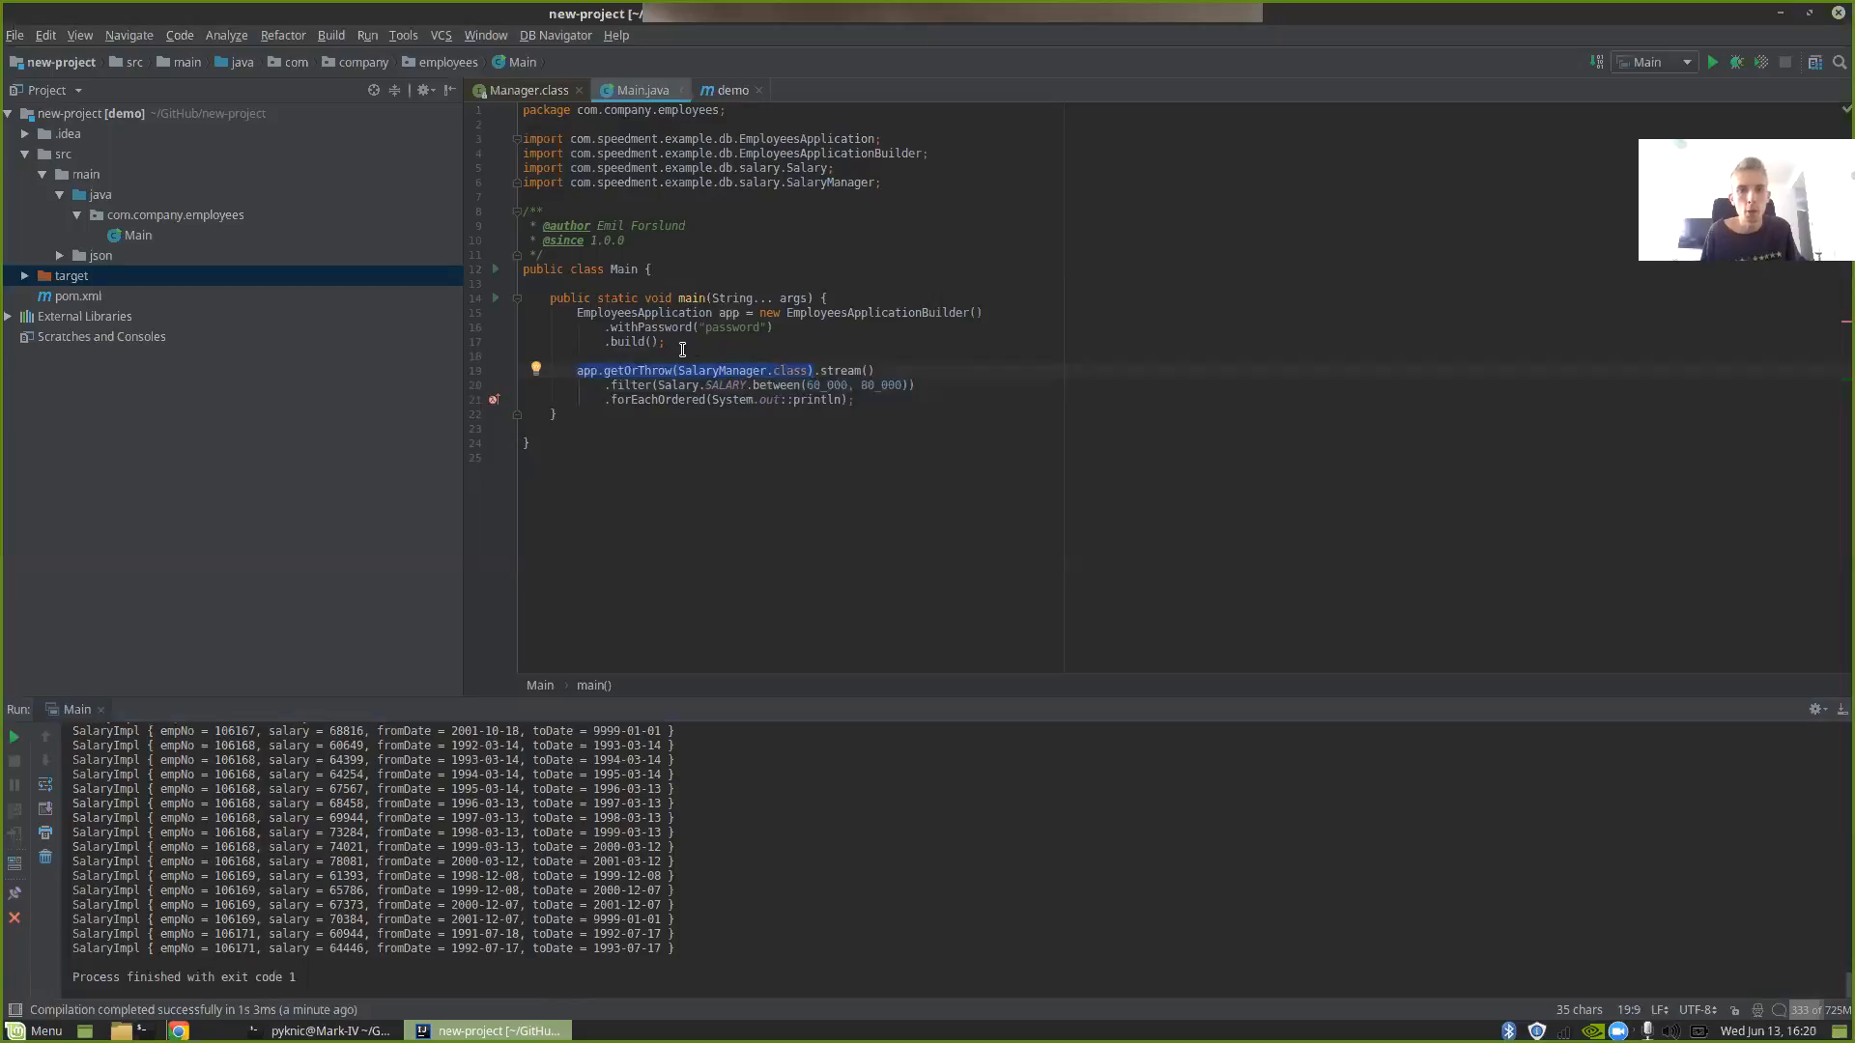
- Declare JoinComponent joins = app.getOrThrow(JoinComponent.class), with its import, above the salary stream
left_click(710, 343)
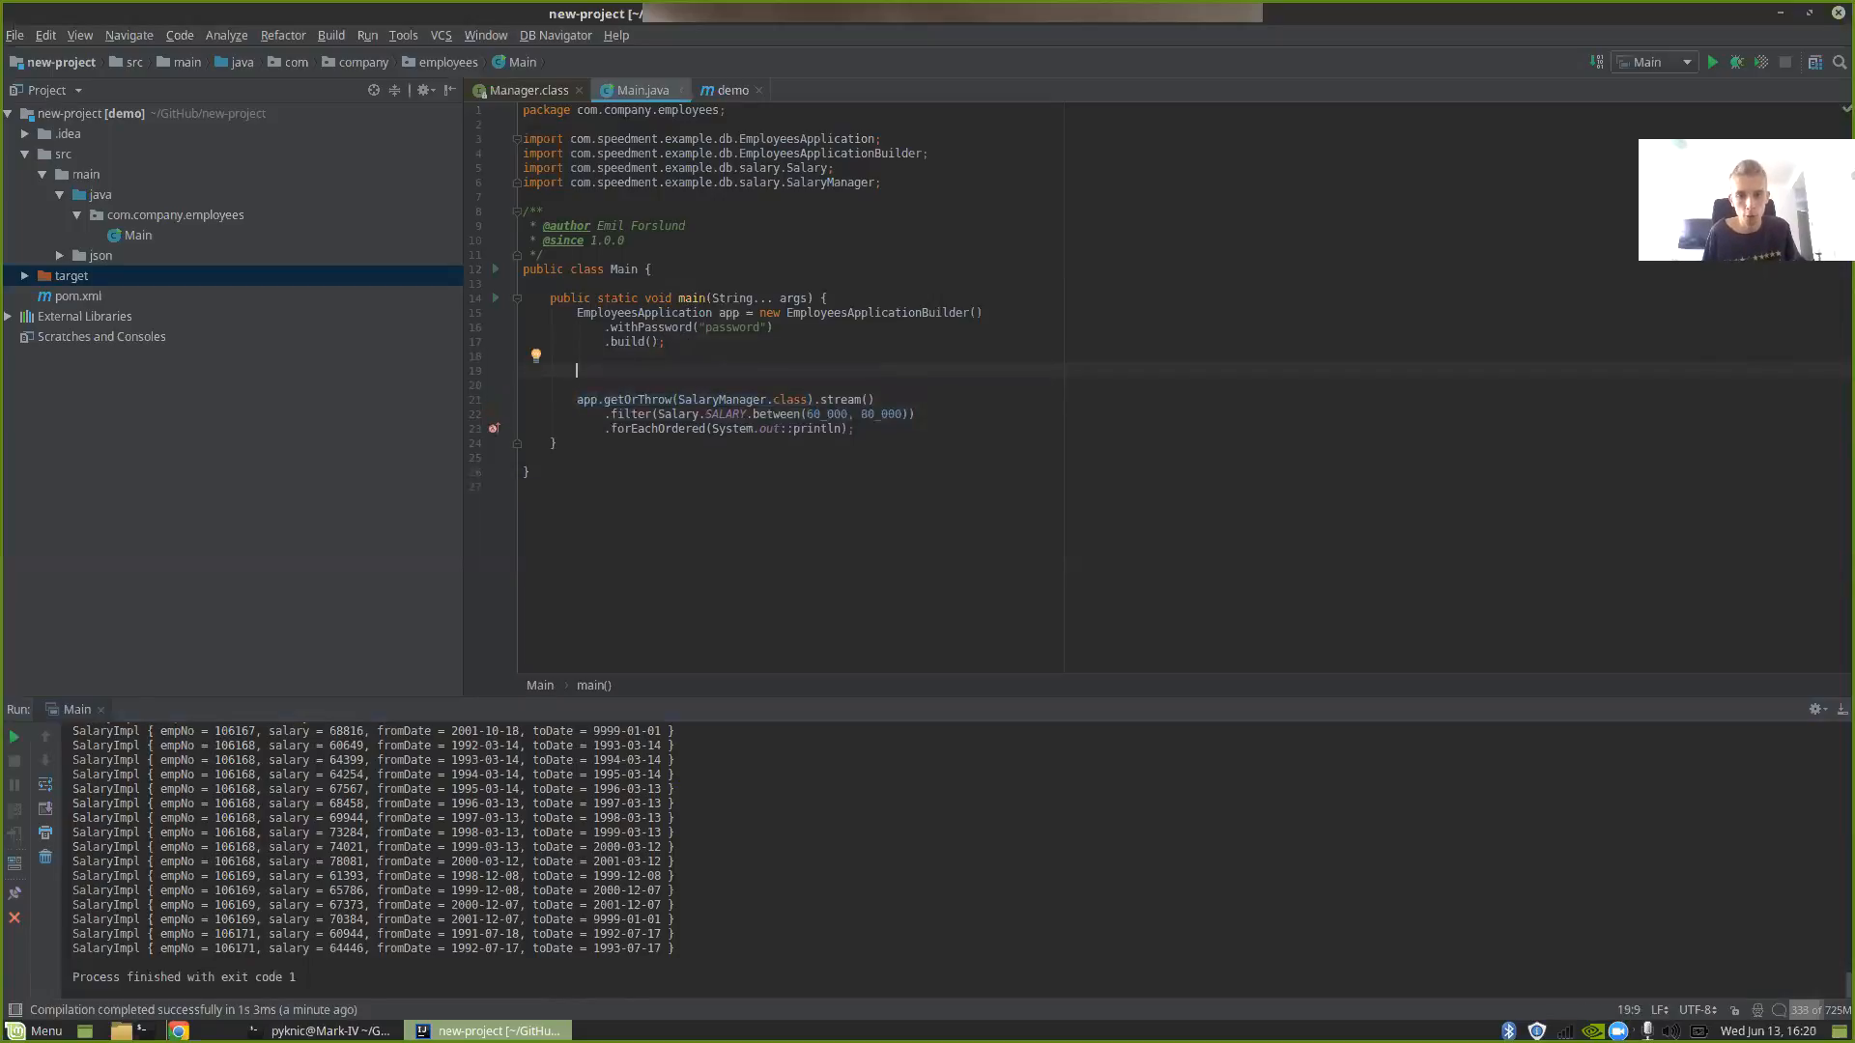
type("app.getOrThrow(JoinComponent.class);")
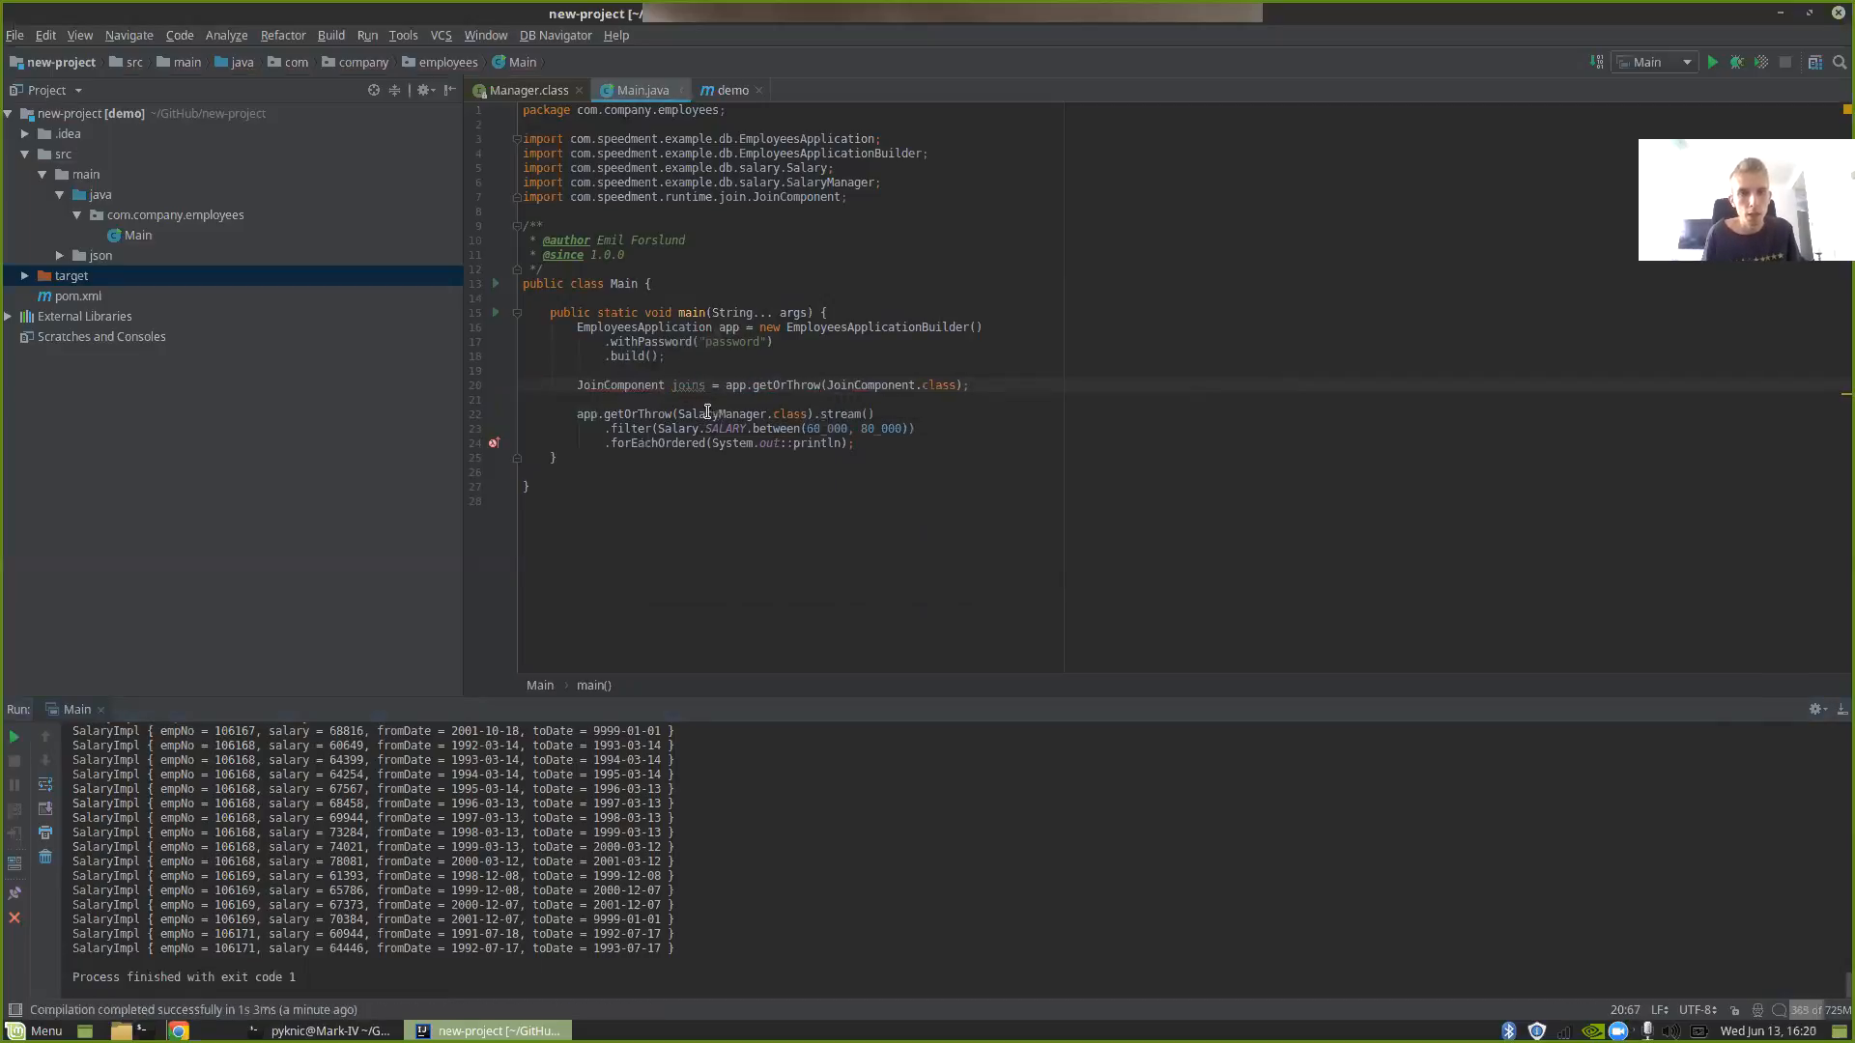
left_click(968, 385)
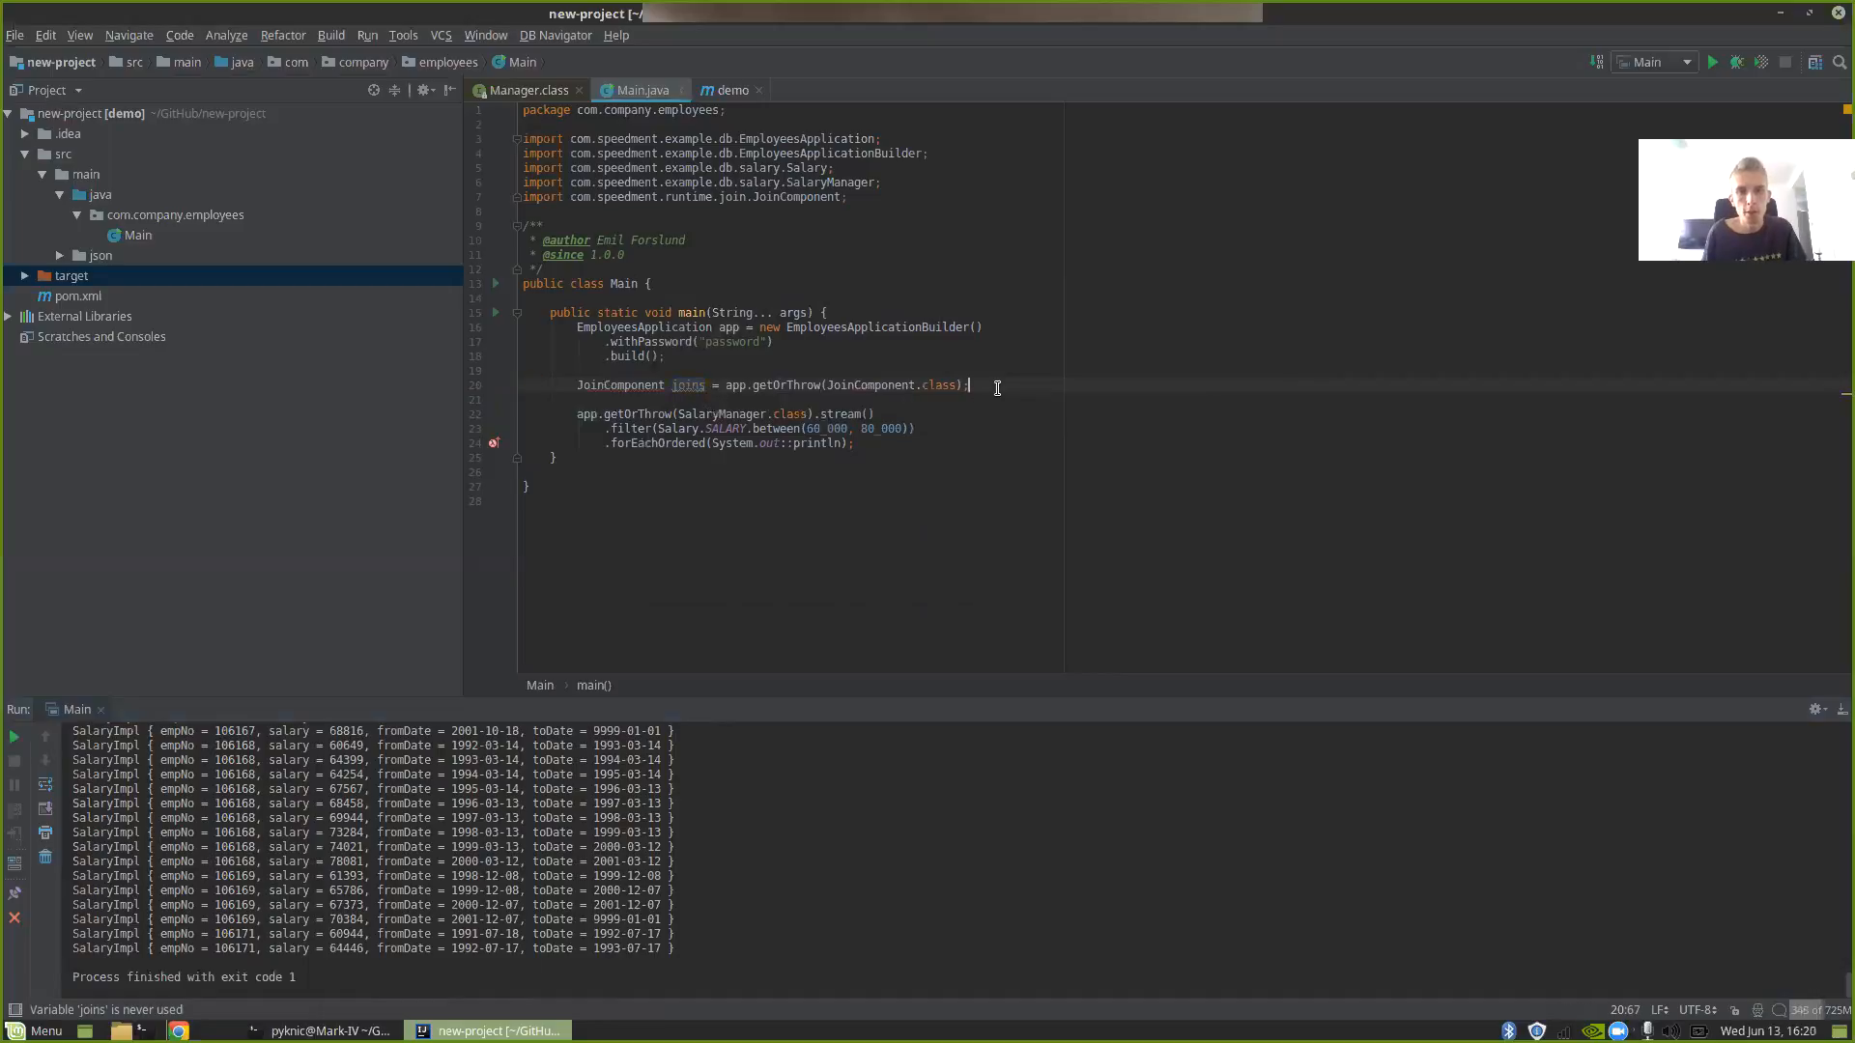
key("enter")
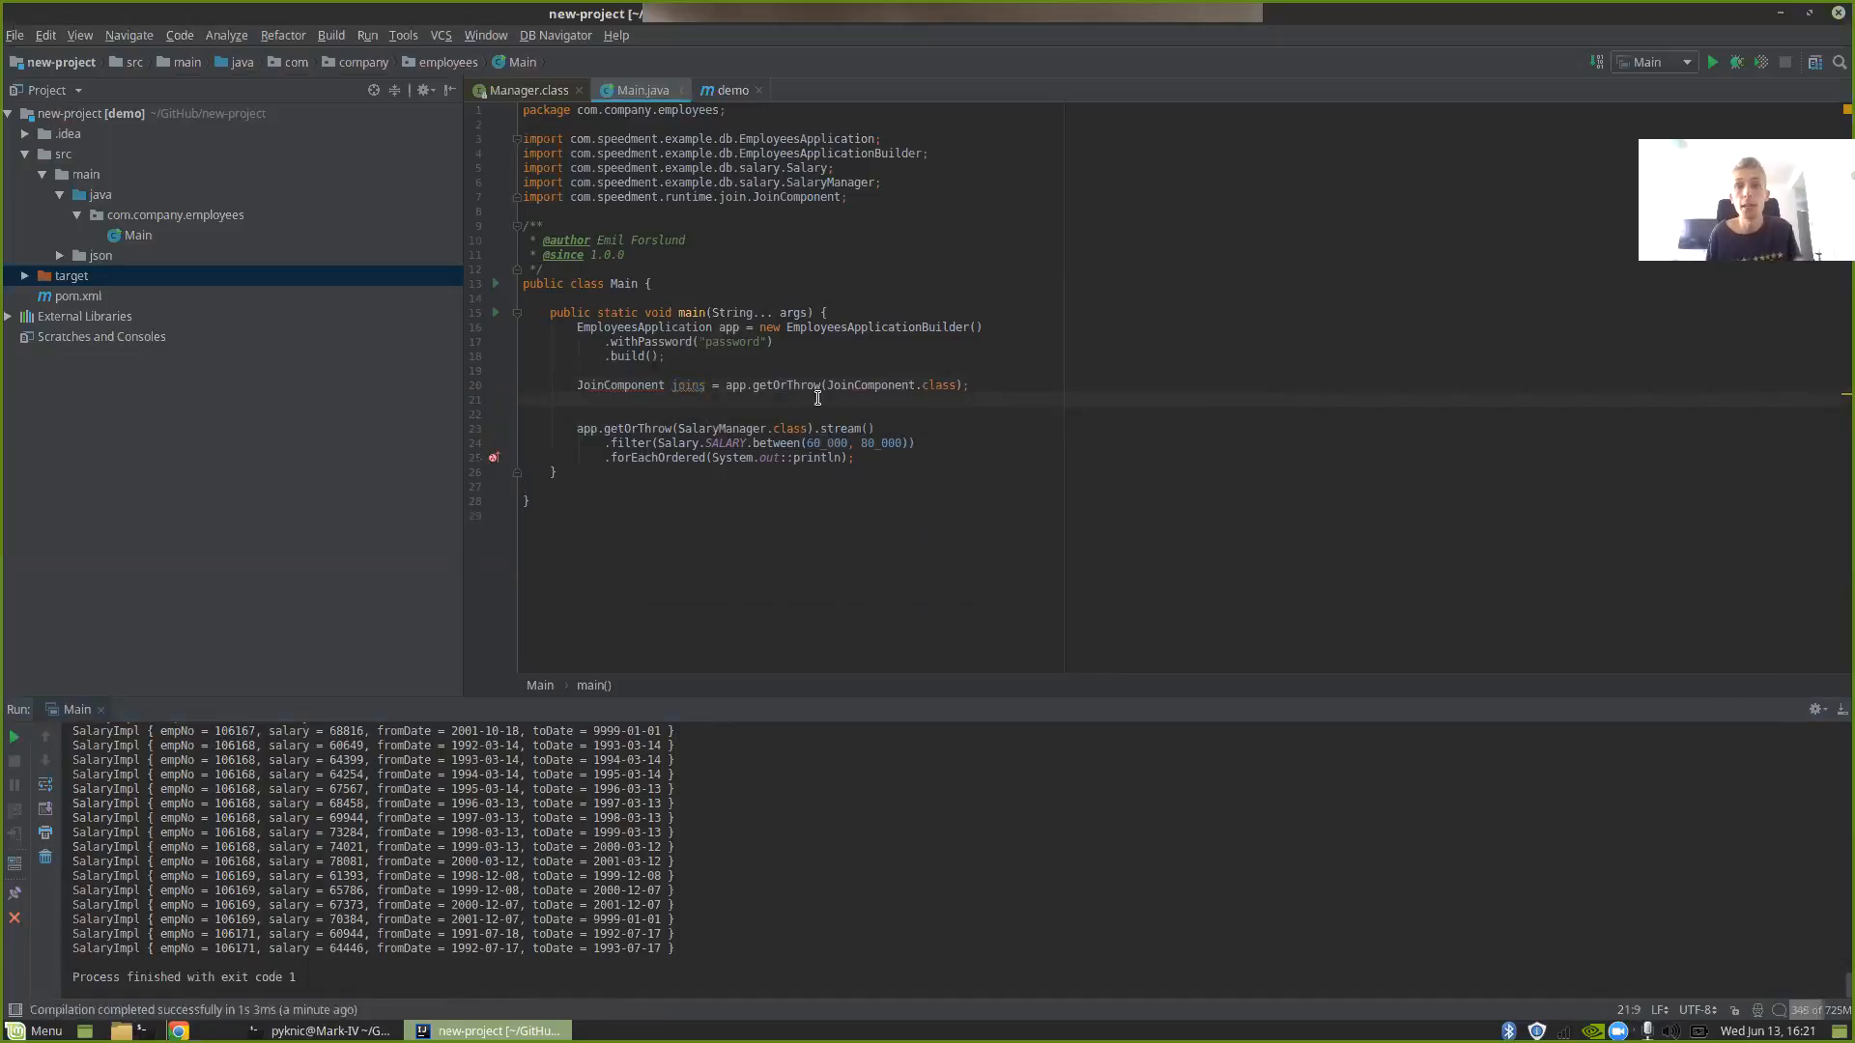
- Start joins.from(EmployeeManager.IDENTIFIER) and begin an .innerJoinOn() call on the next line
type("joi")
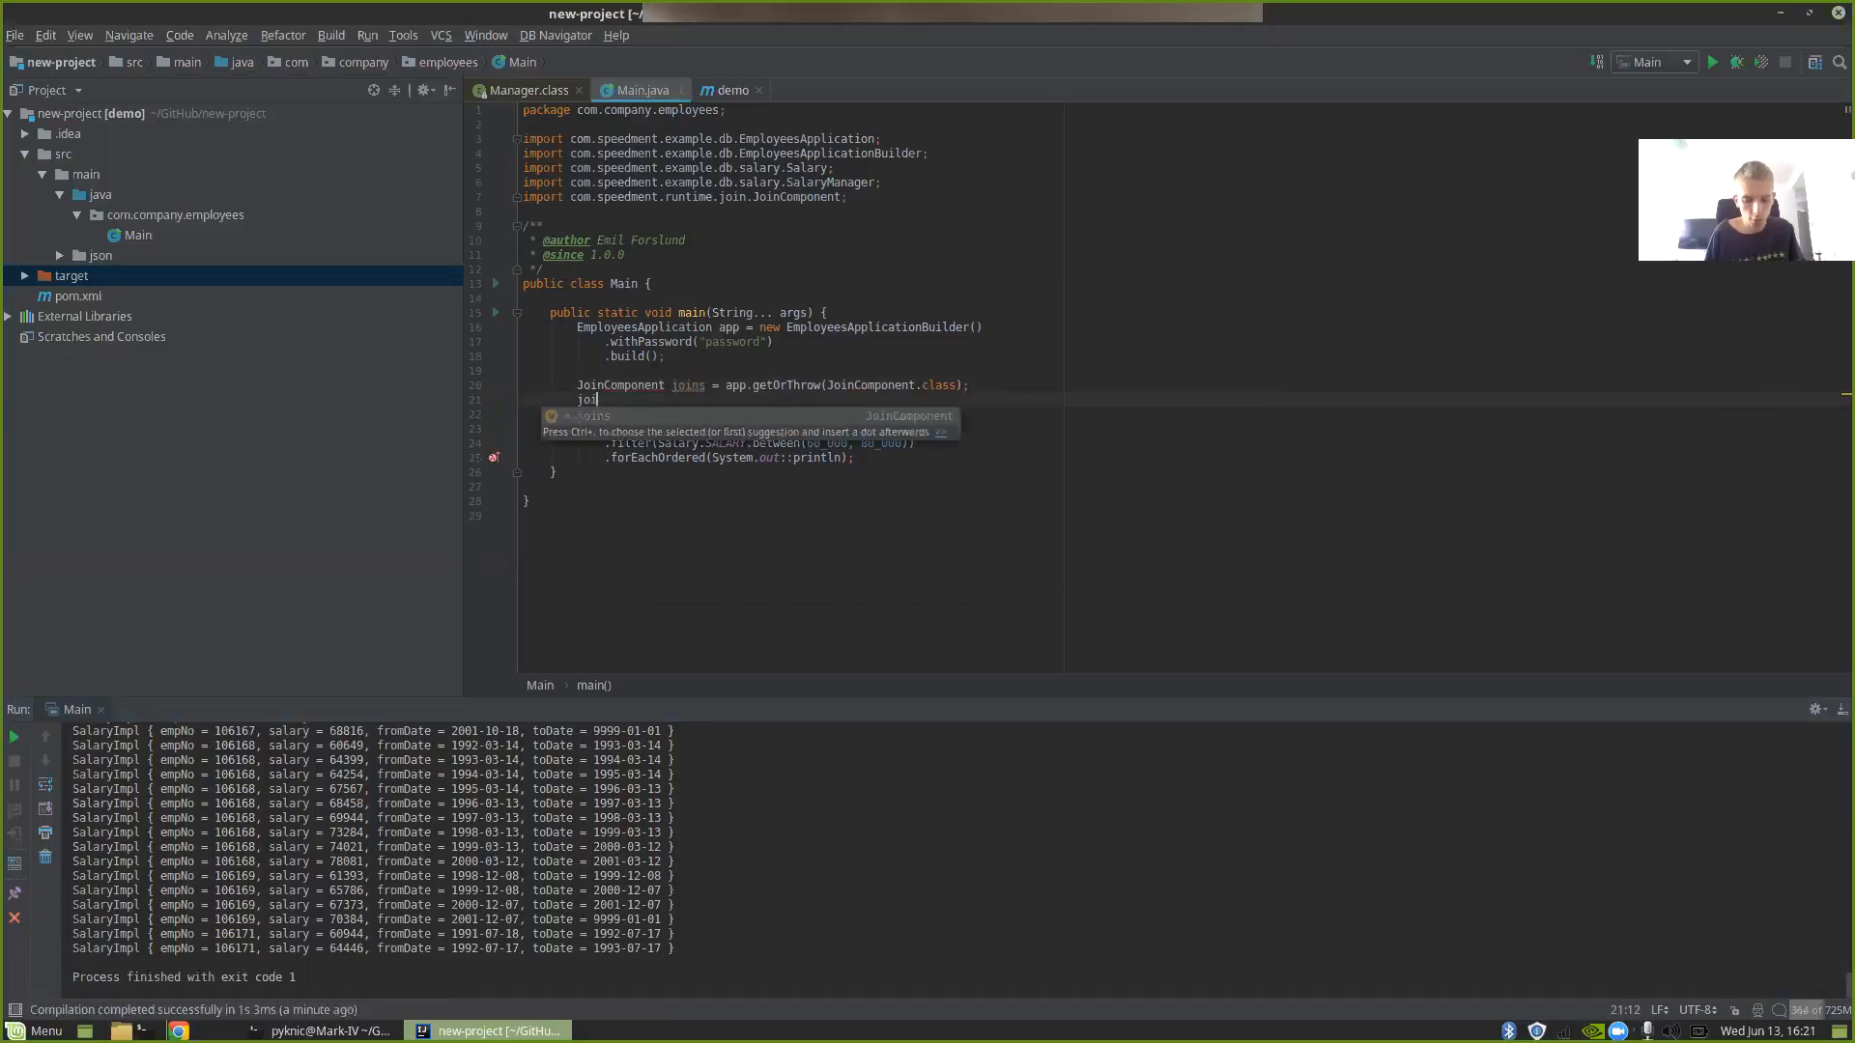
type(".from(")
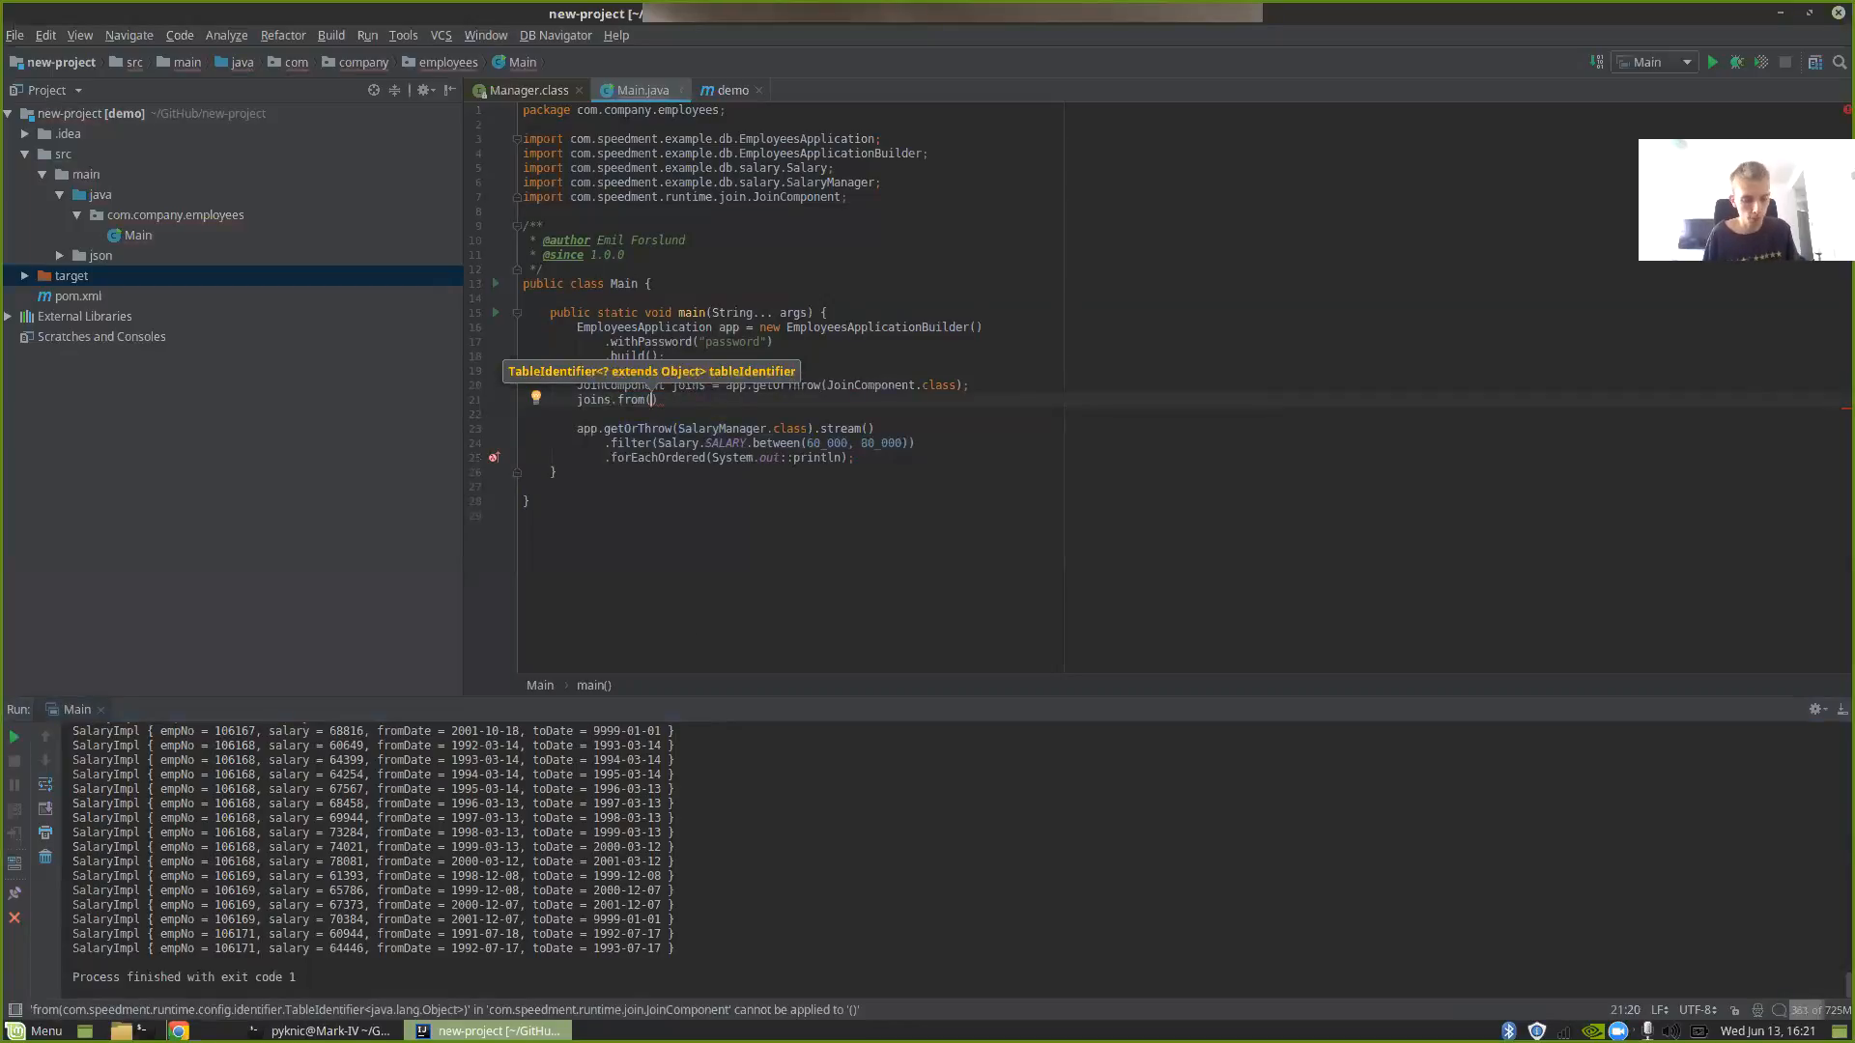
type("EmployeeManager.IDENTIFIER")
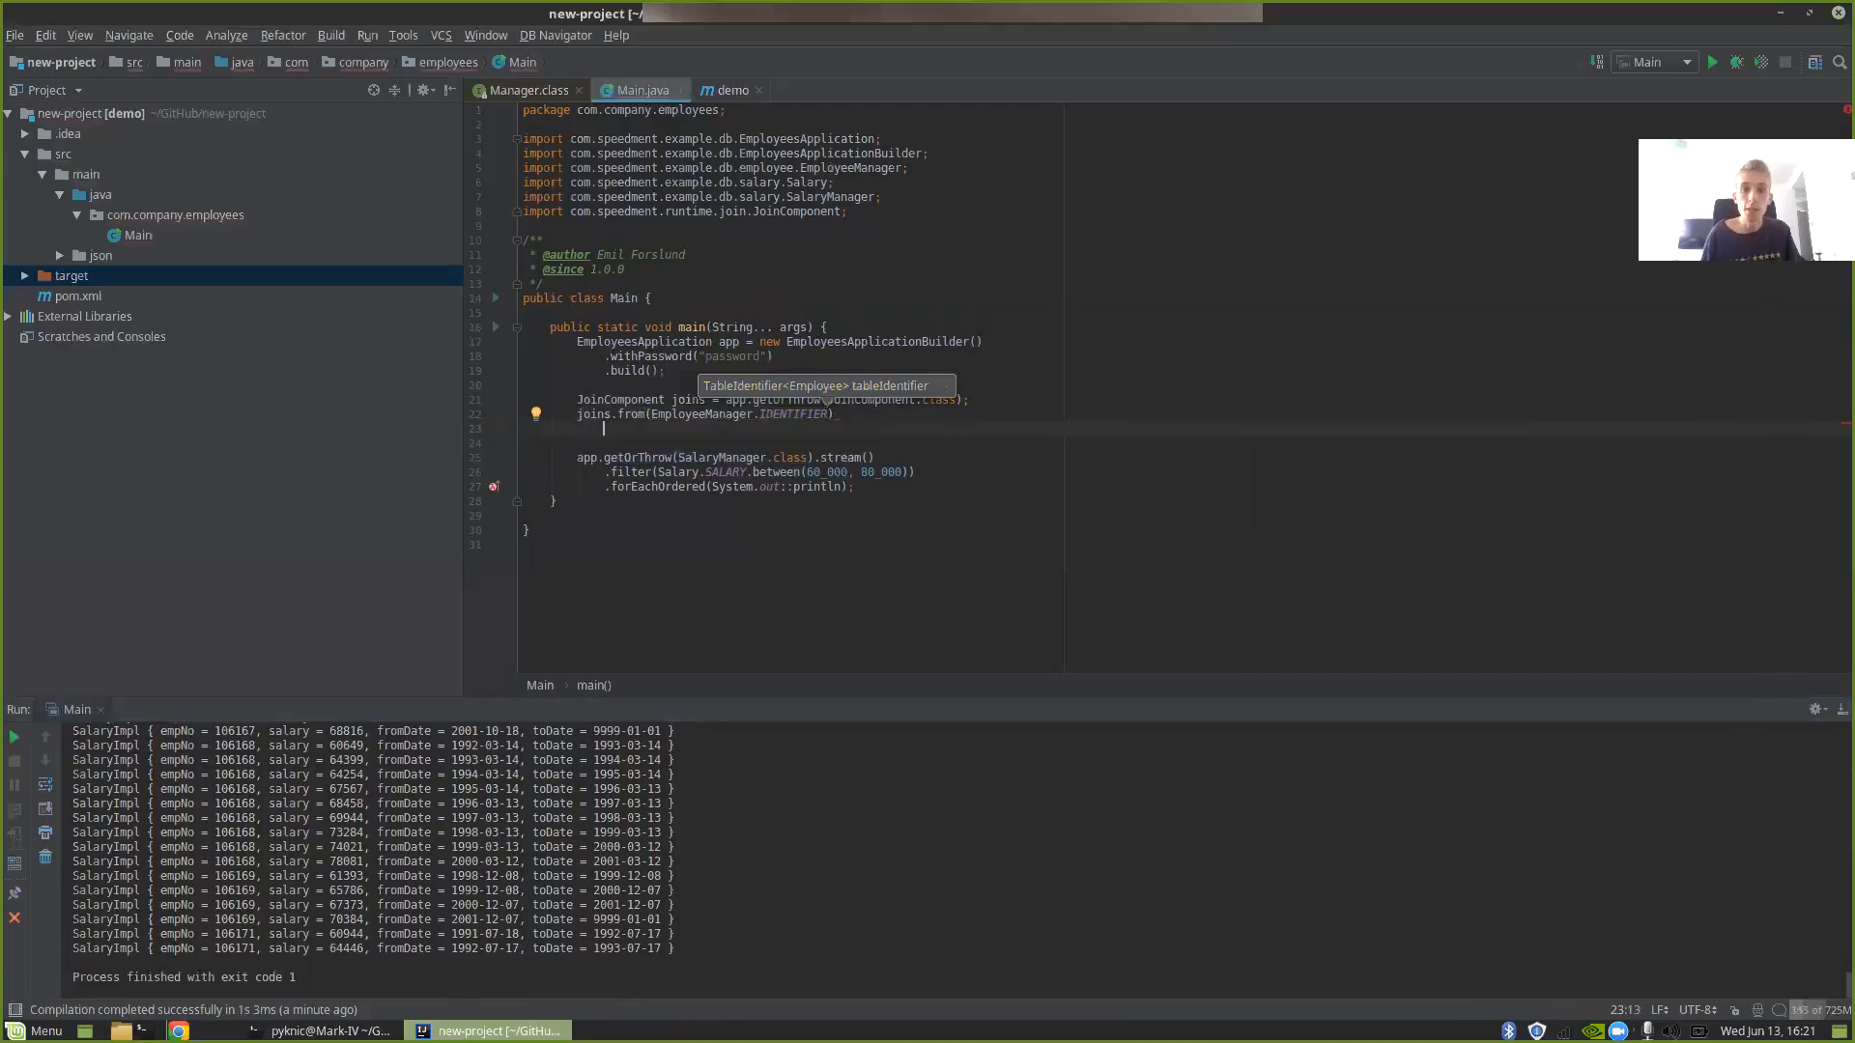
type(".")
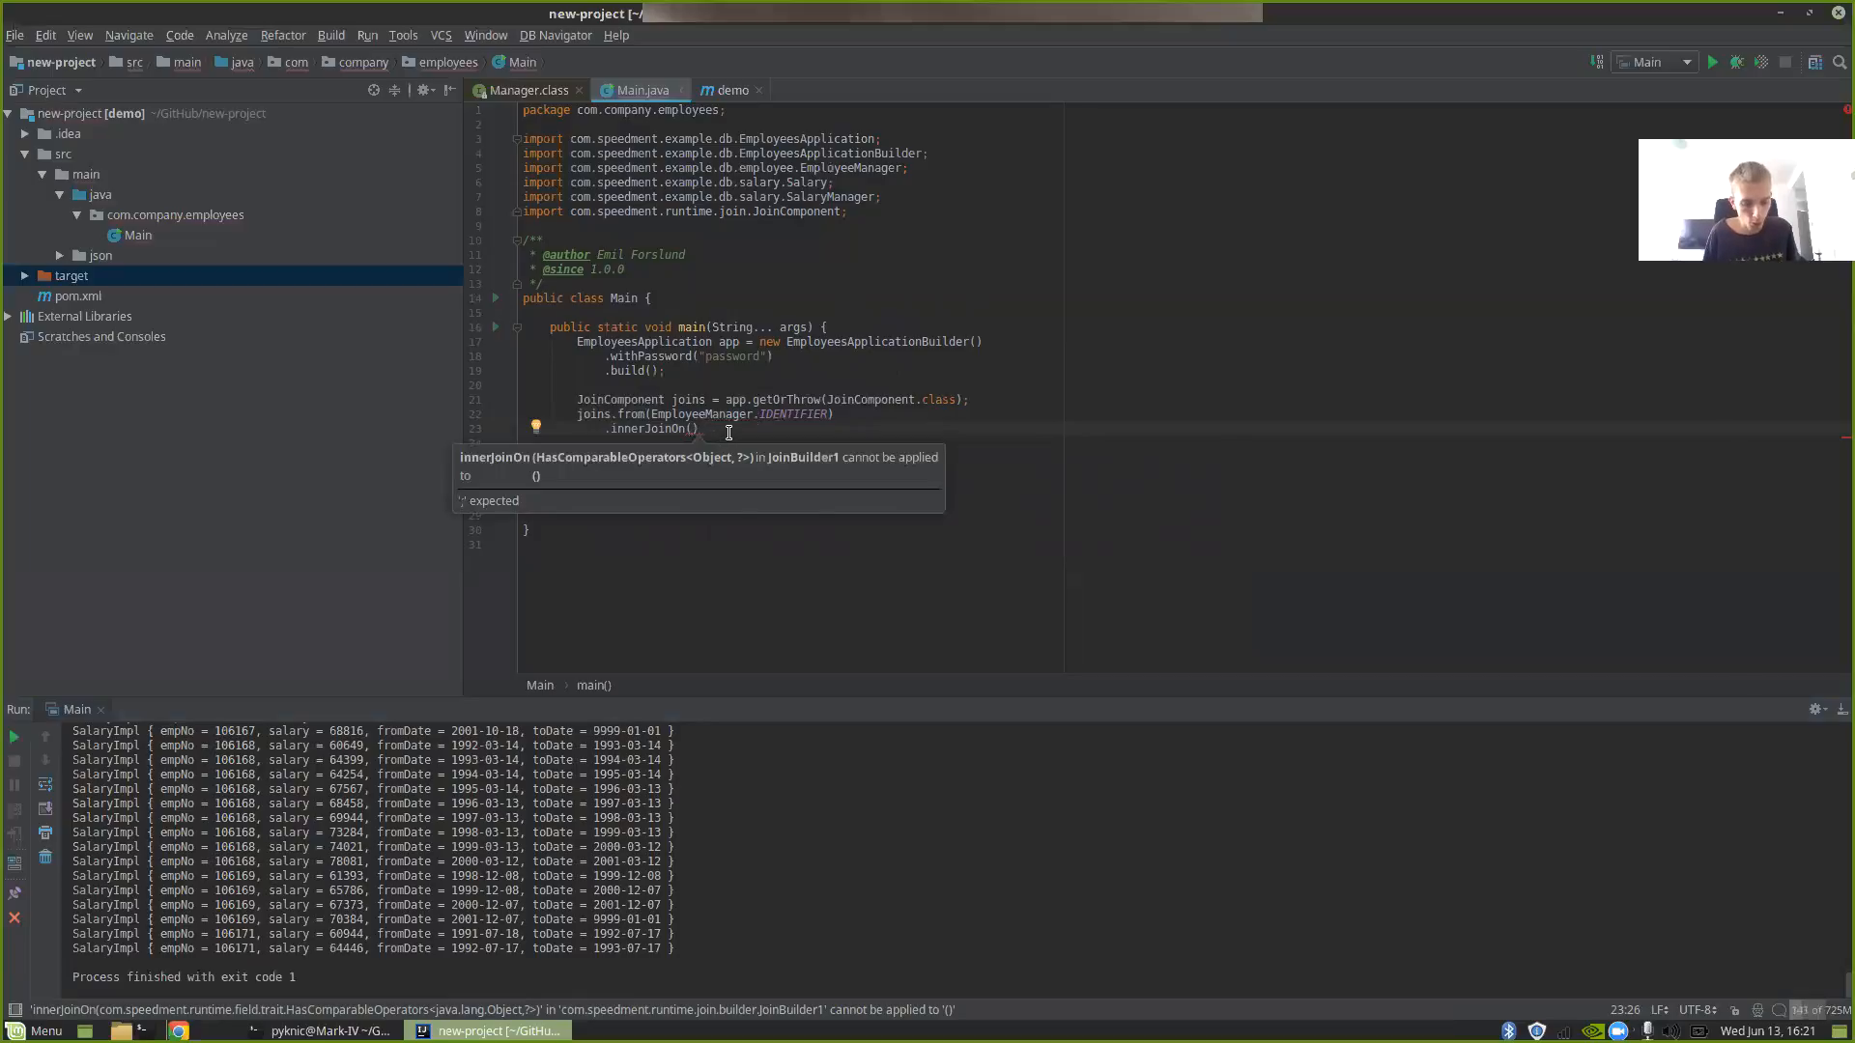
- Inner-join on Salary.EMP_NO equal to Employee.EMP_NO, then start another chained call
type("Salary.EMP_NO")
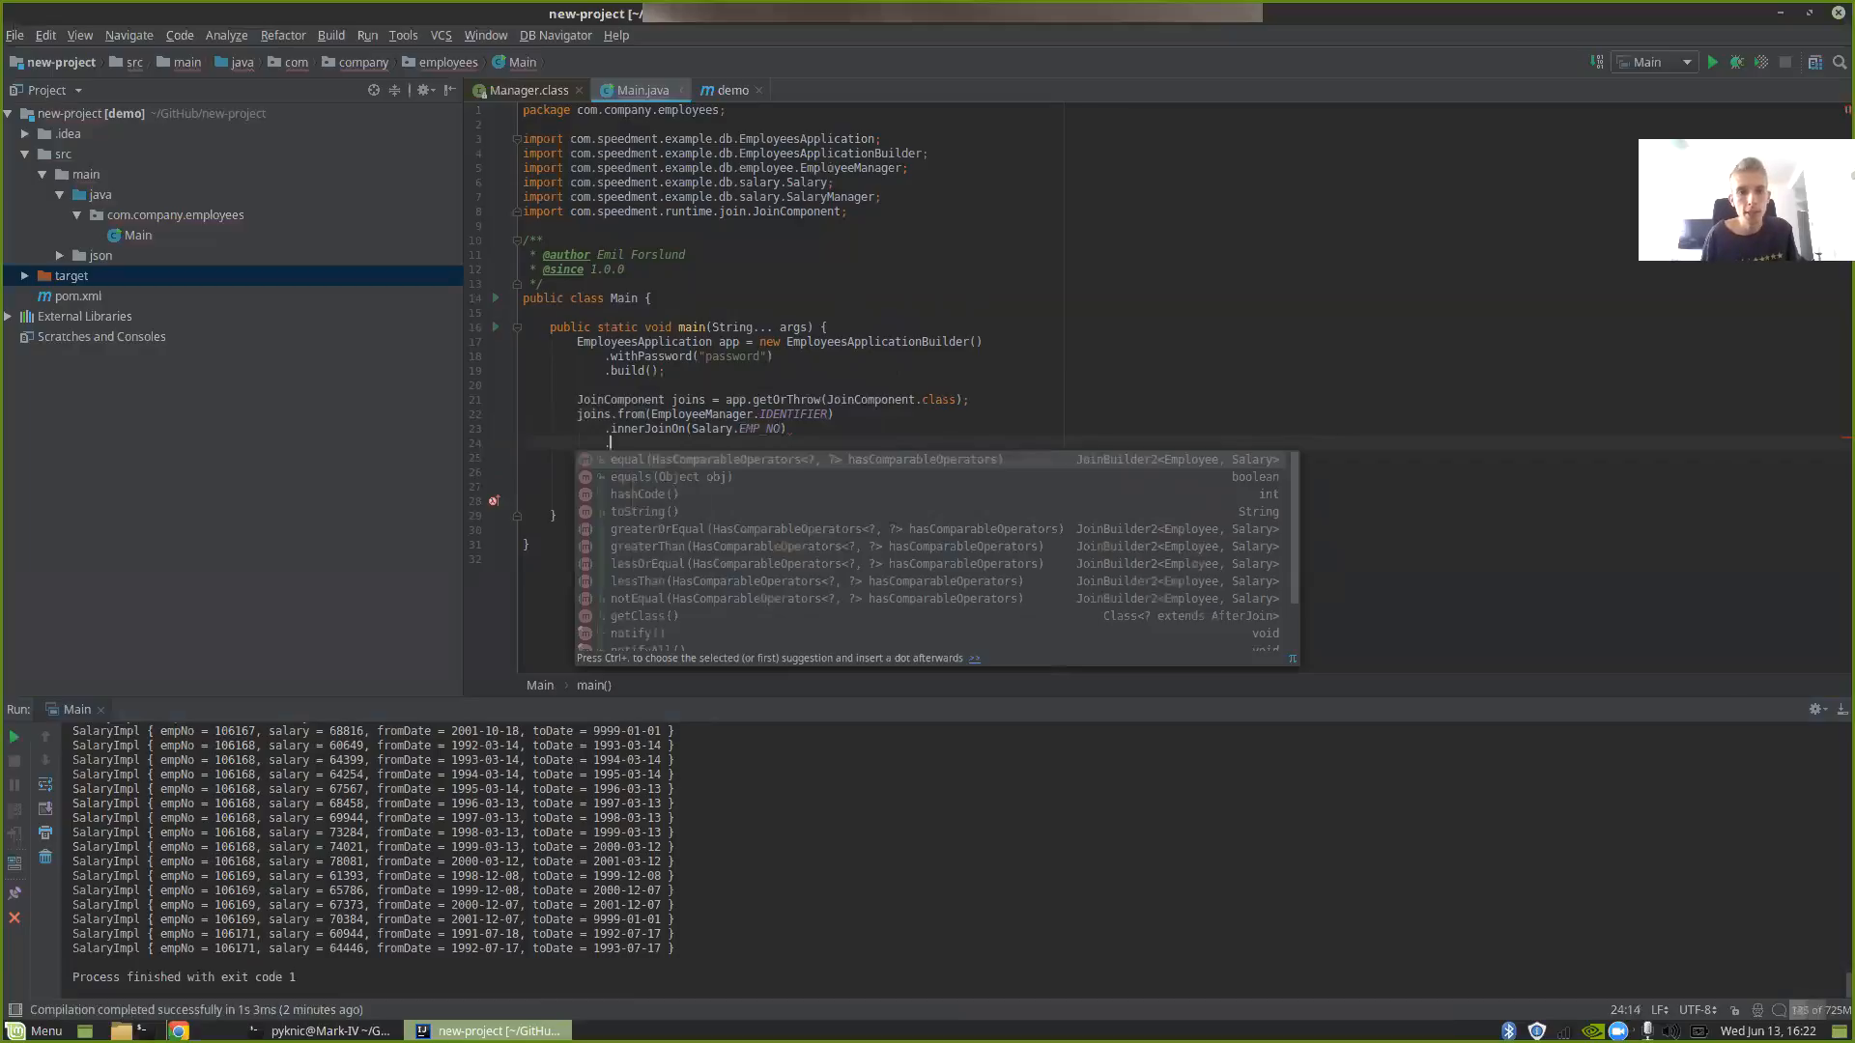
type(".equal(Employee.EMP_NO")
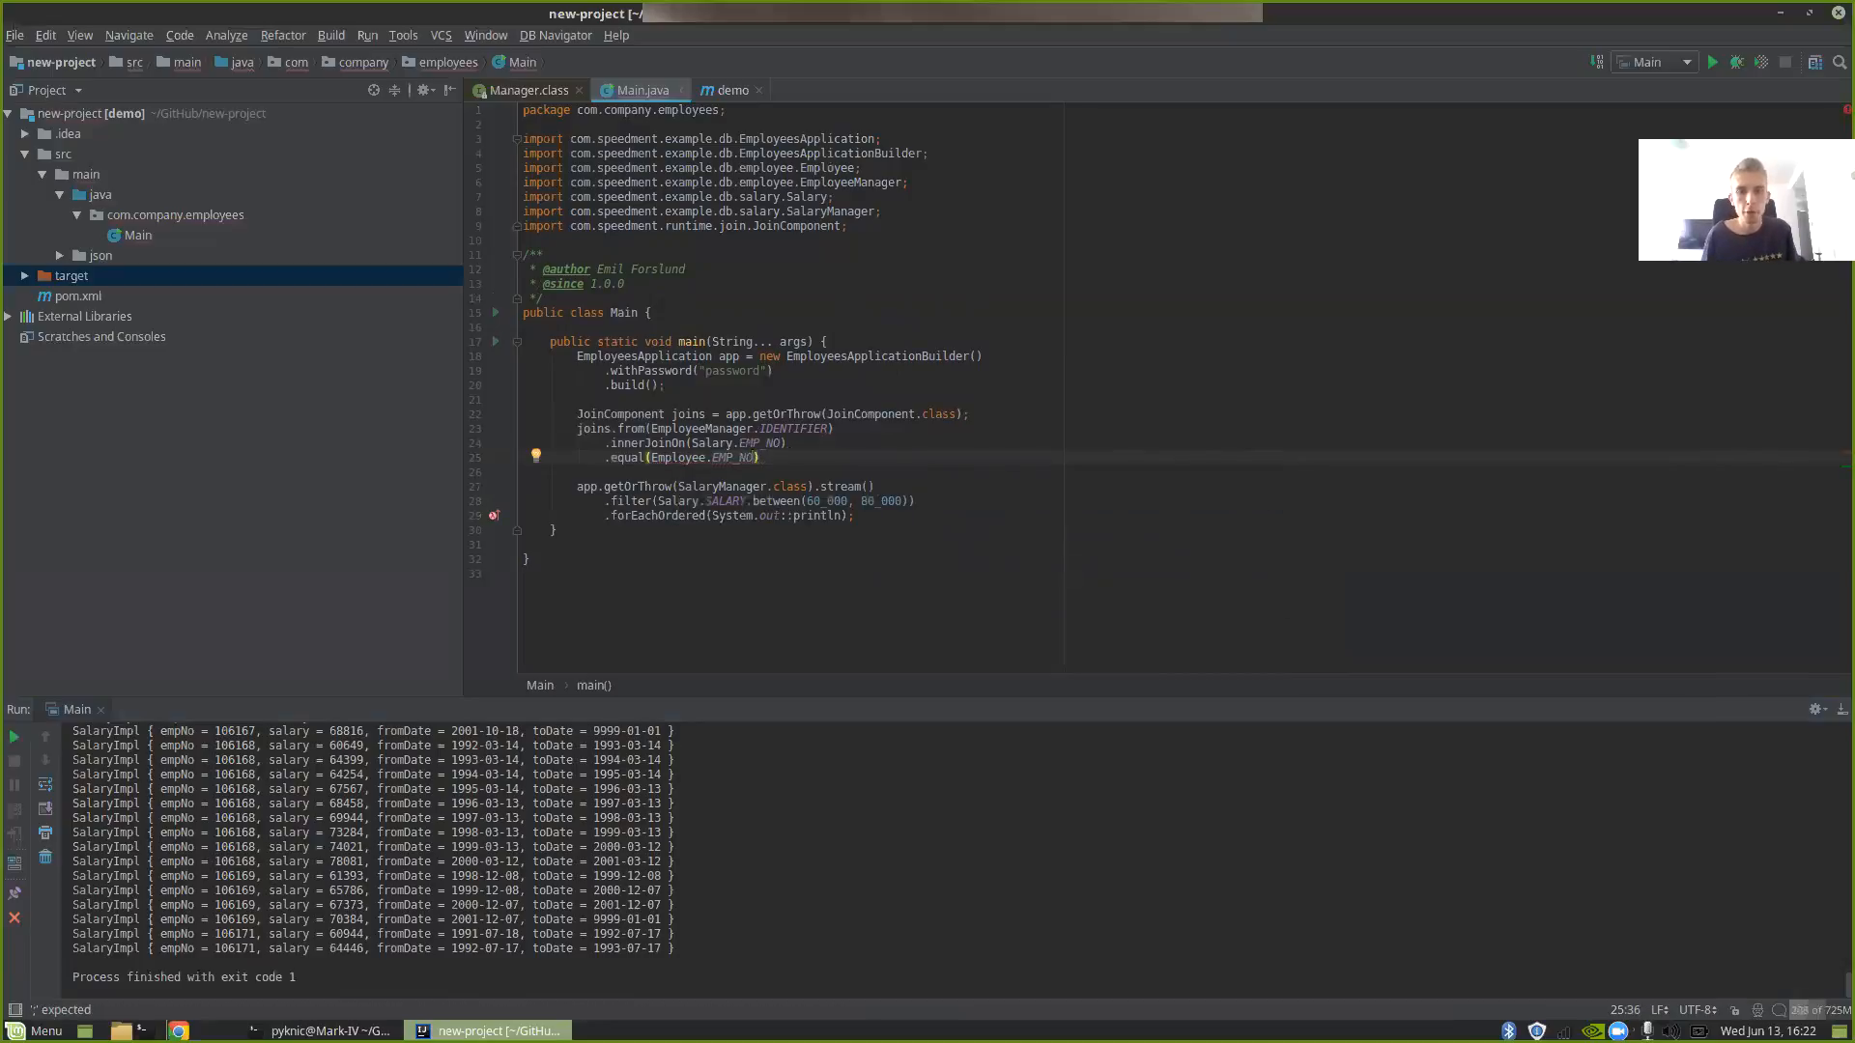
type(".")
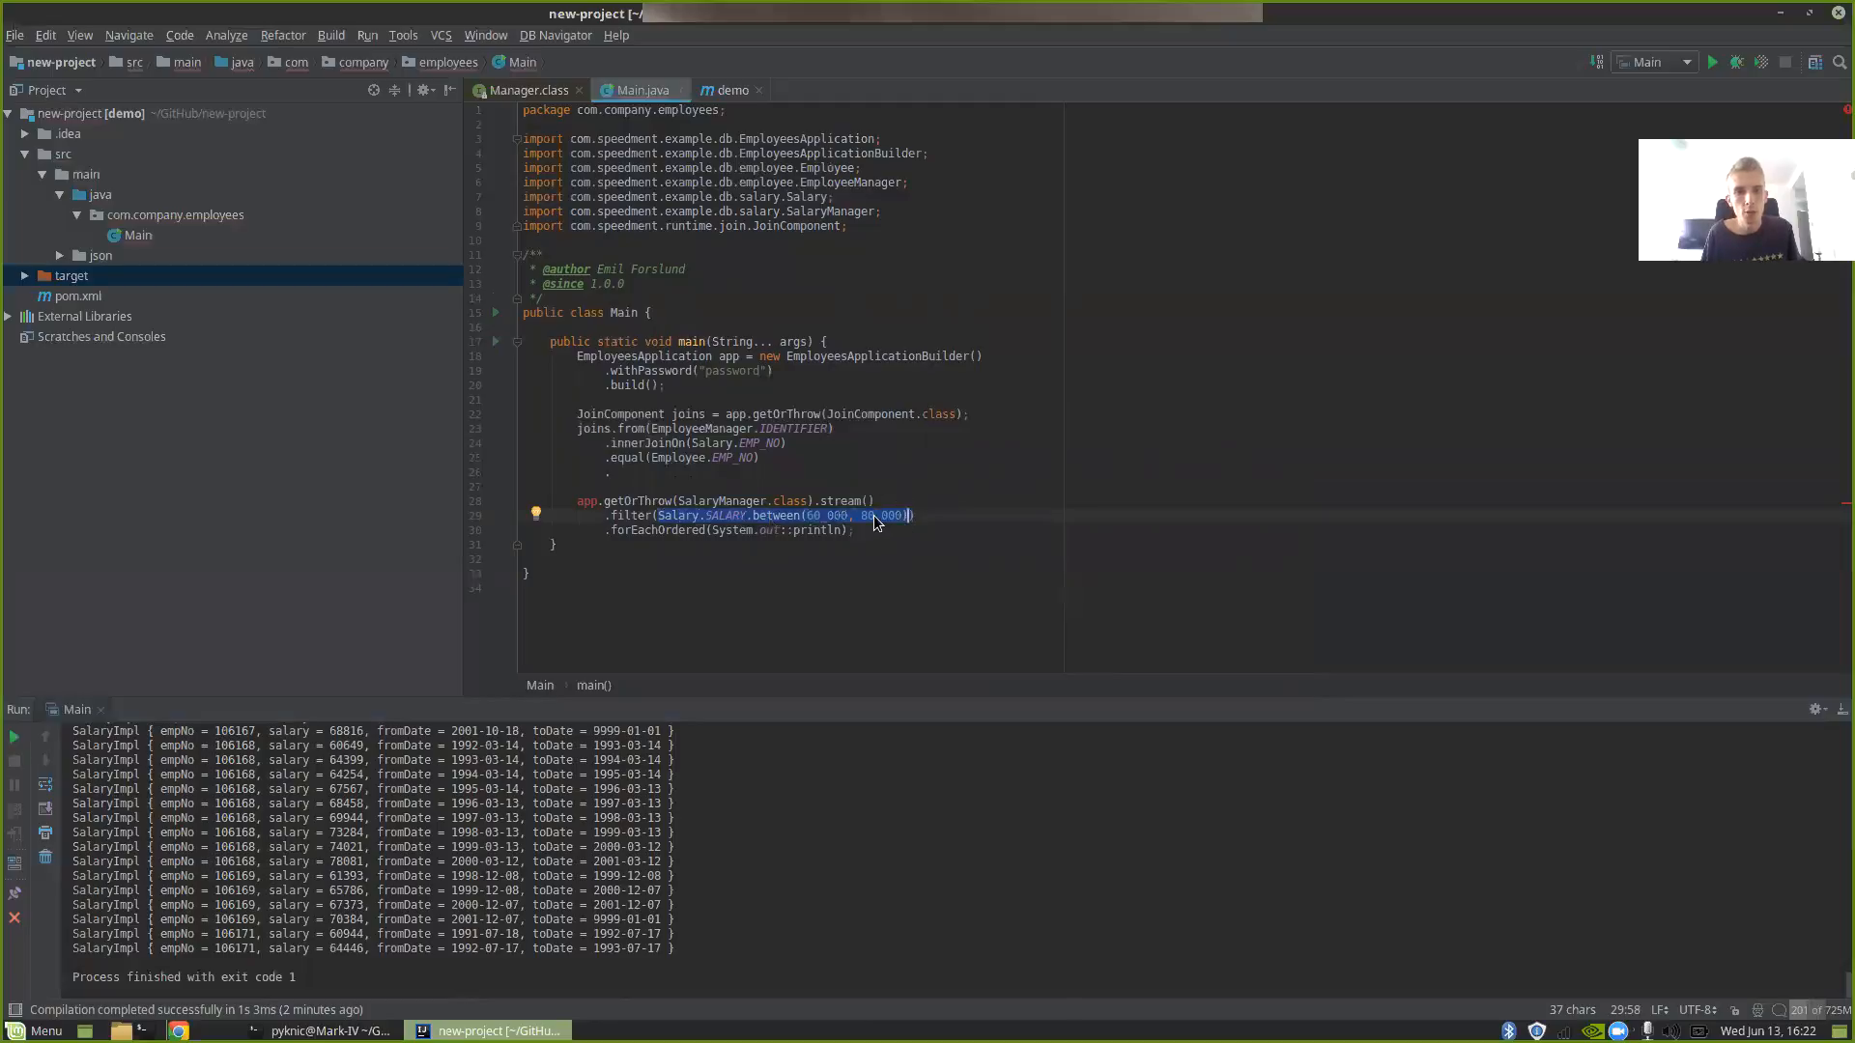
- Add .where(Salary.SALARY.between(60_000, 80_000)) to the join chain and start the build call
type(".where(")
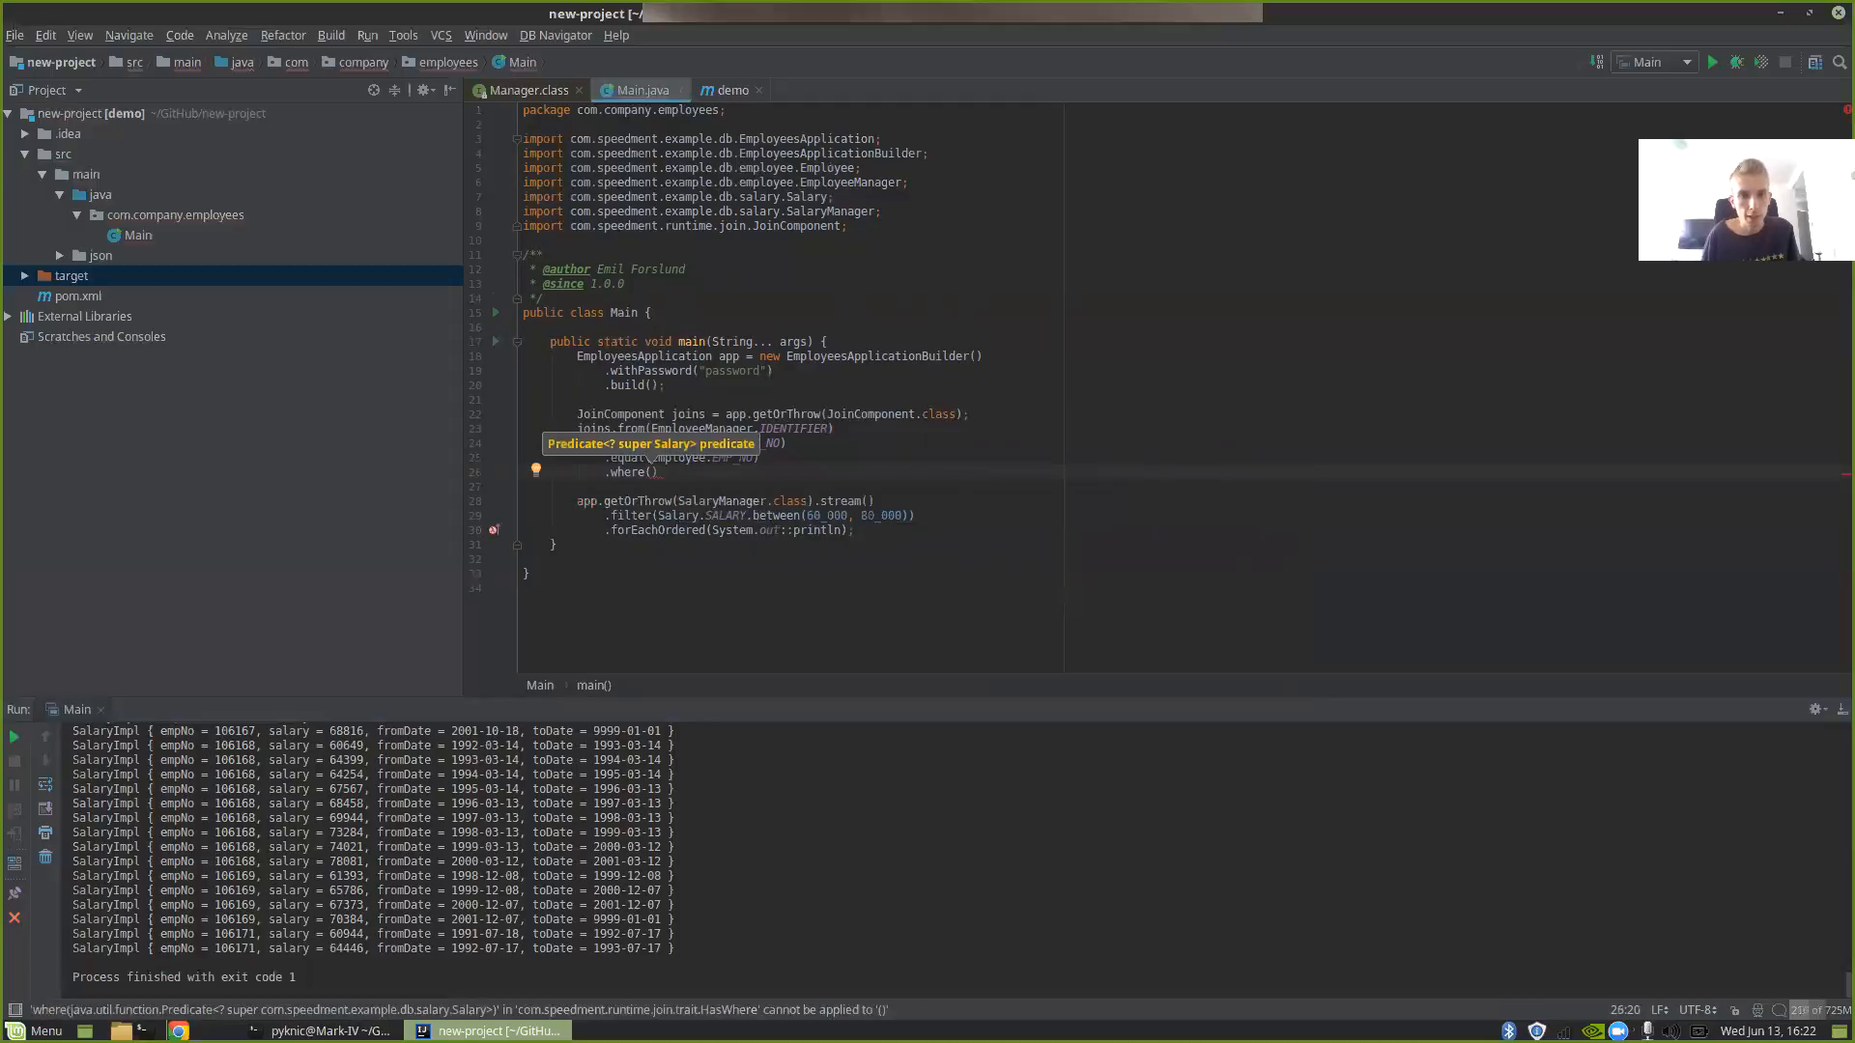
type("s")
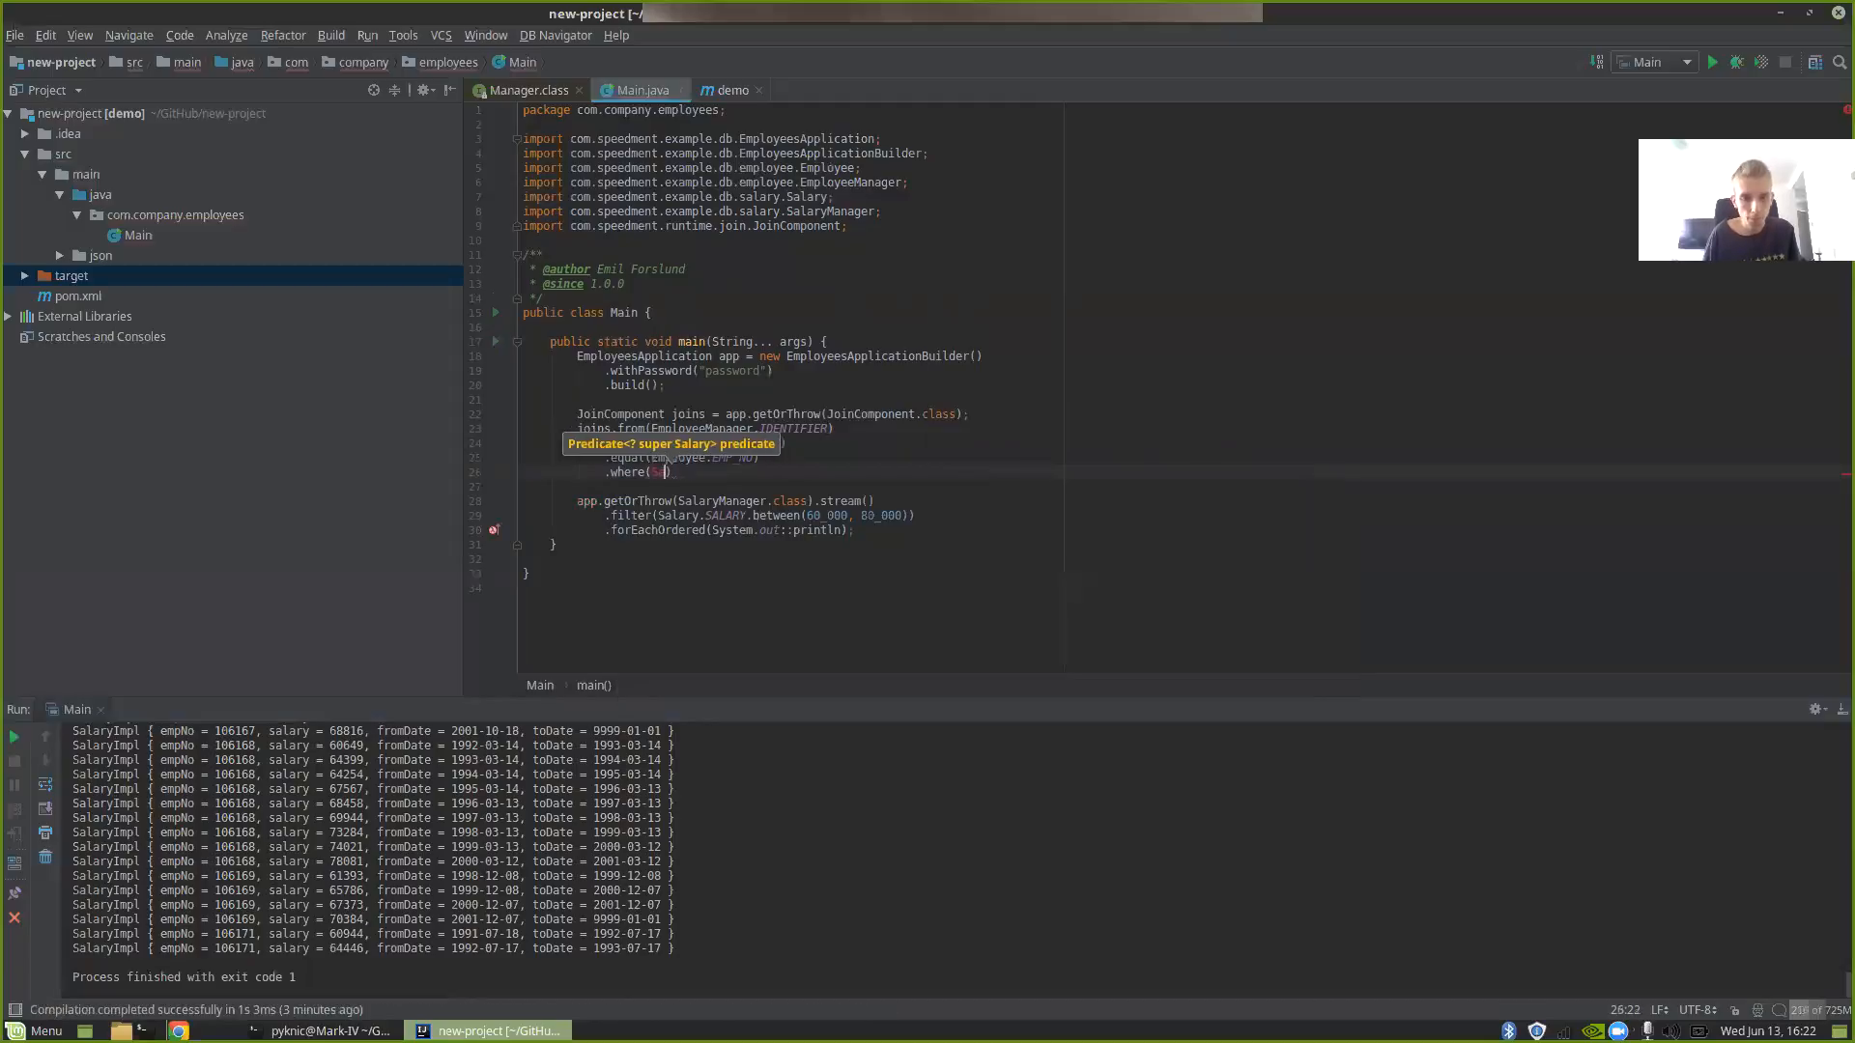
type("Salary.SALARY.between(60_000, 80_000")
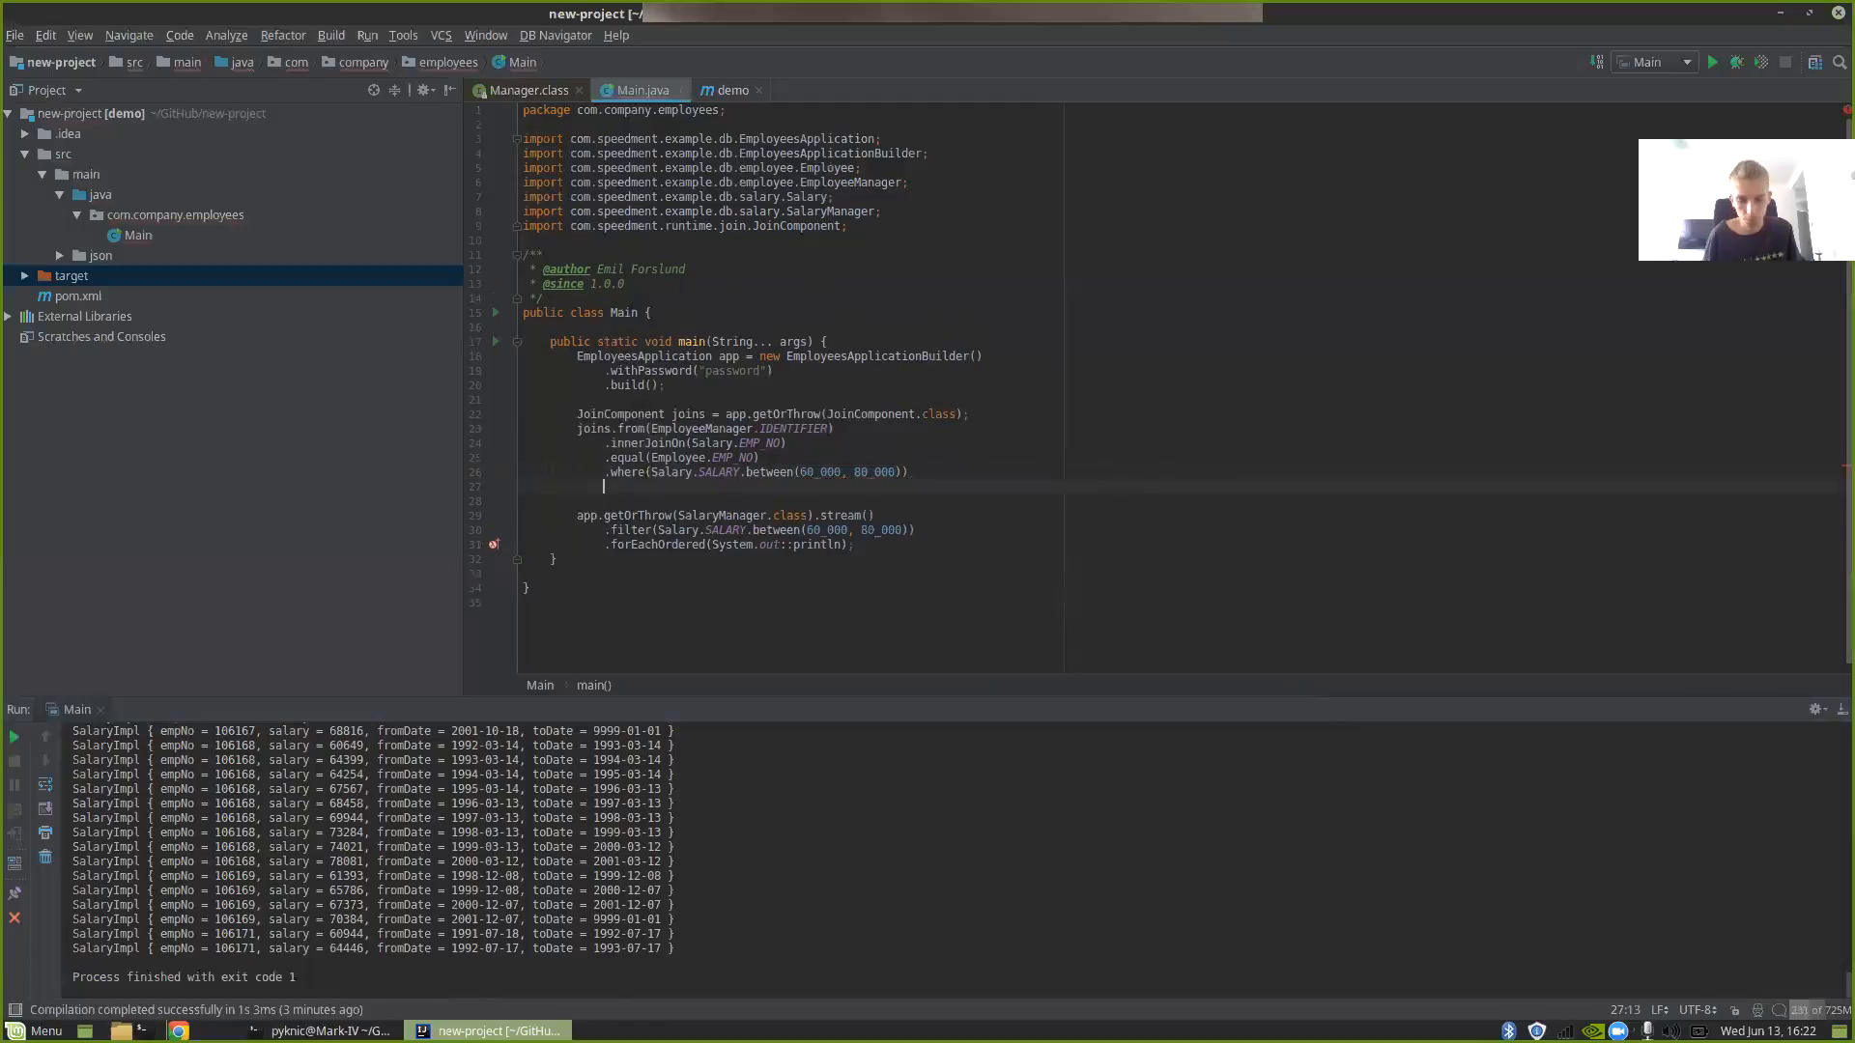
type(".build();")
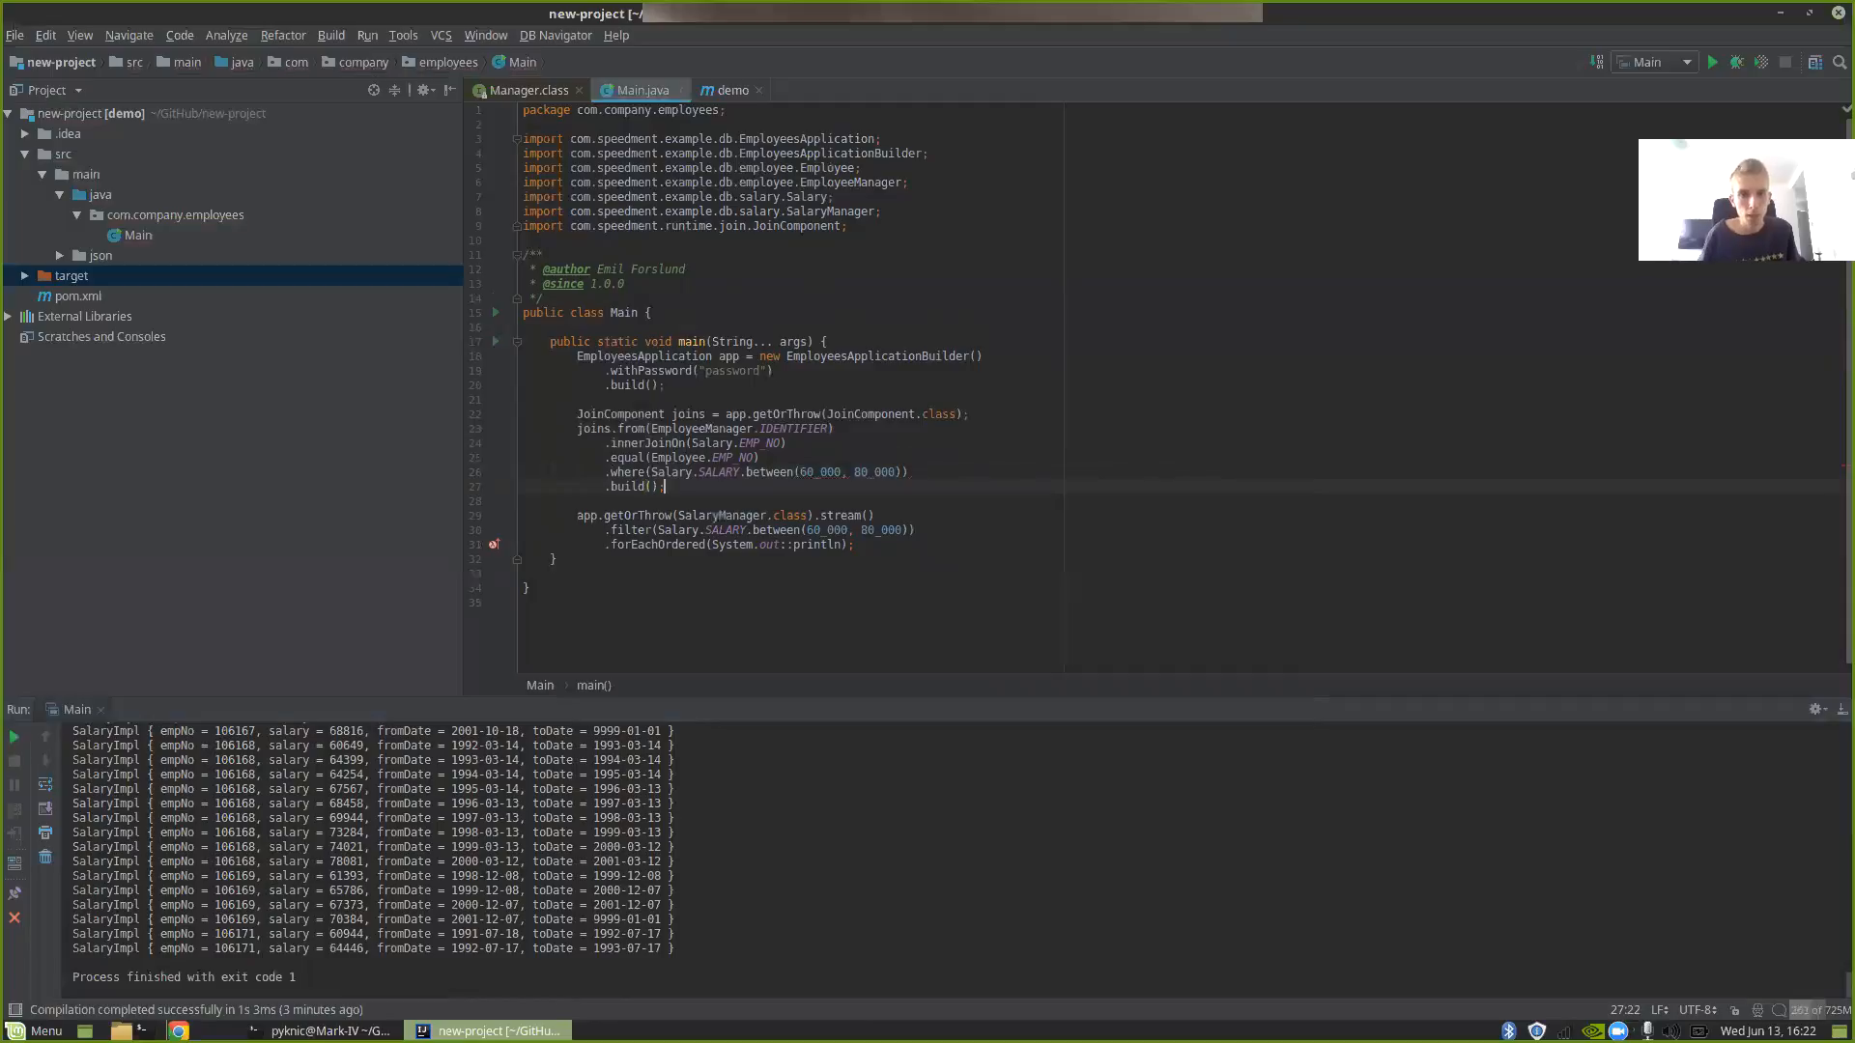
- End the join chain with the no-argument build() after the where clause
left_click(648, 486)
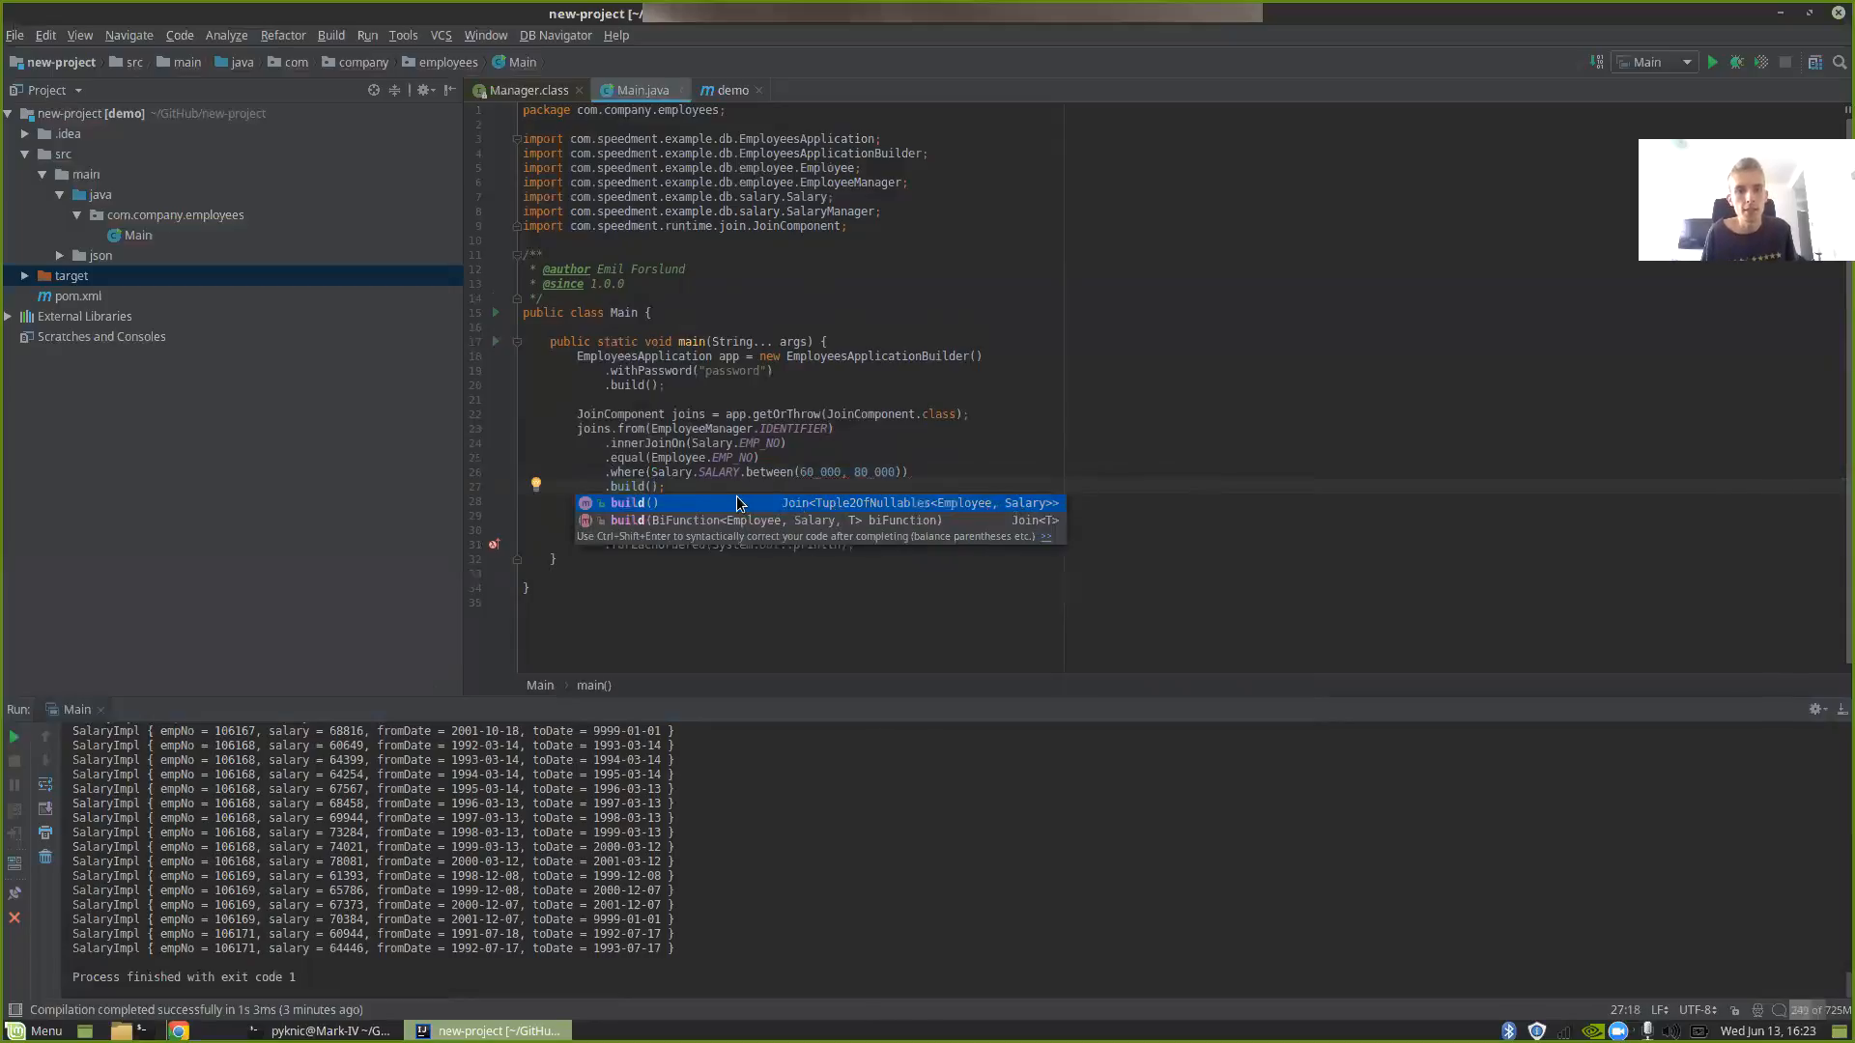
key("Escape")
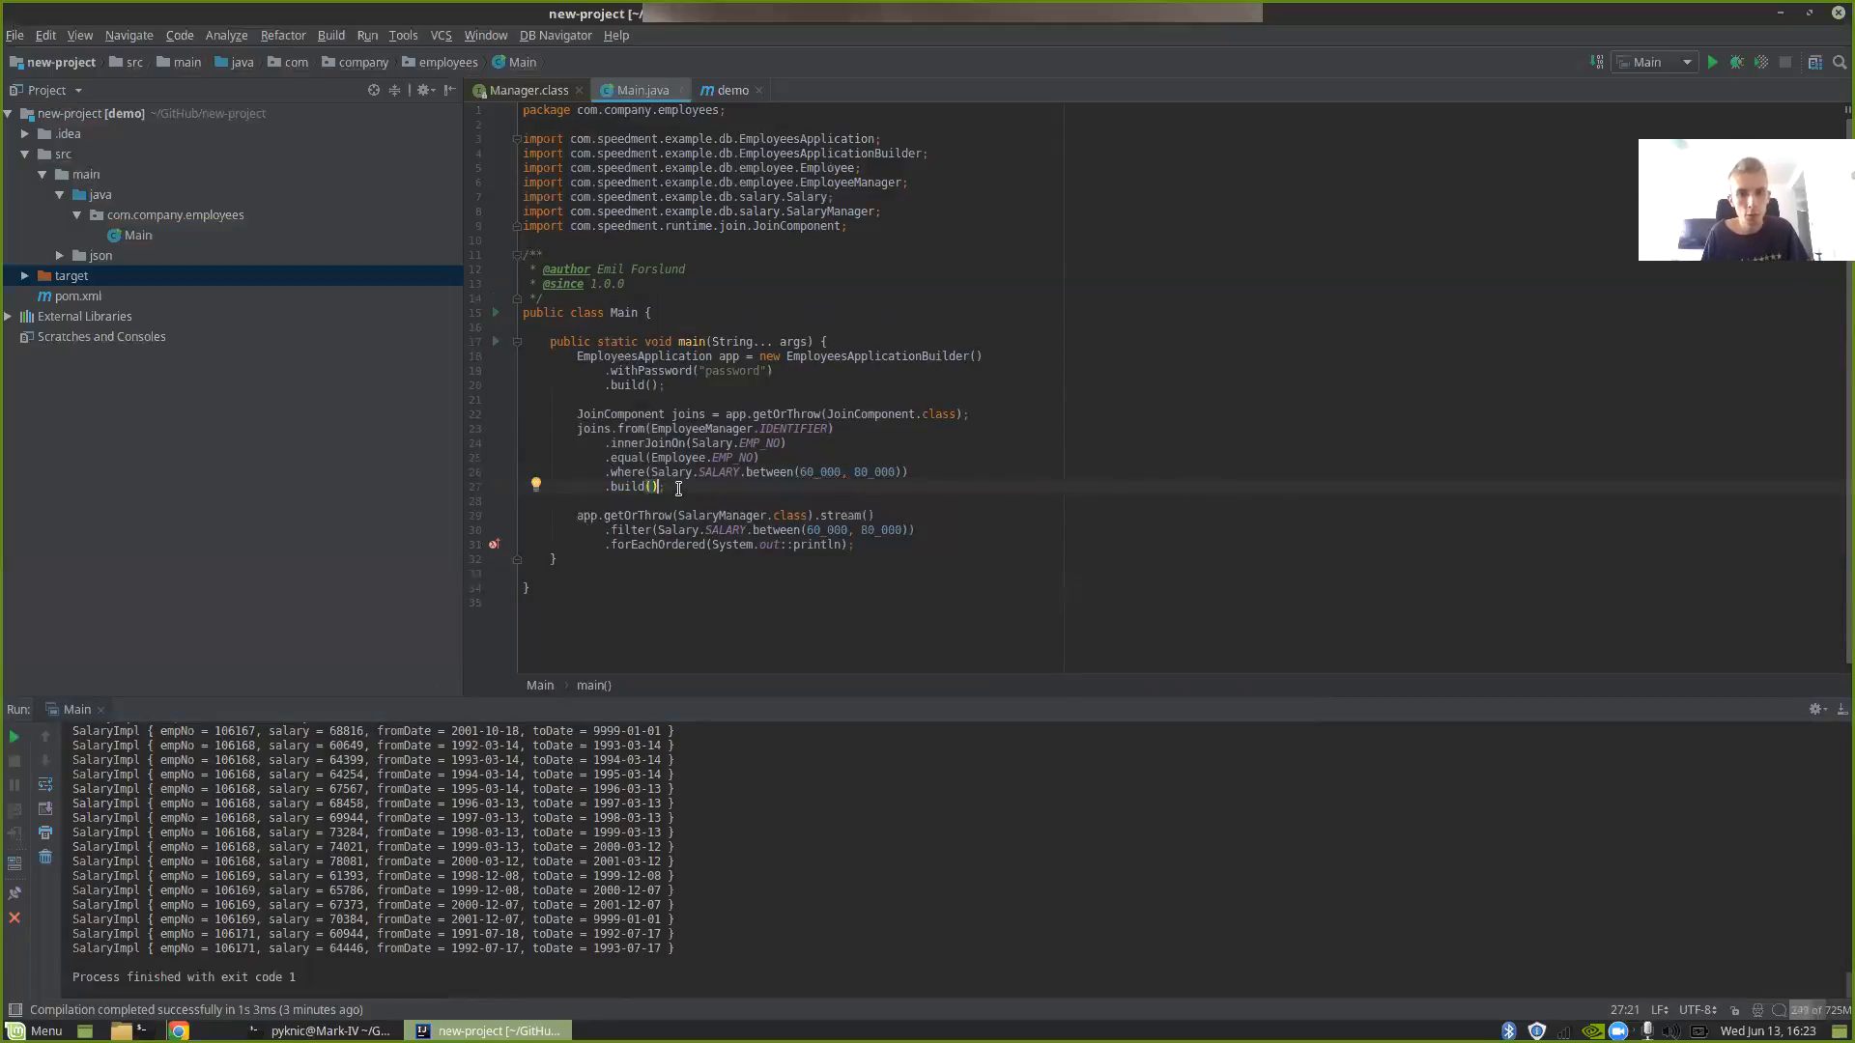
- Use build with an (employee, salary) lambda joining name, salary, from and to dates
left_click(645, 486)
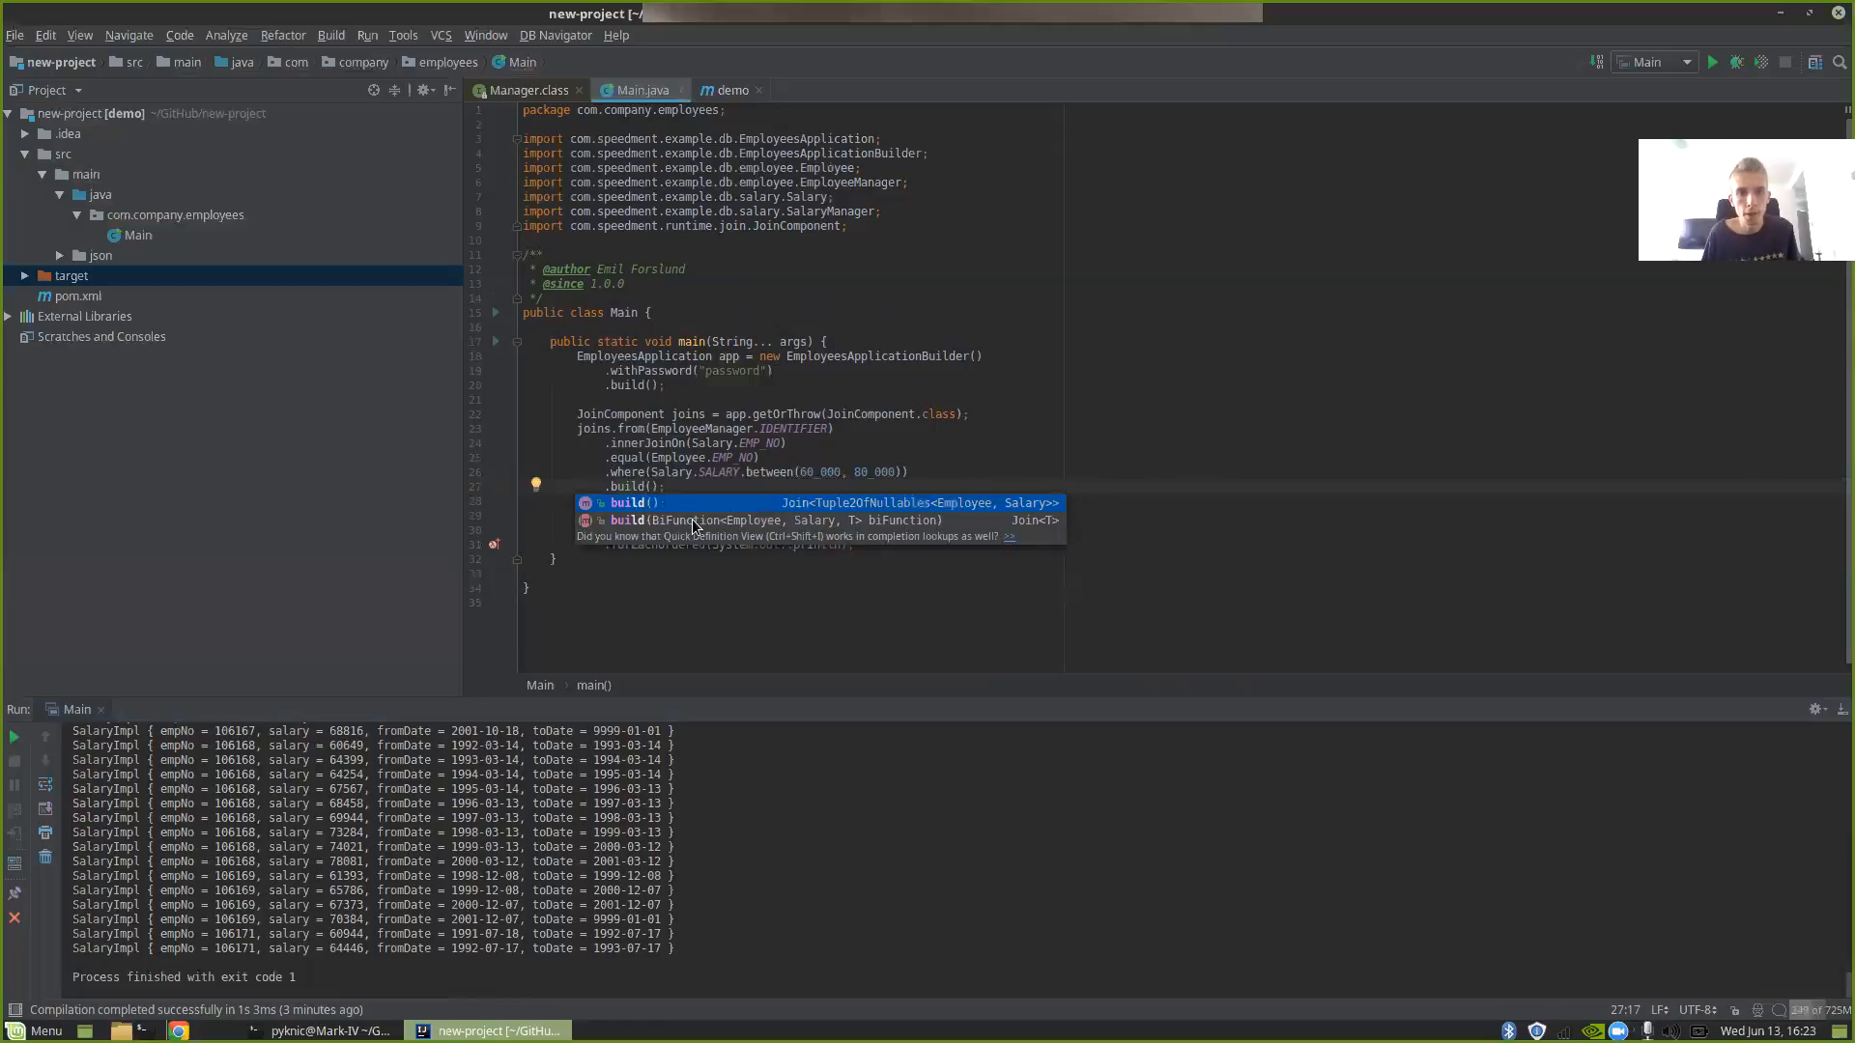
mouse_move(819, 522)
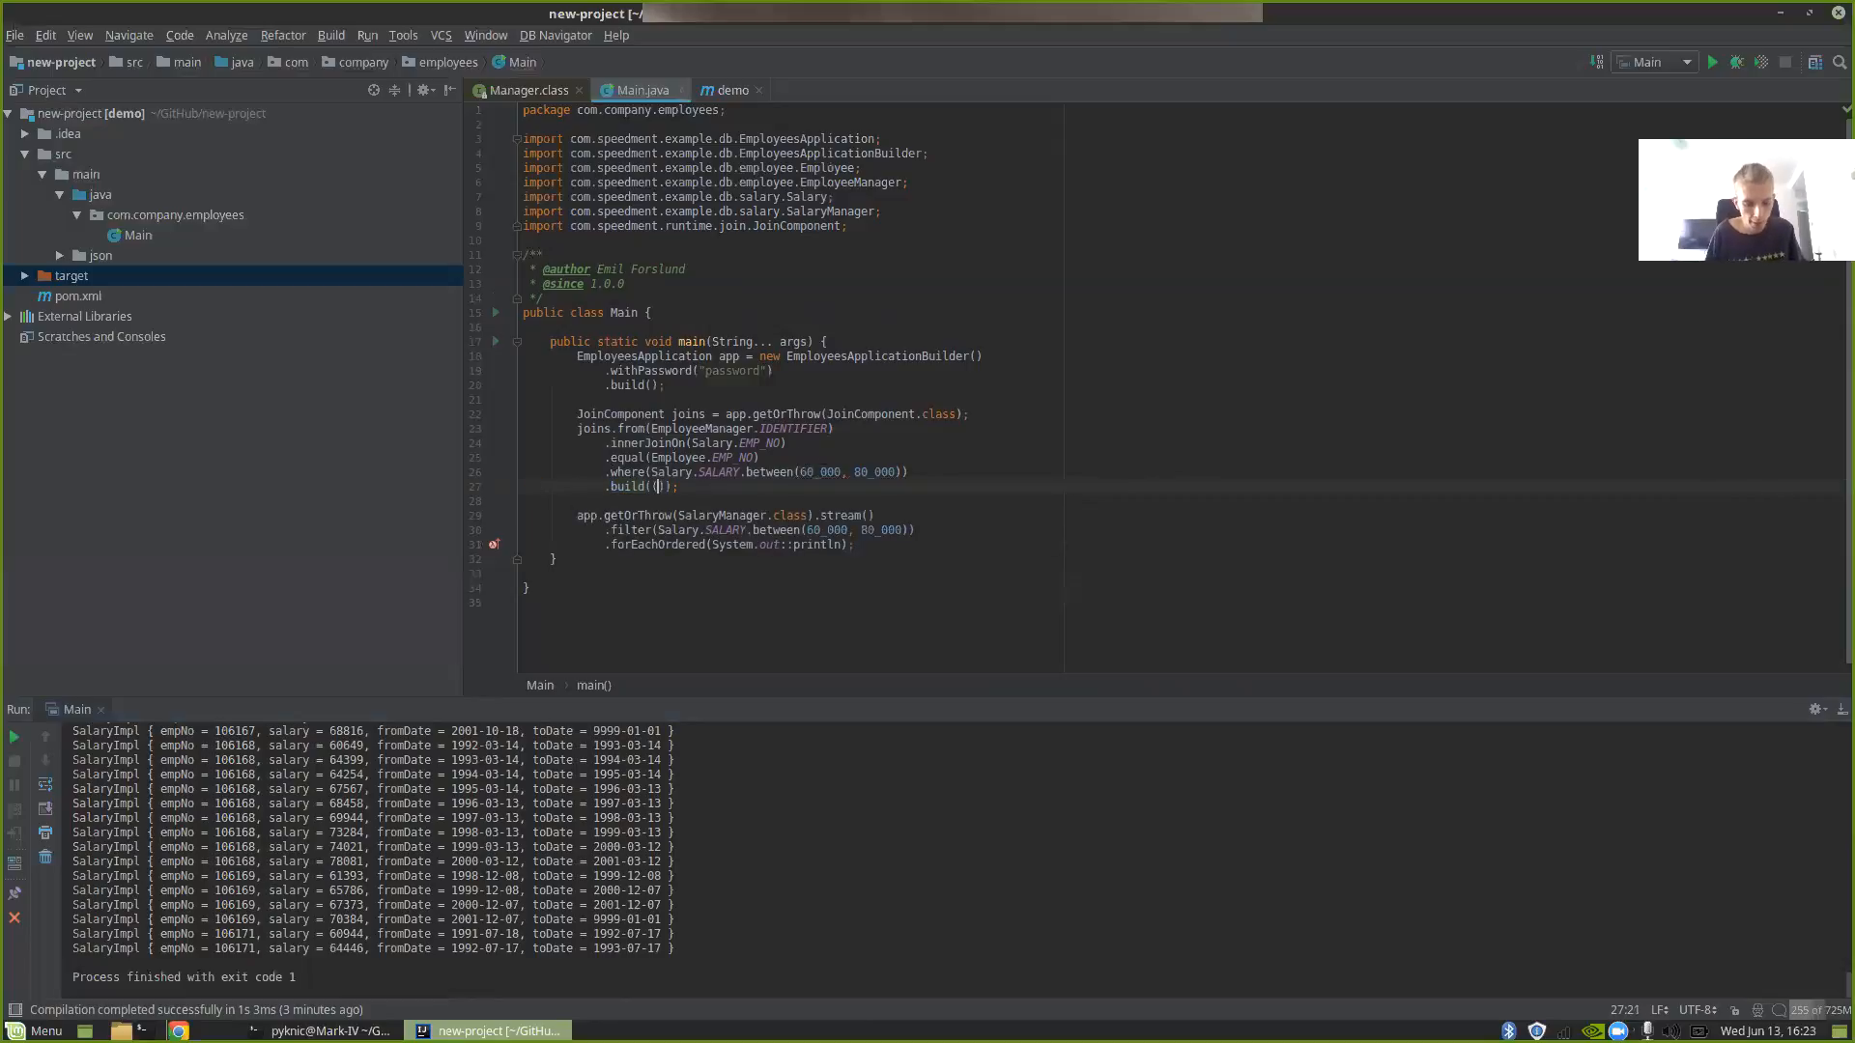
type("employee, sala")
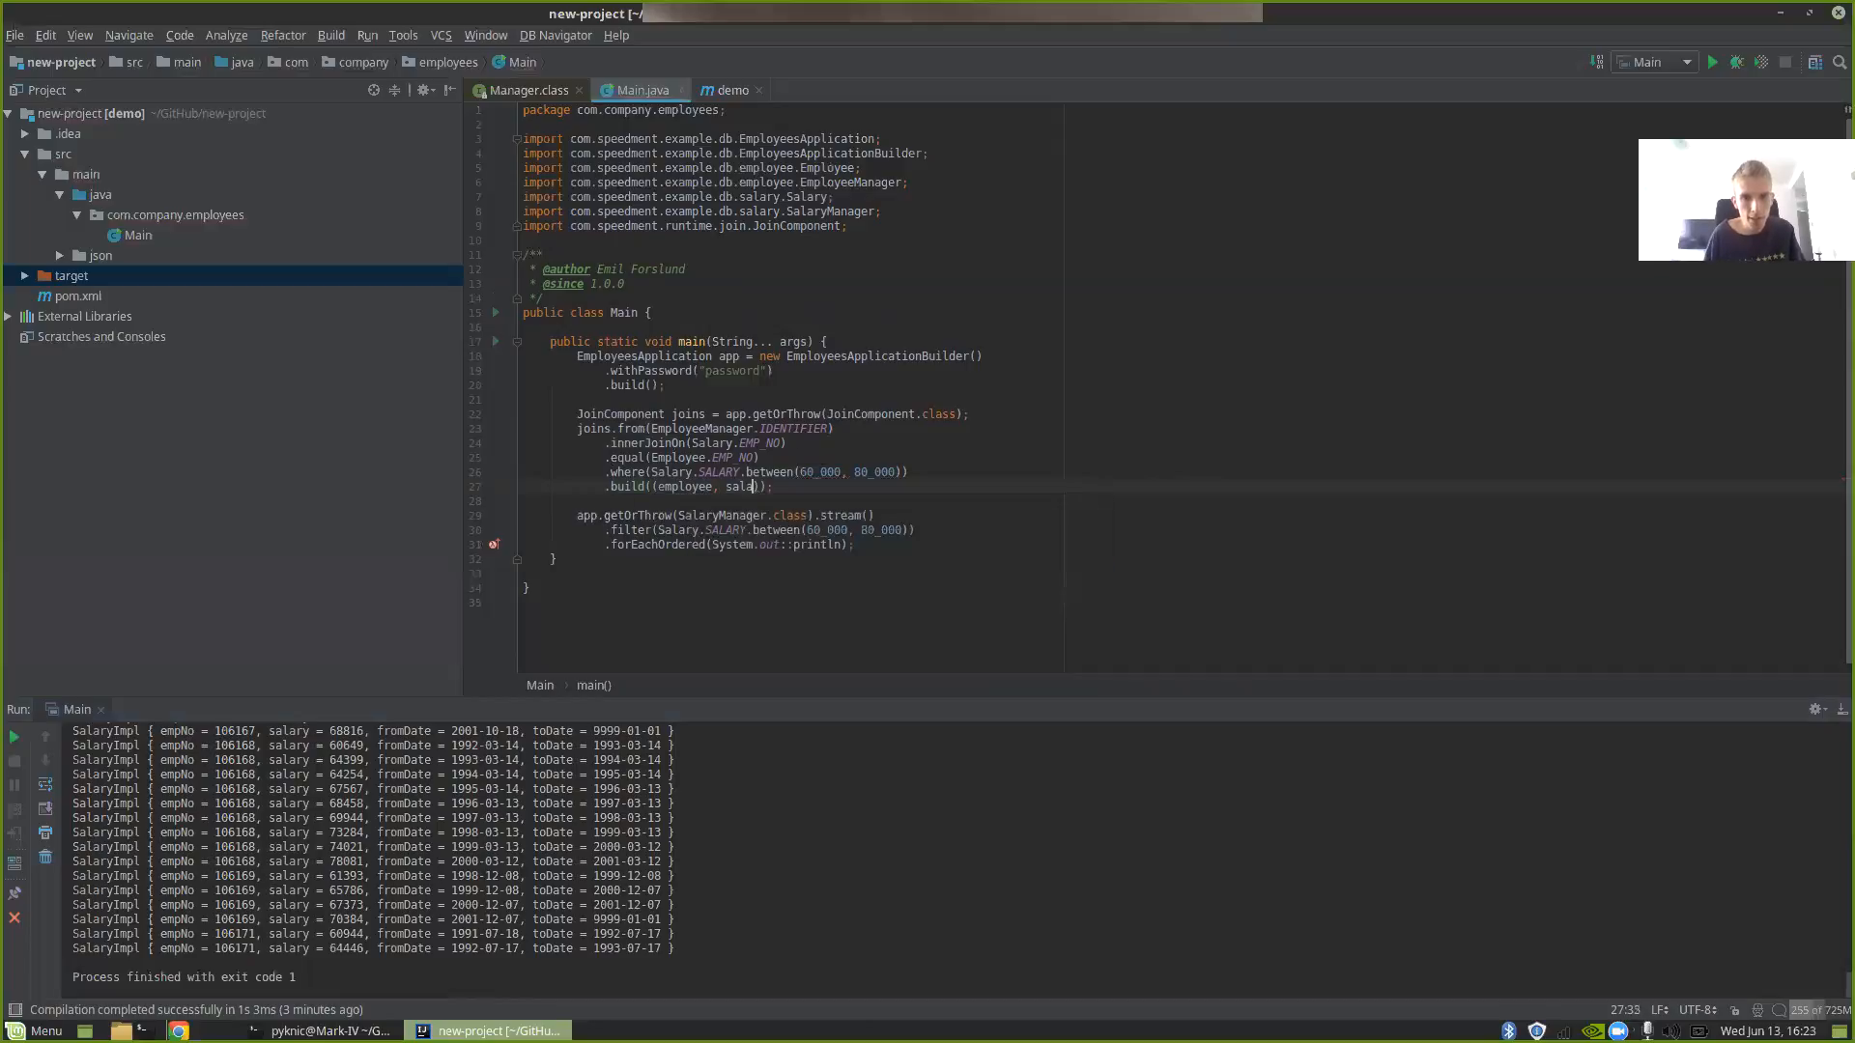
type("ry) ->")
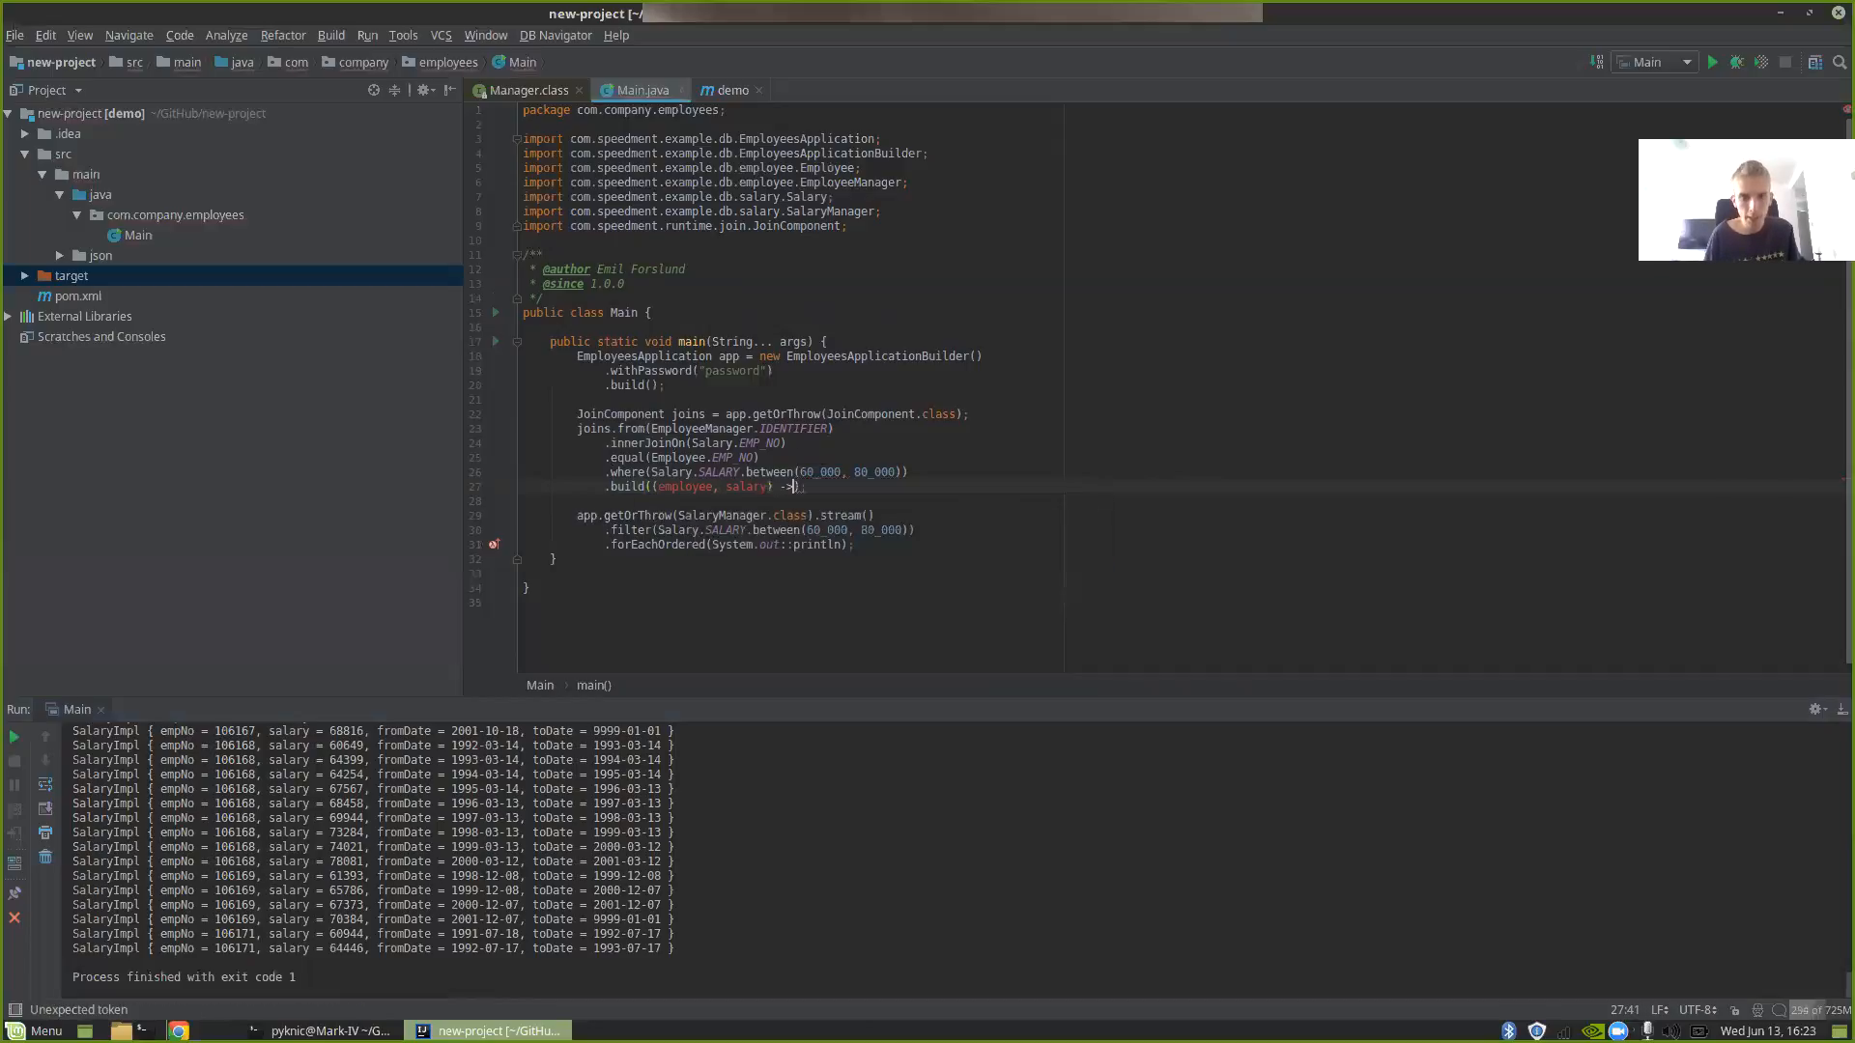
type(")")
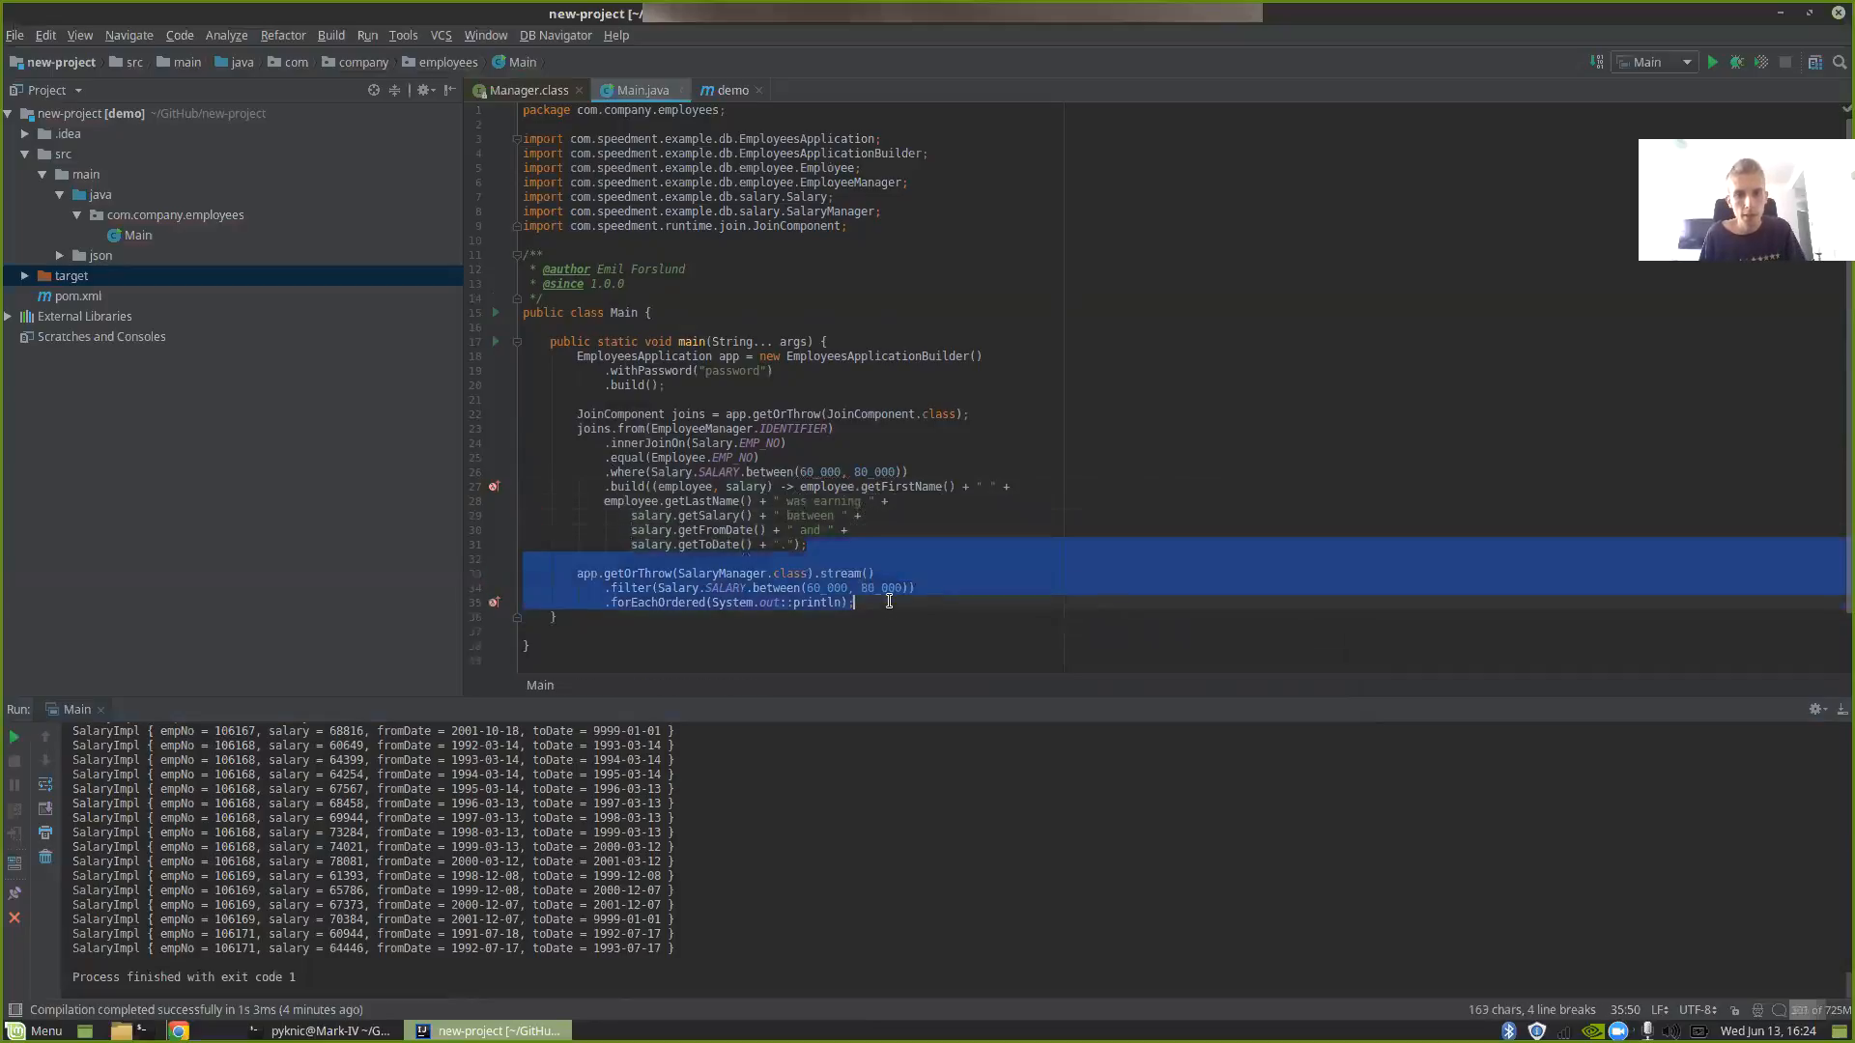
- Delete the old salary stream, store the join as Join<String> join, and print its stream in order
key("Delete")
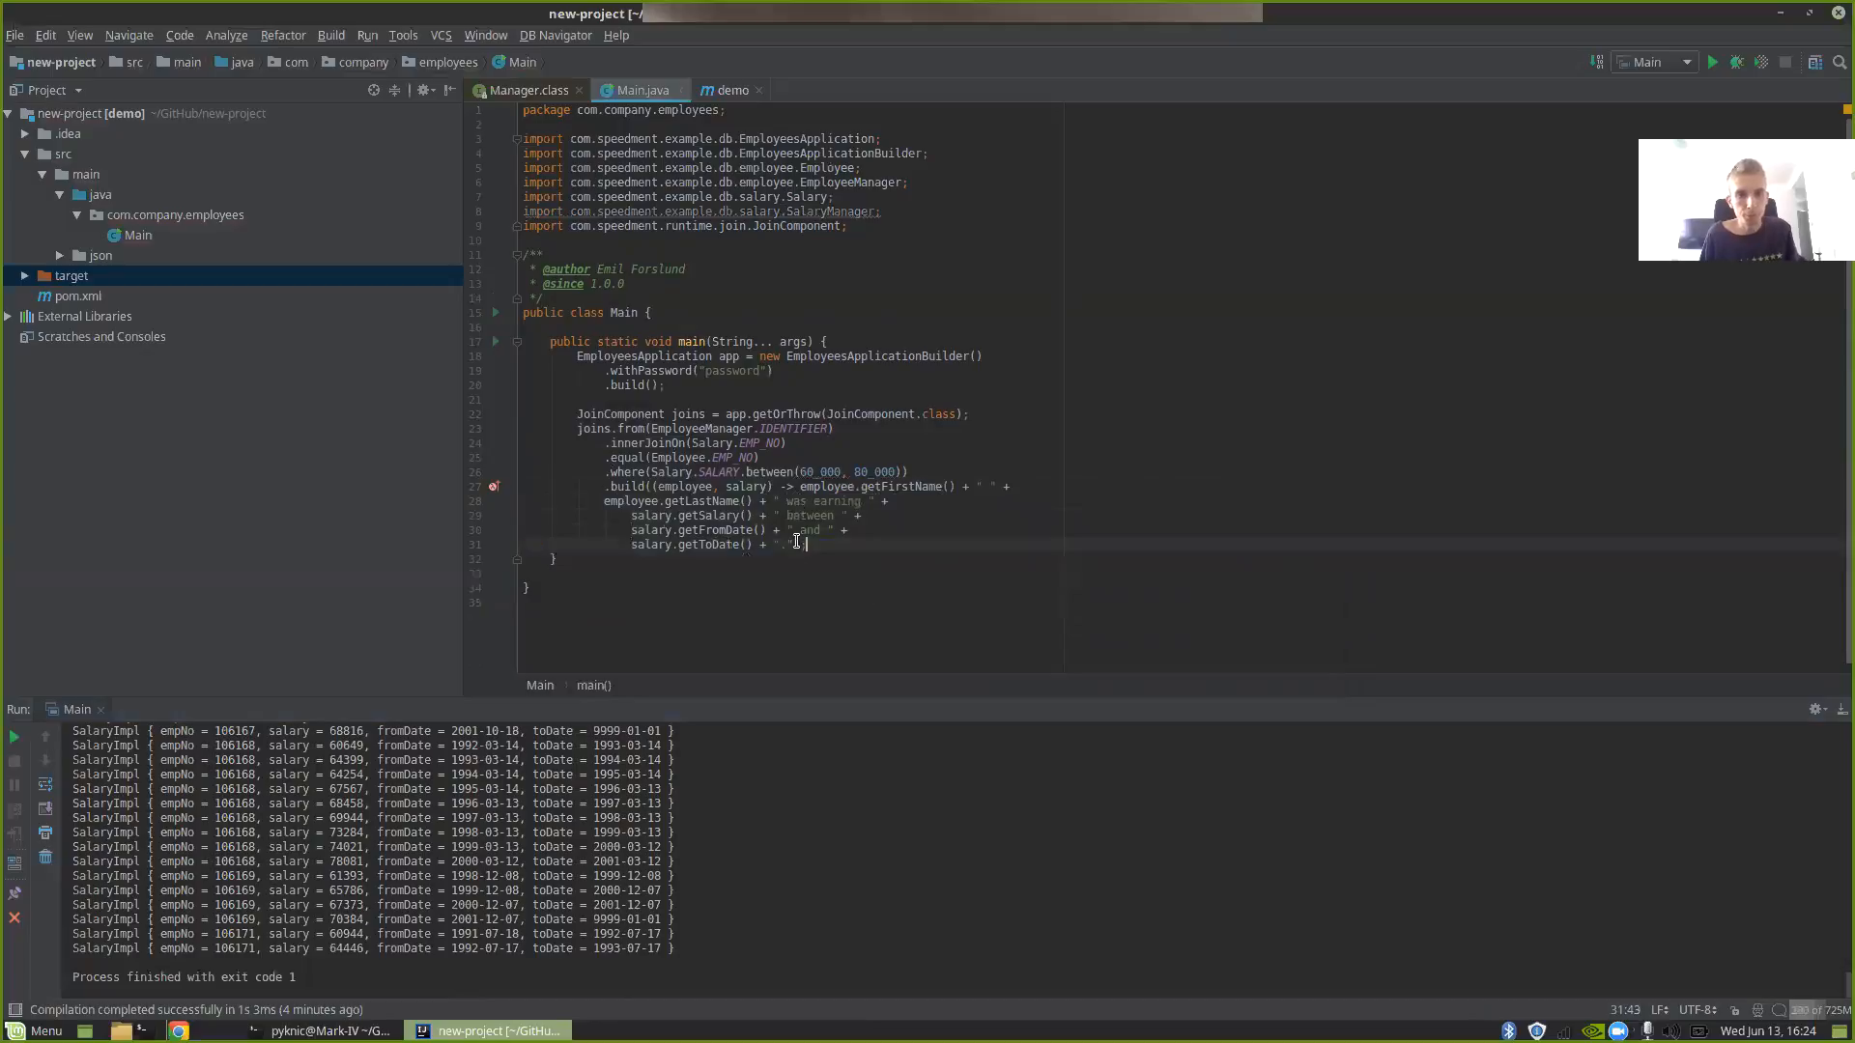
left_click(639, 428)
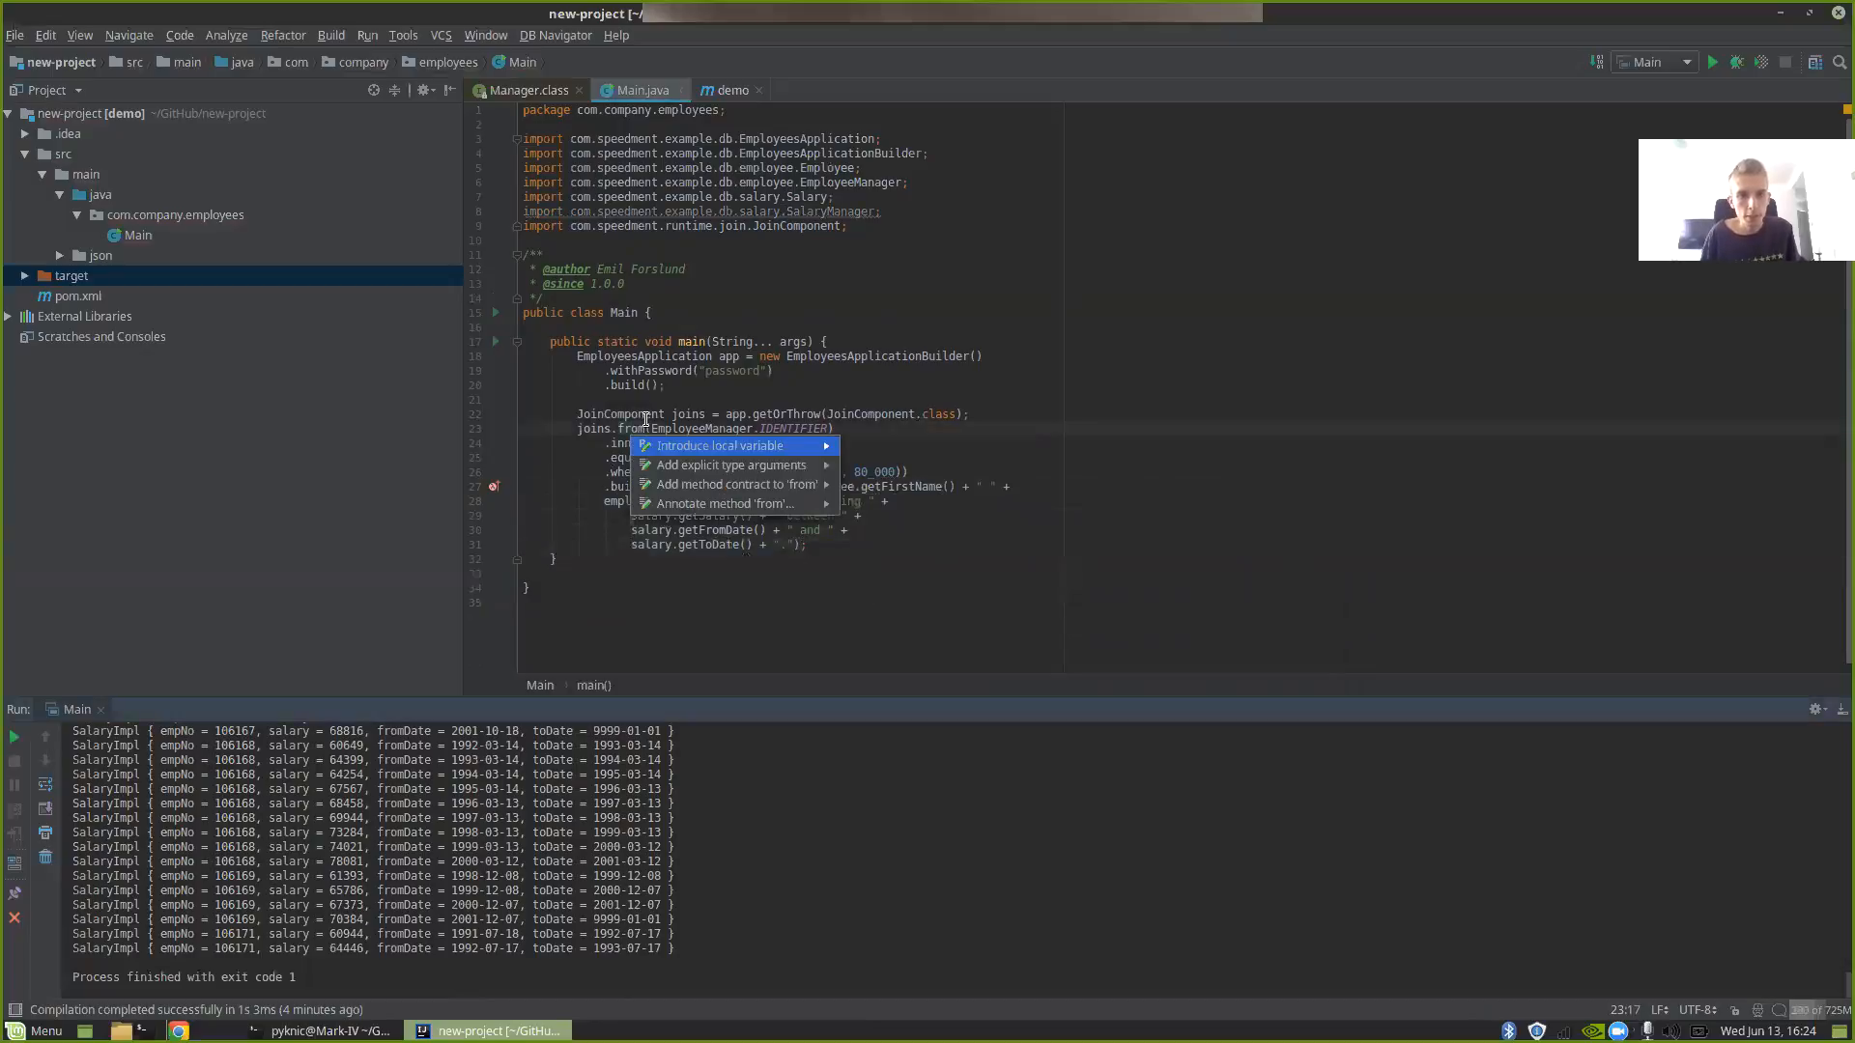
left_click(721, 445)
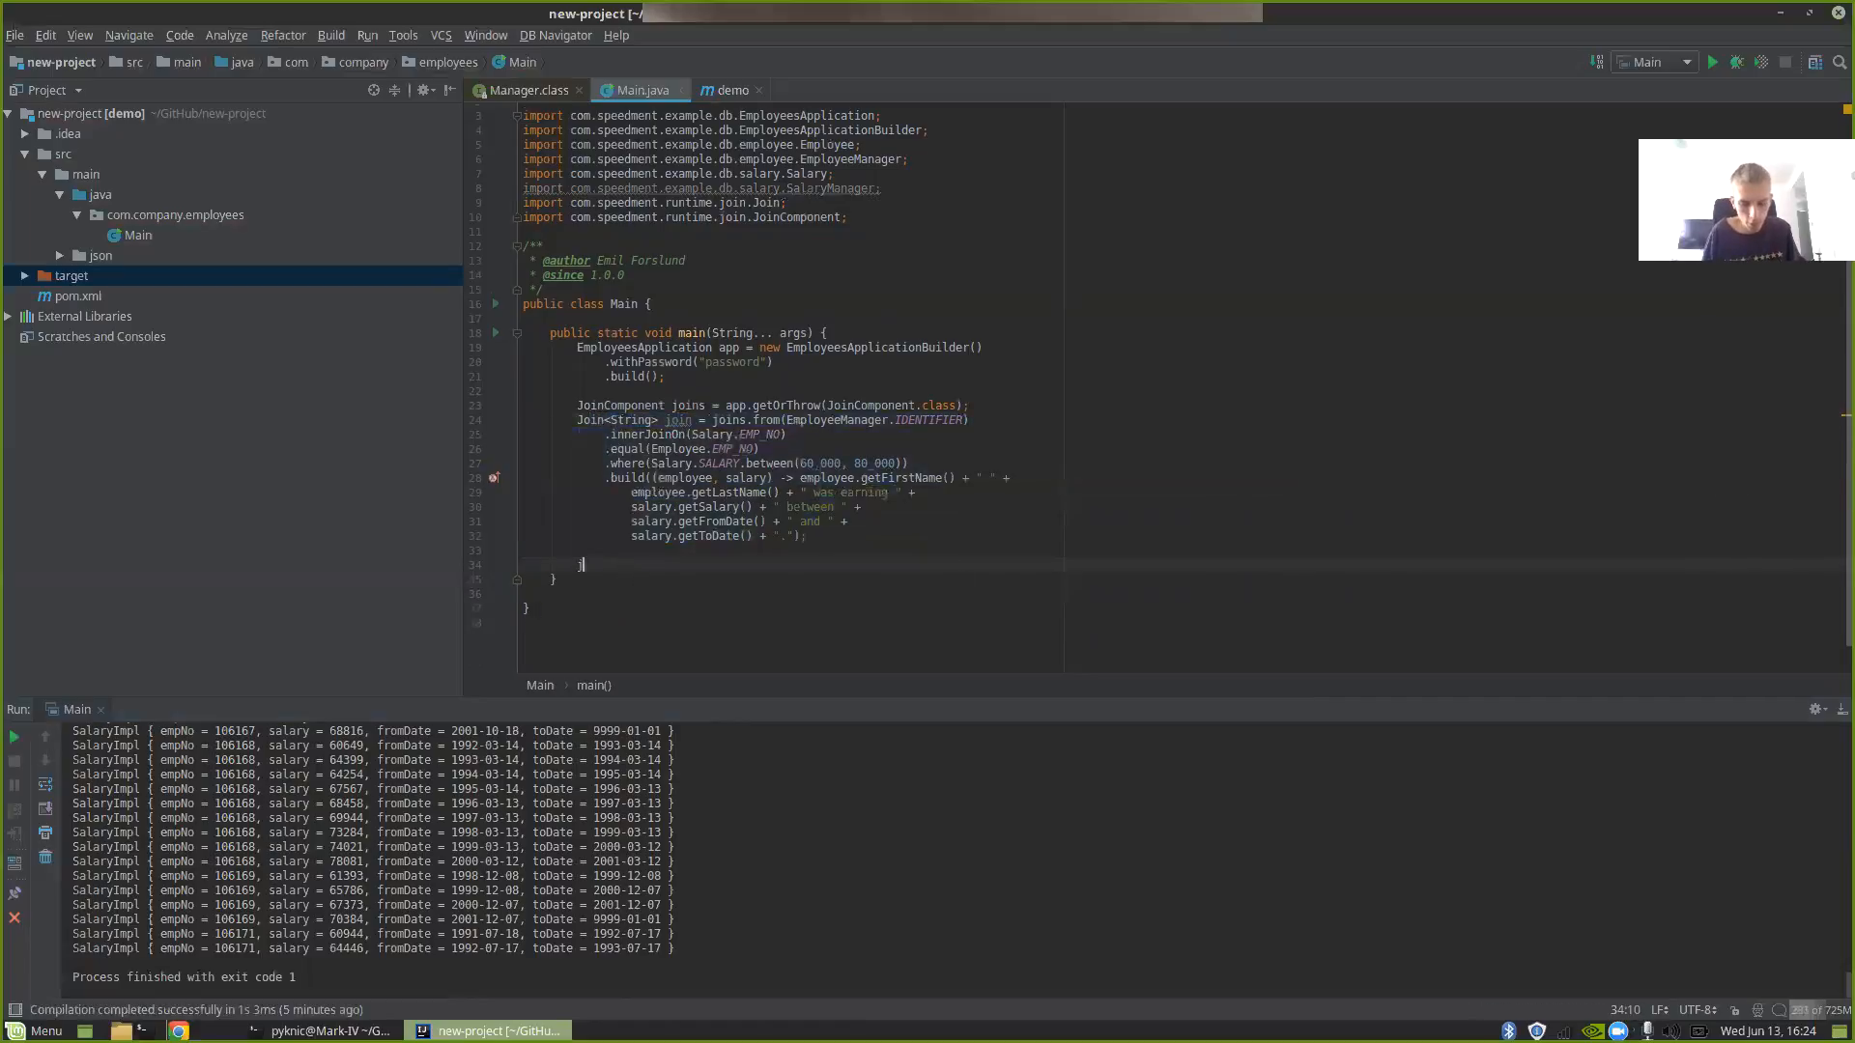
type("join.stream()")
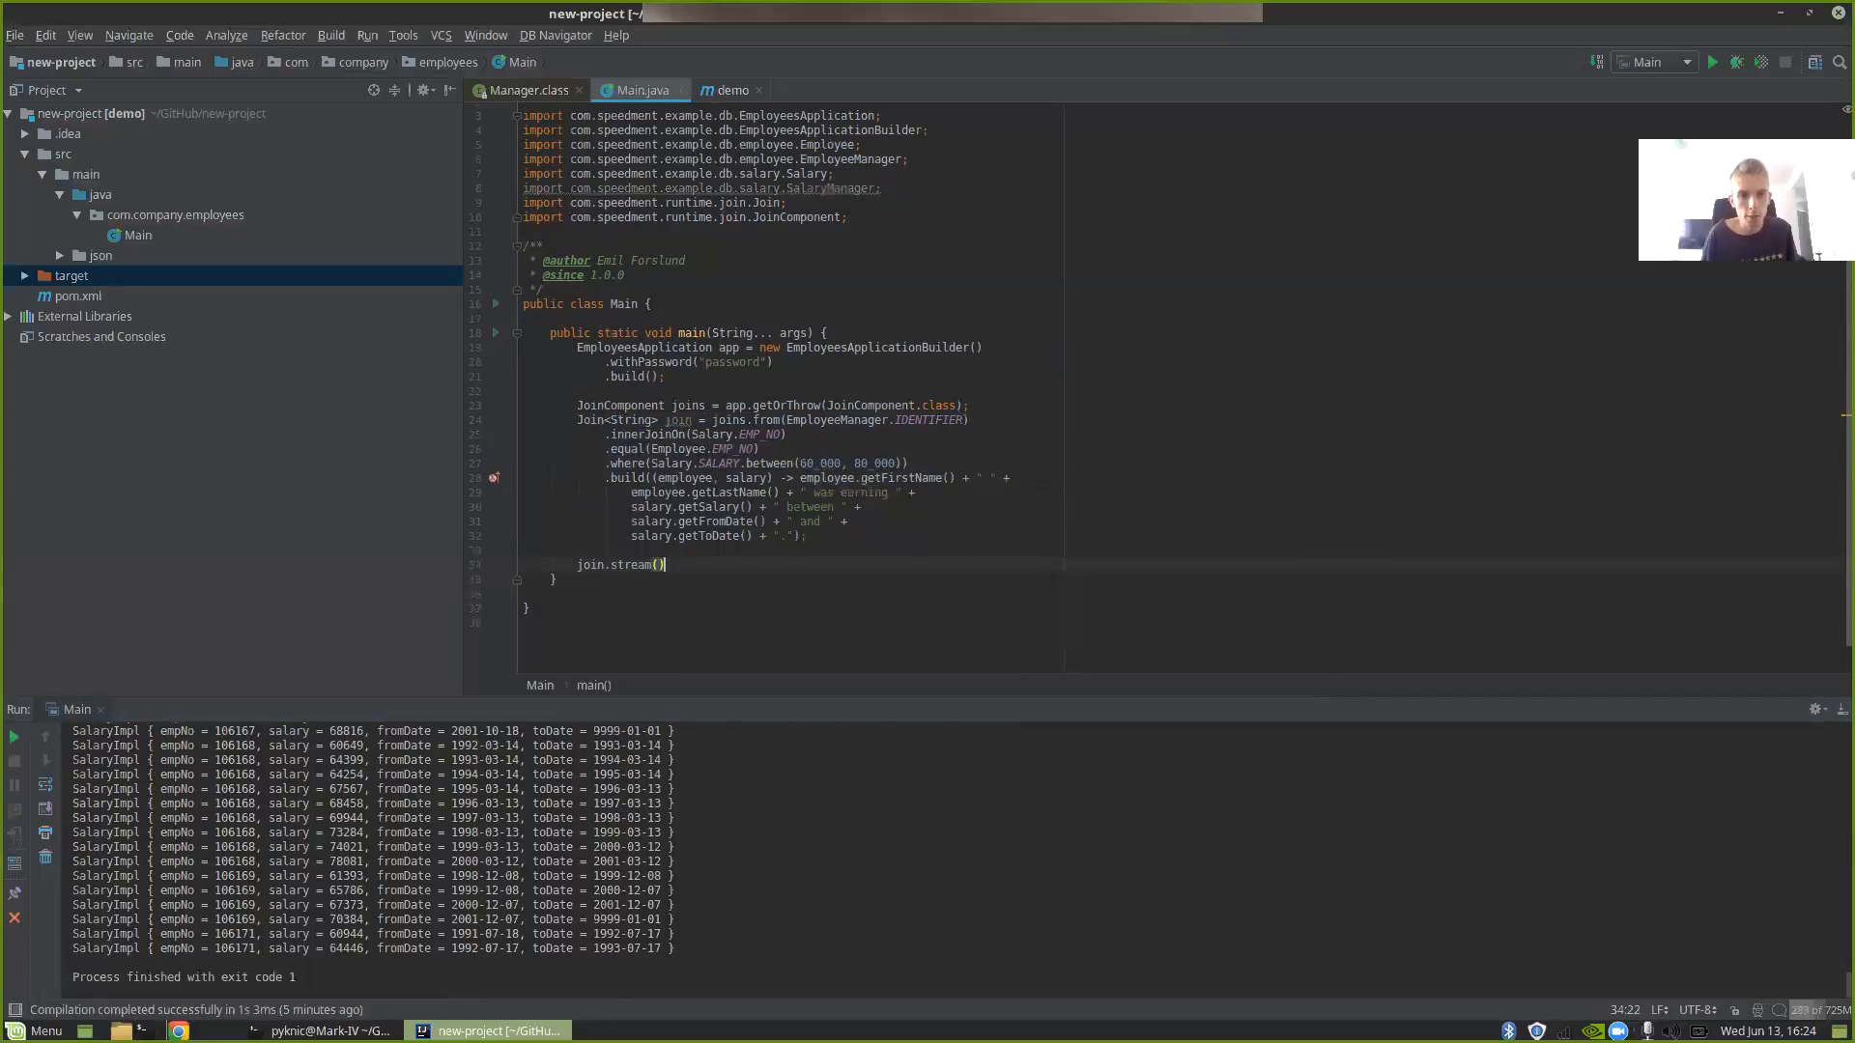
type(".forEachOrdered(System.out::println);")
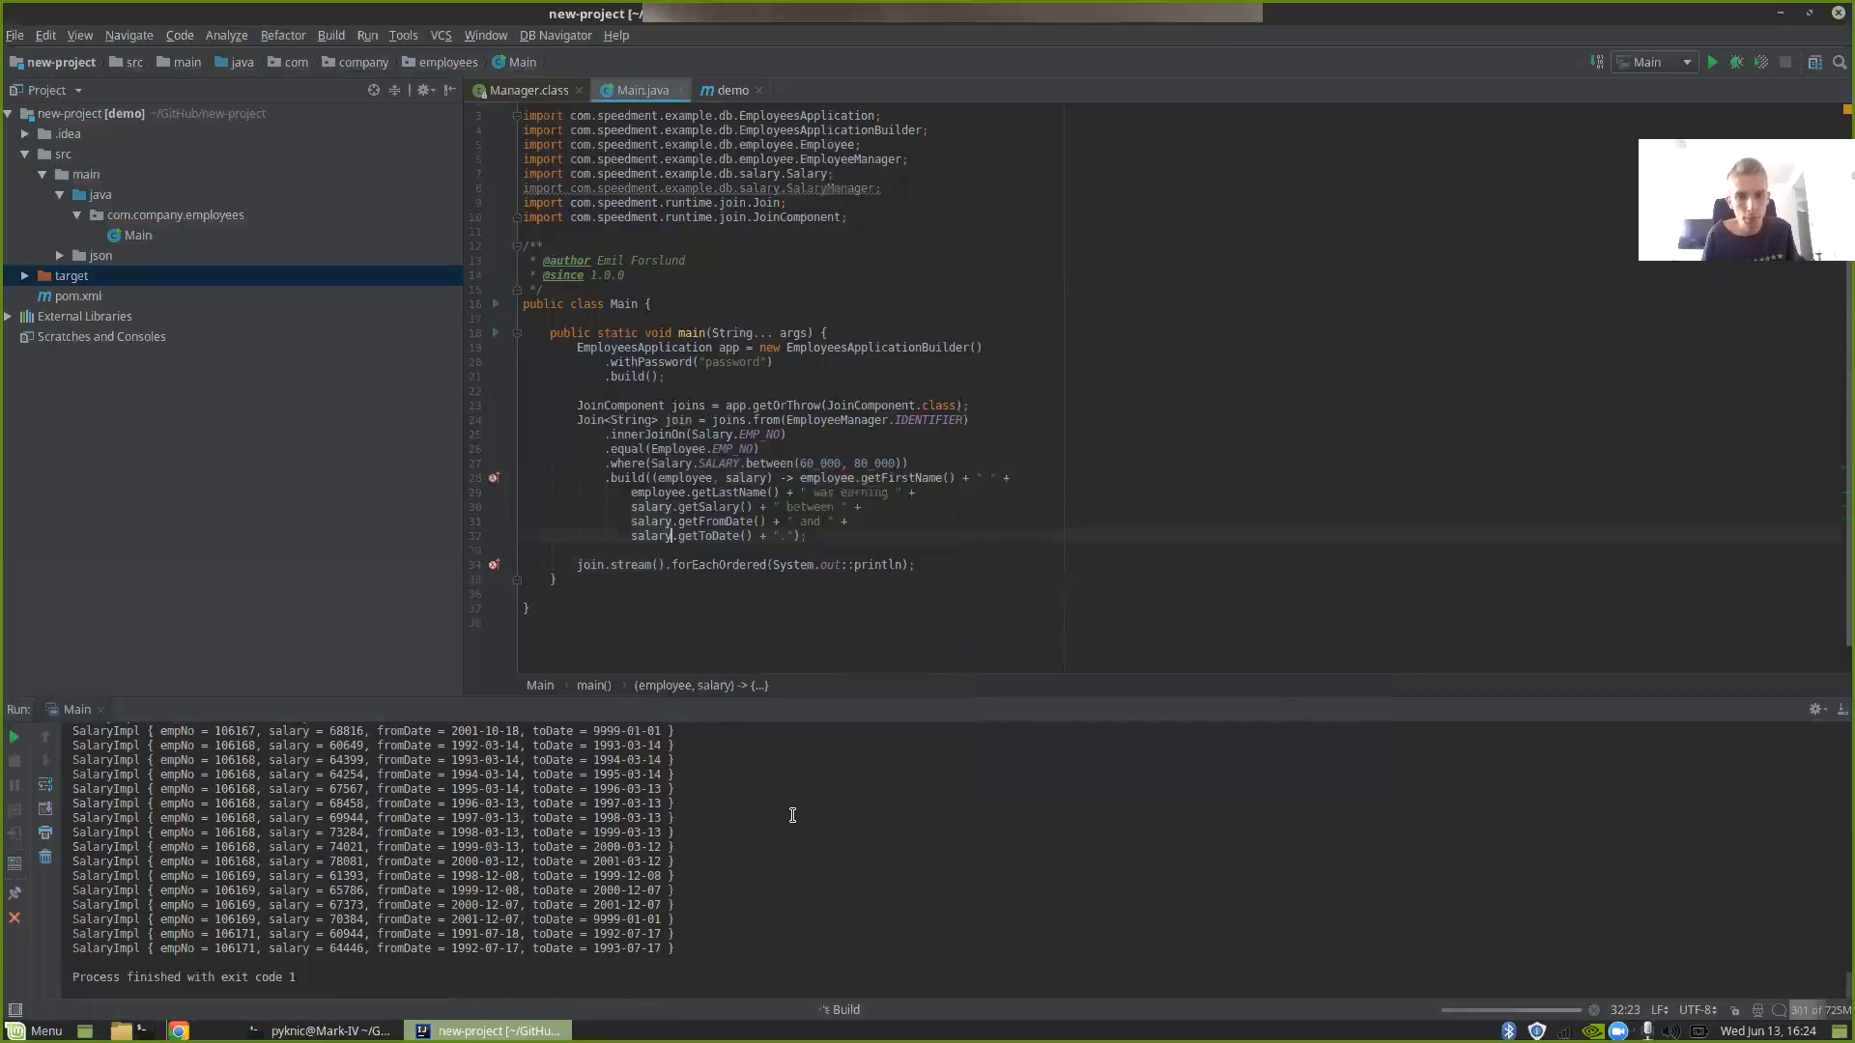
left_click(1712, 62)
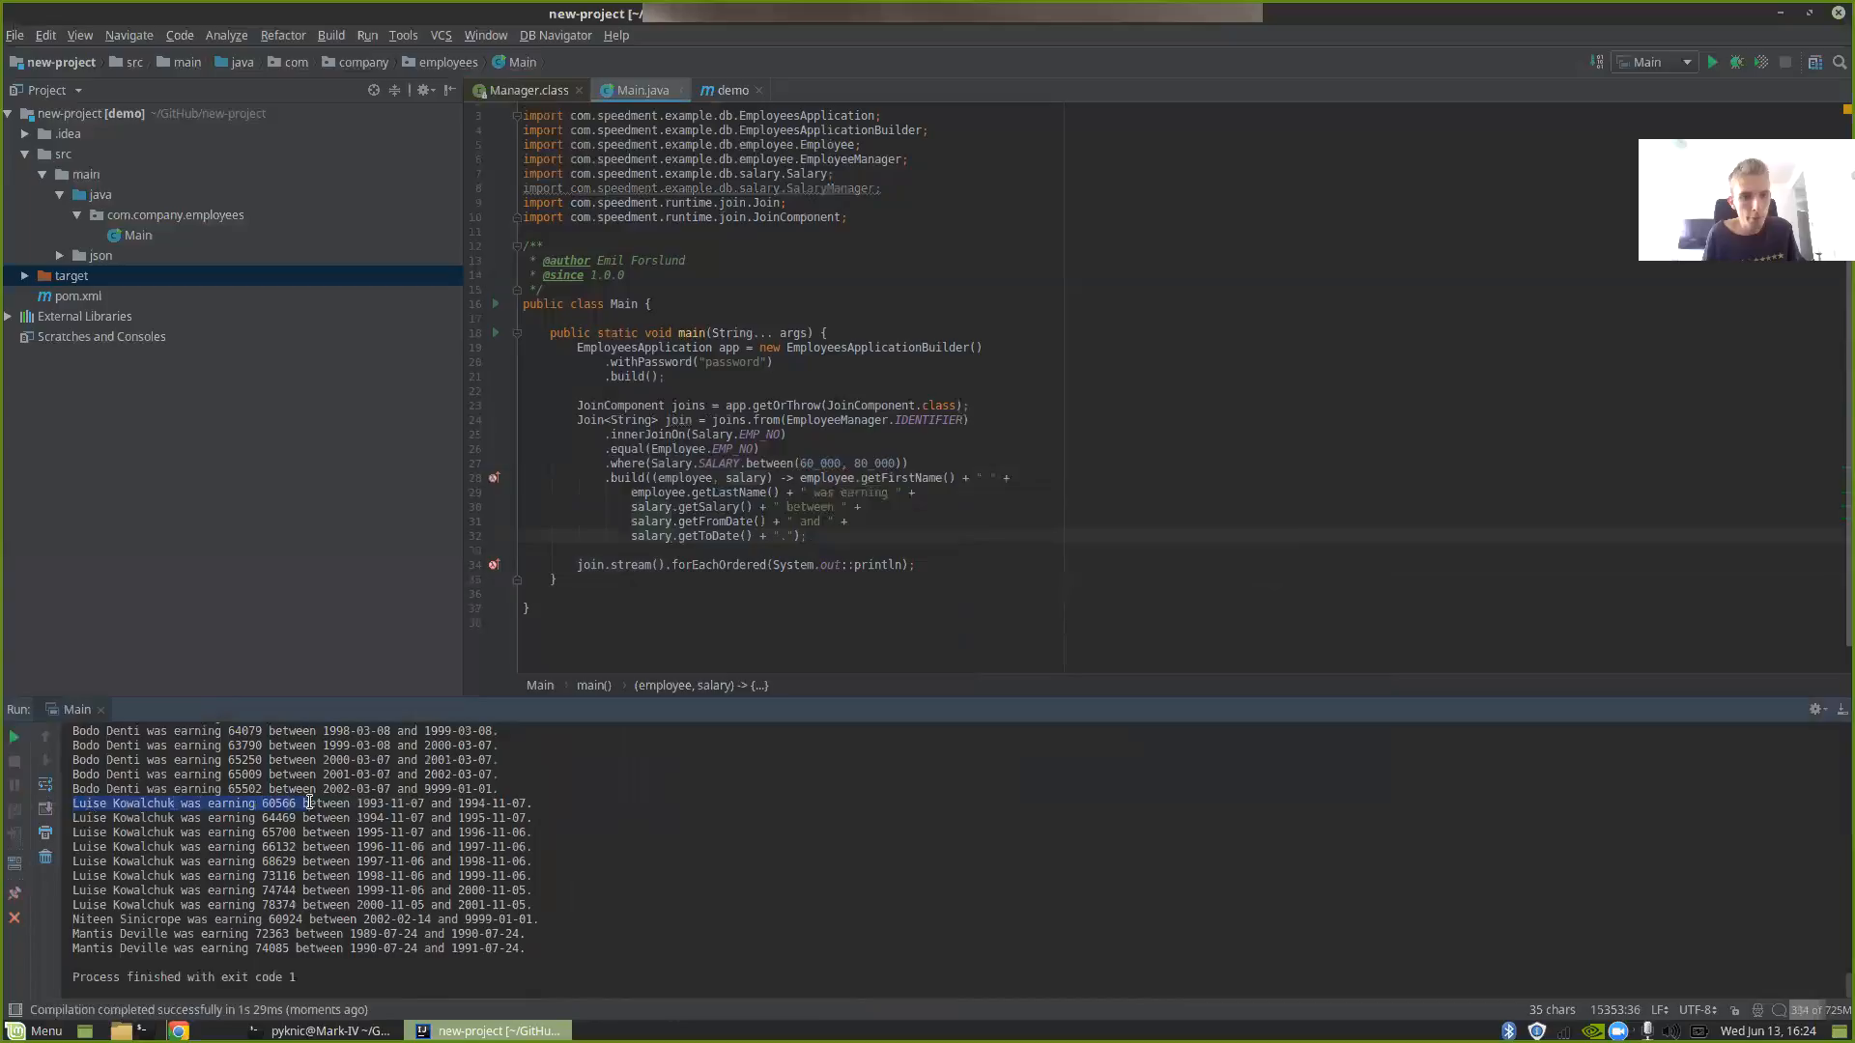
left_click_drag(302, 803, 531, 803)
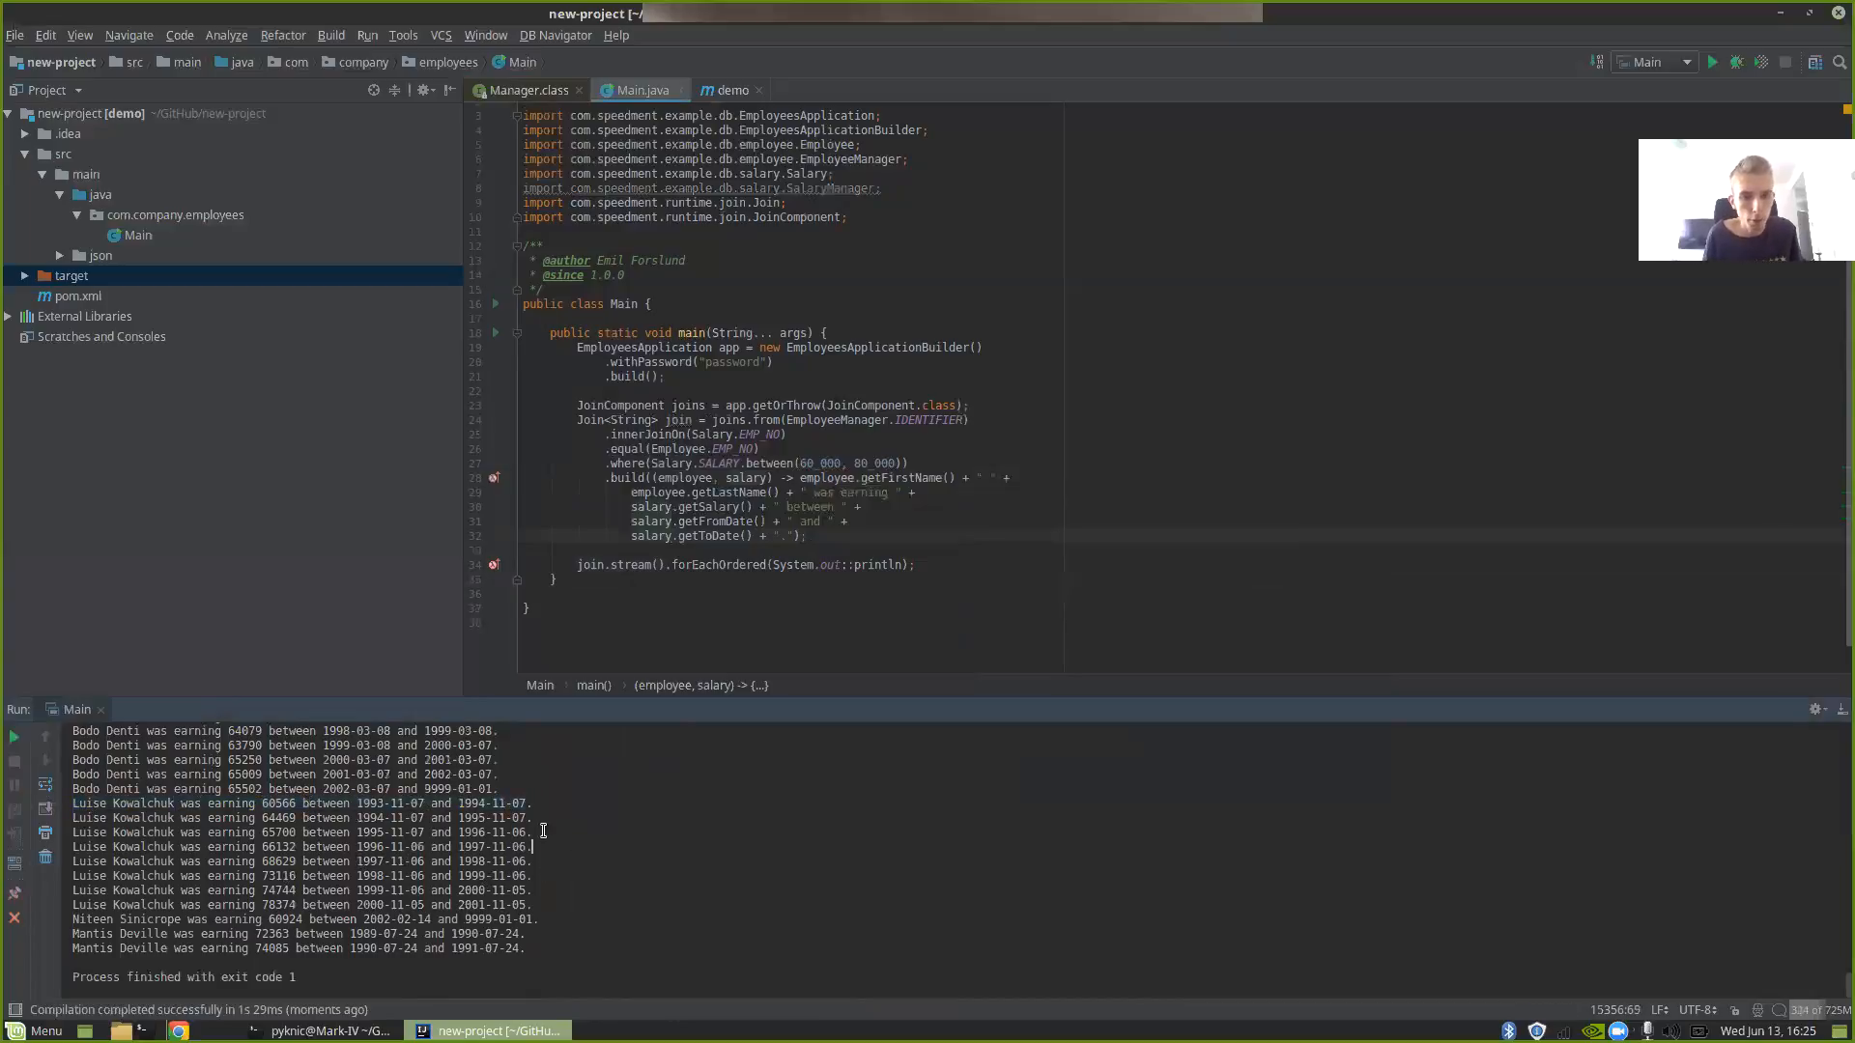
mouse_move(782, 839)
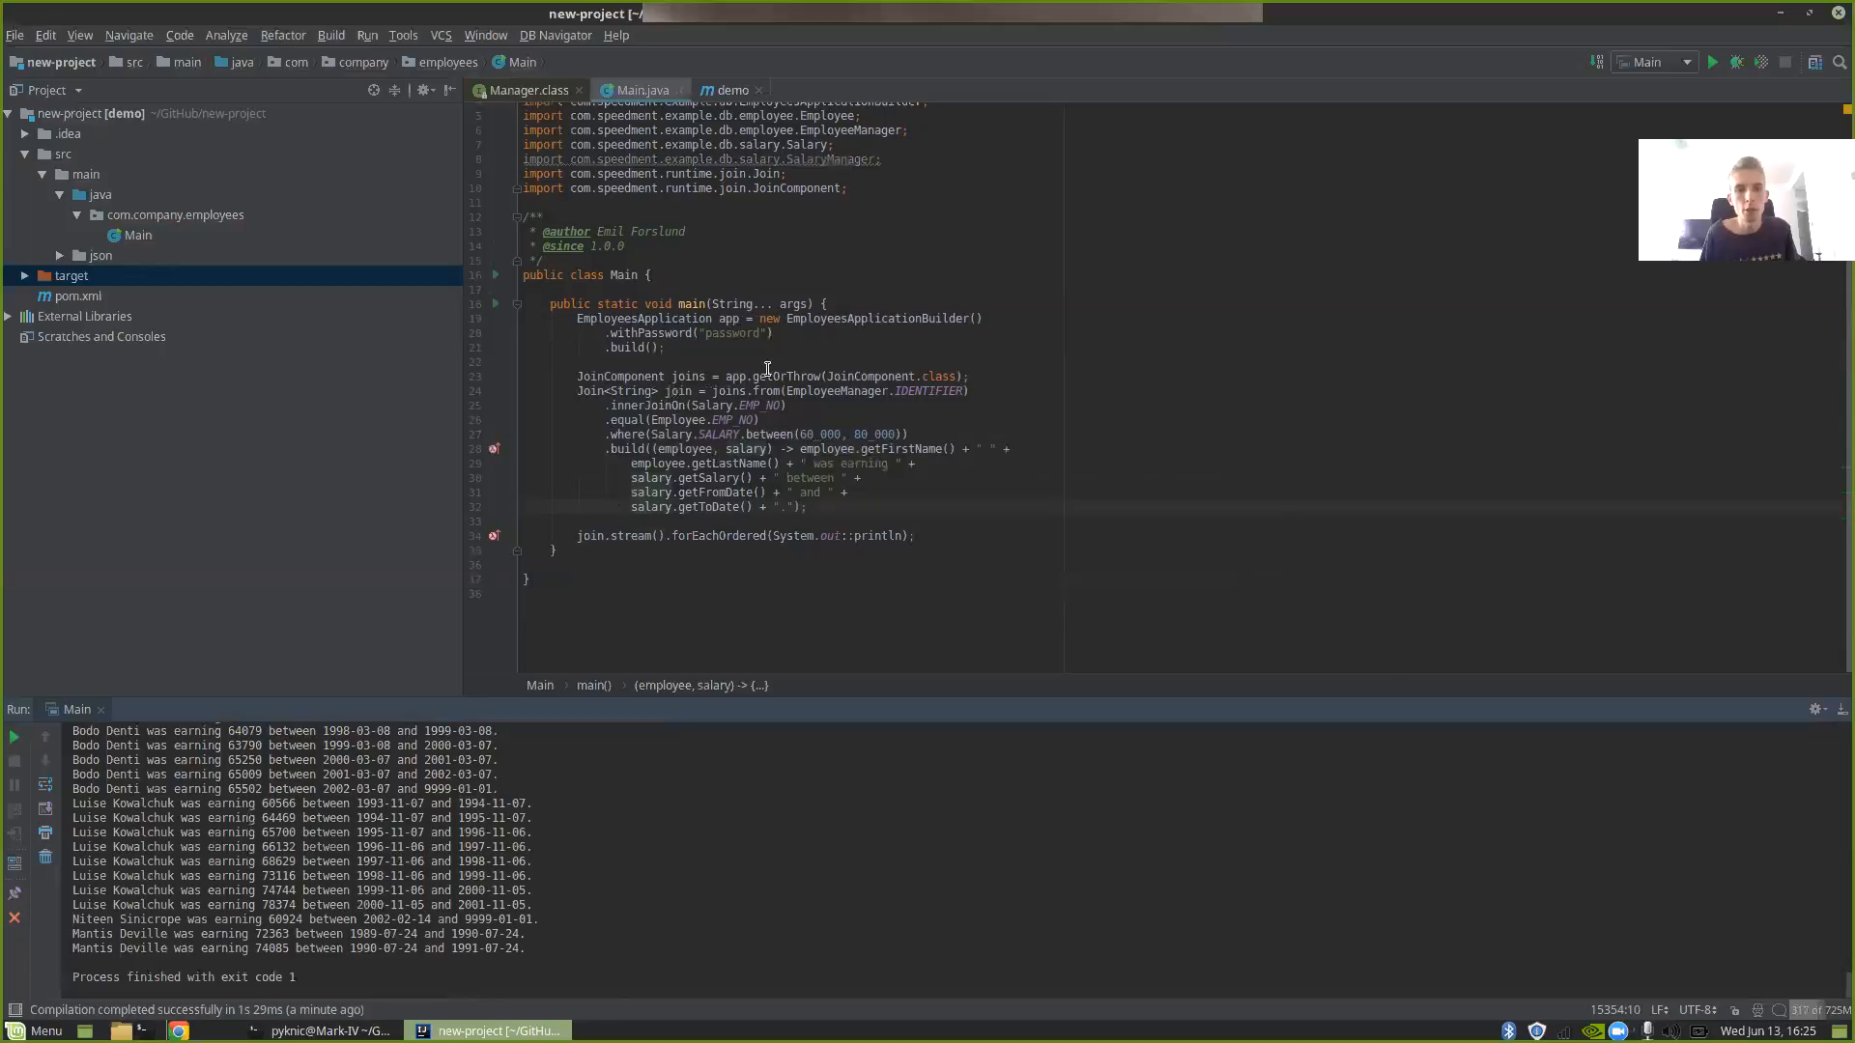
mouse_move(988, 407)
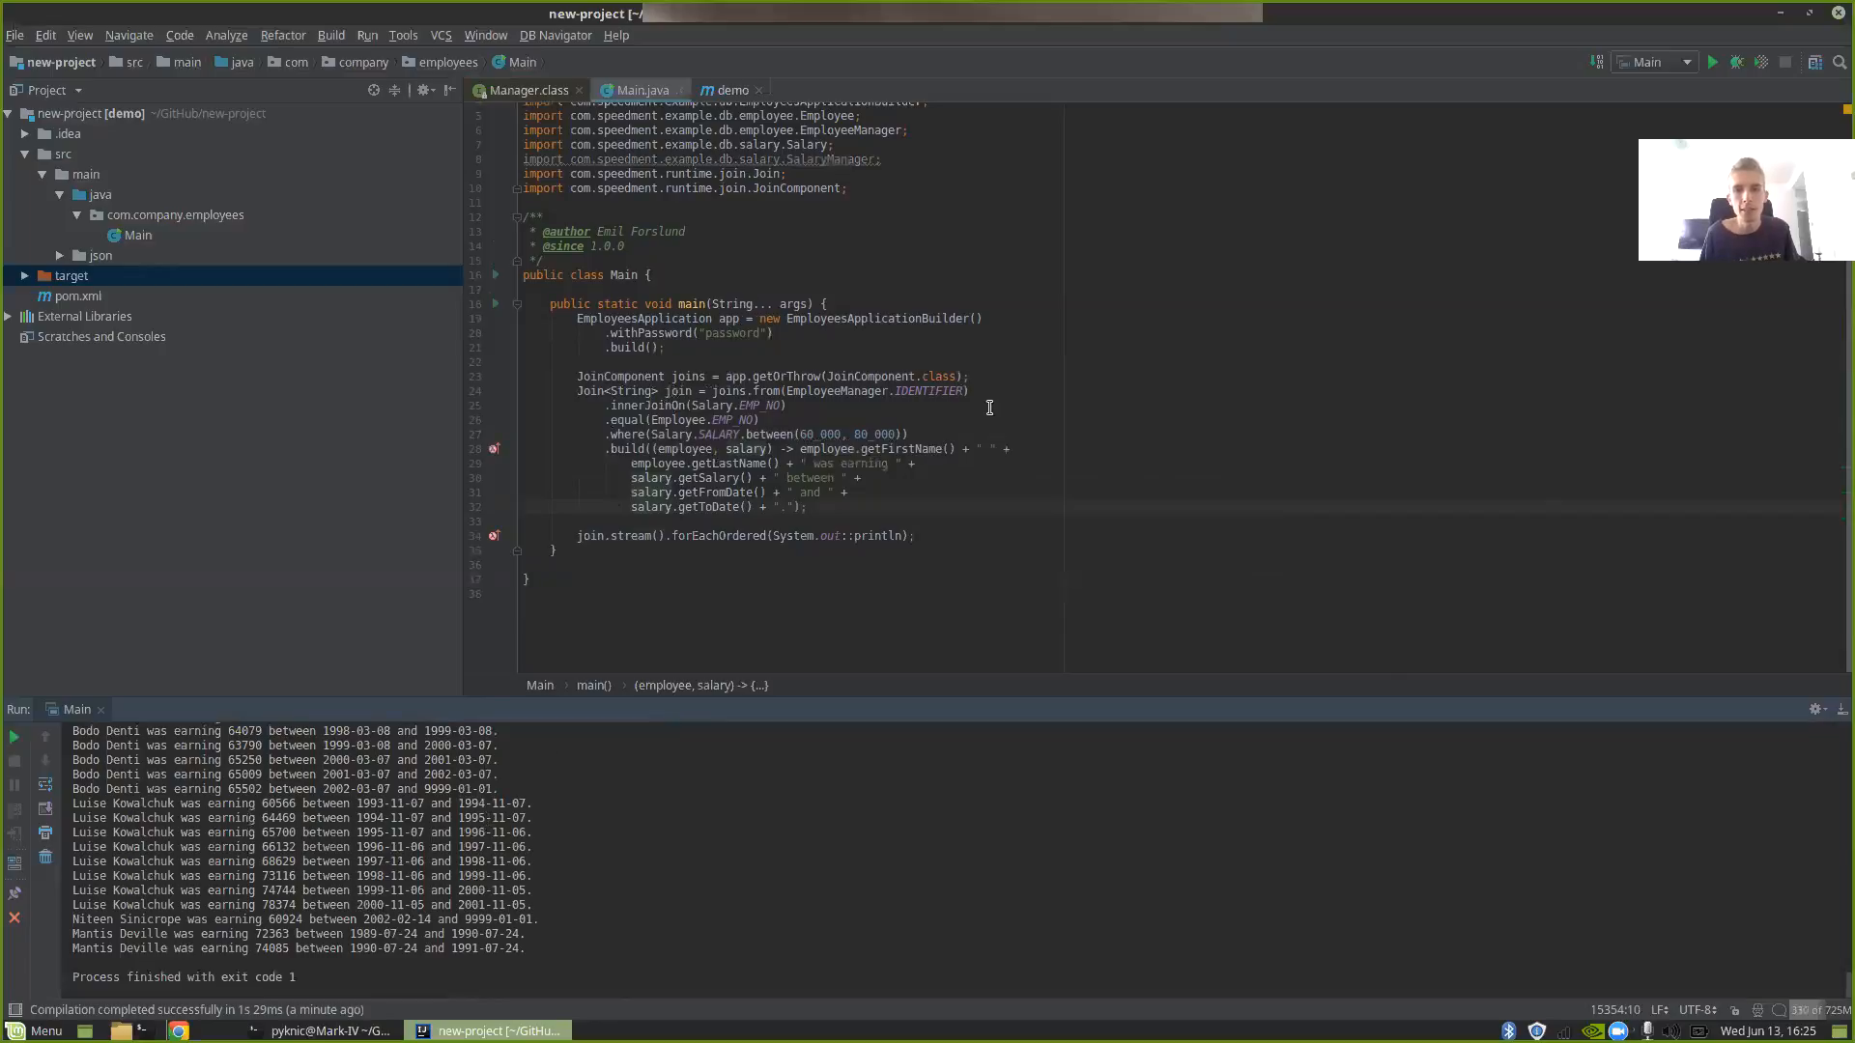
mouse_move(994, 349)
type(".withLogging(")
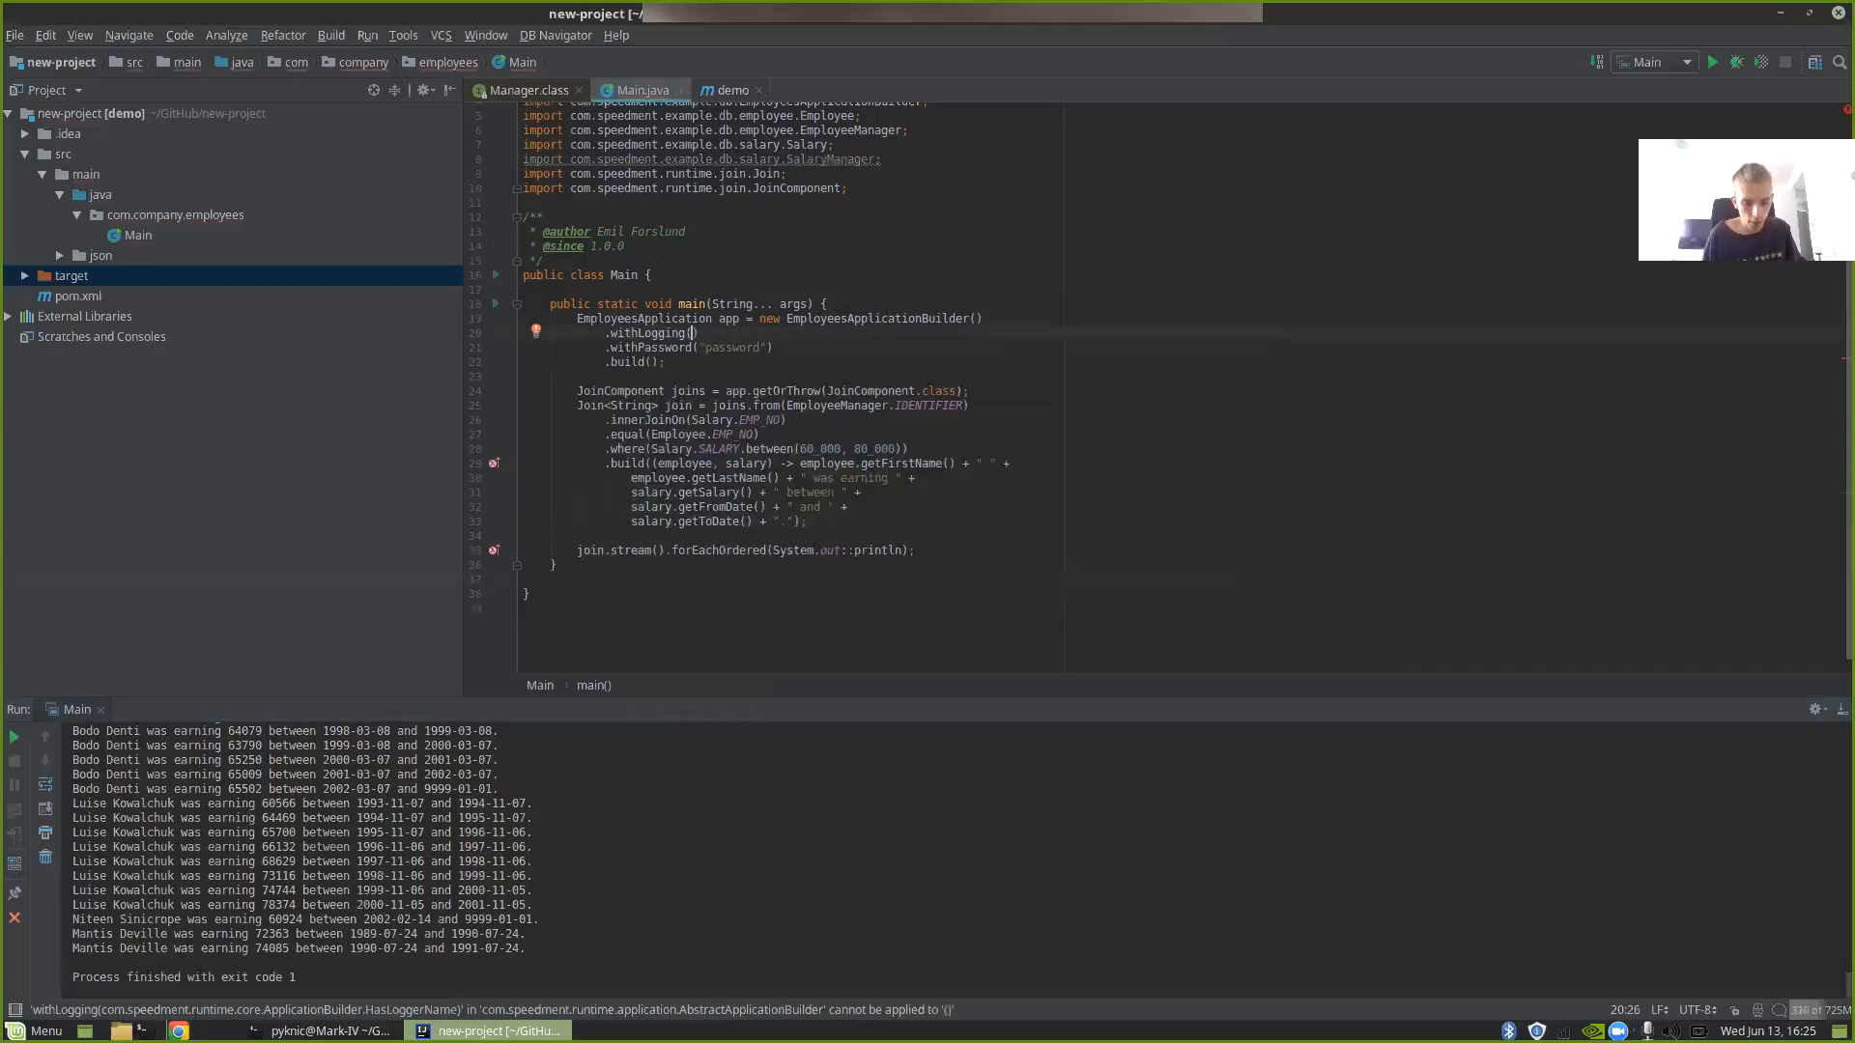
- Set the builder's logging to ApplicationBuilder.LogType.STREAM and rerun the program
type("ApplicationBuilder.LogType.")
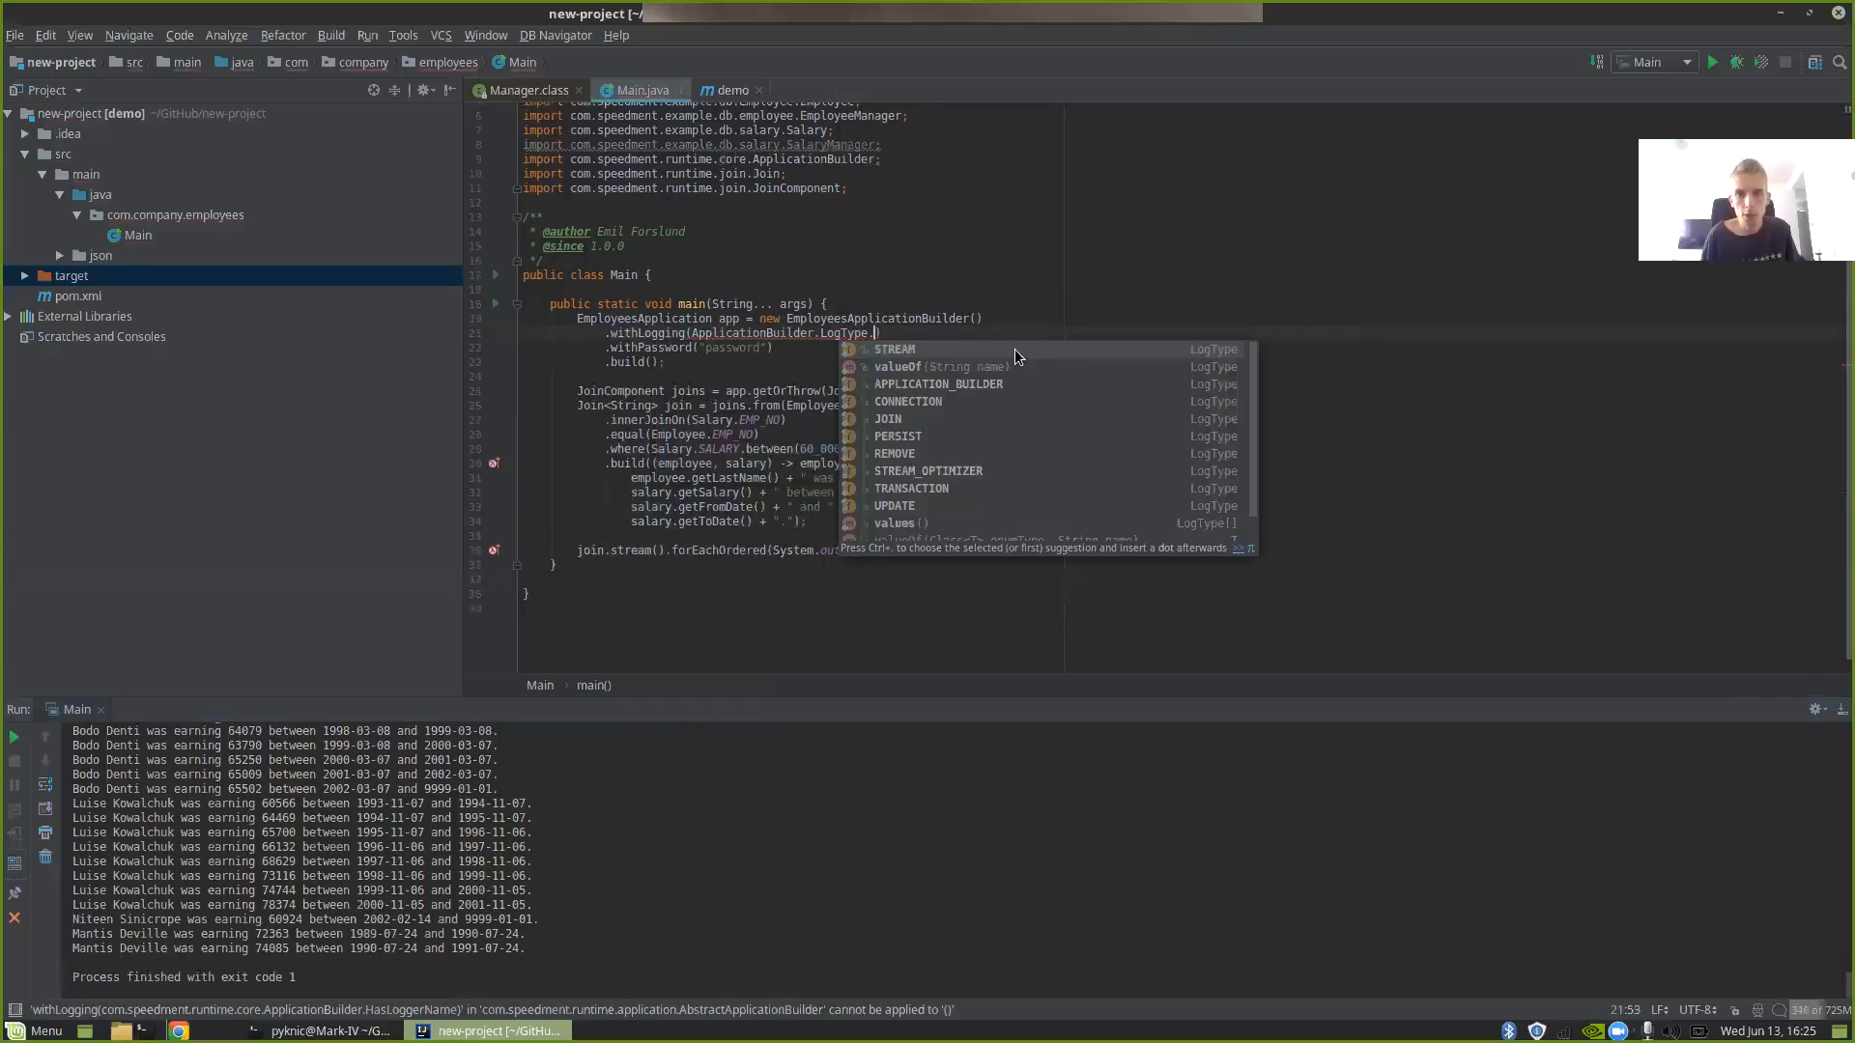
left_click(895, 349)
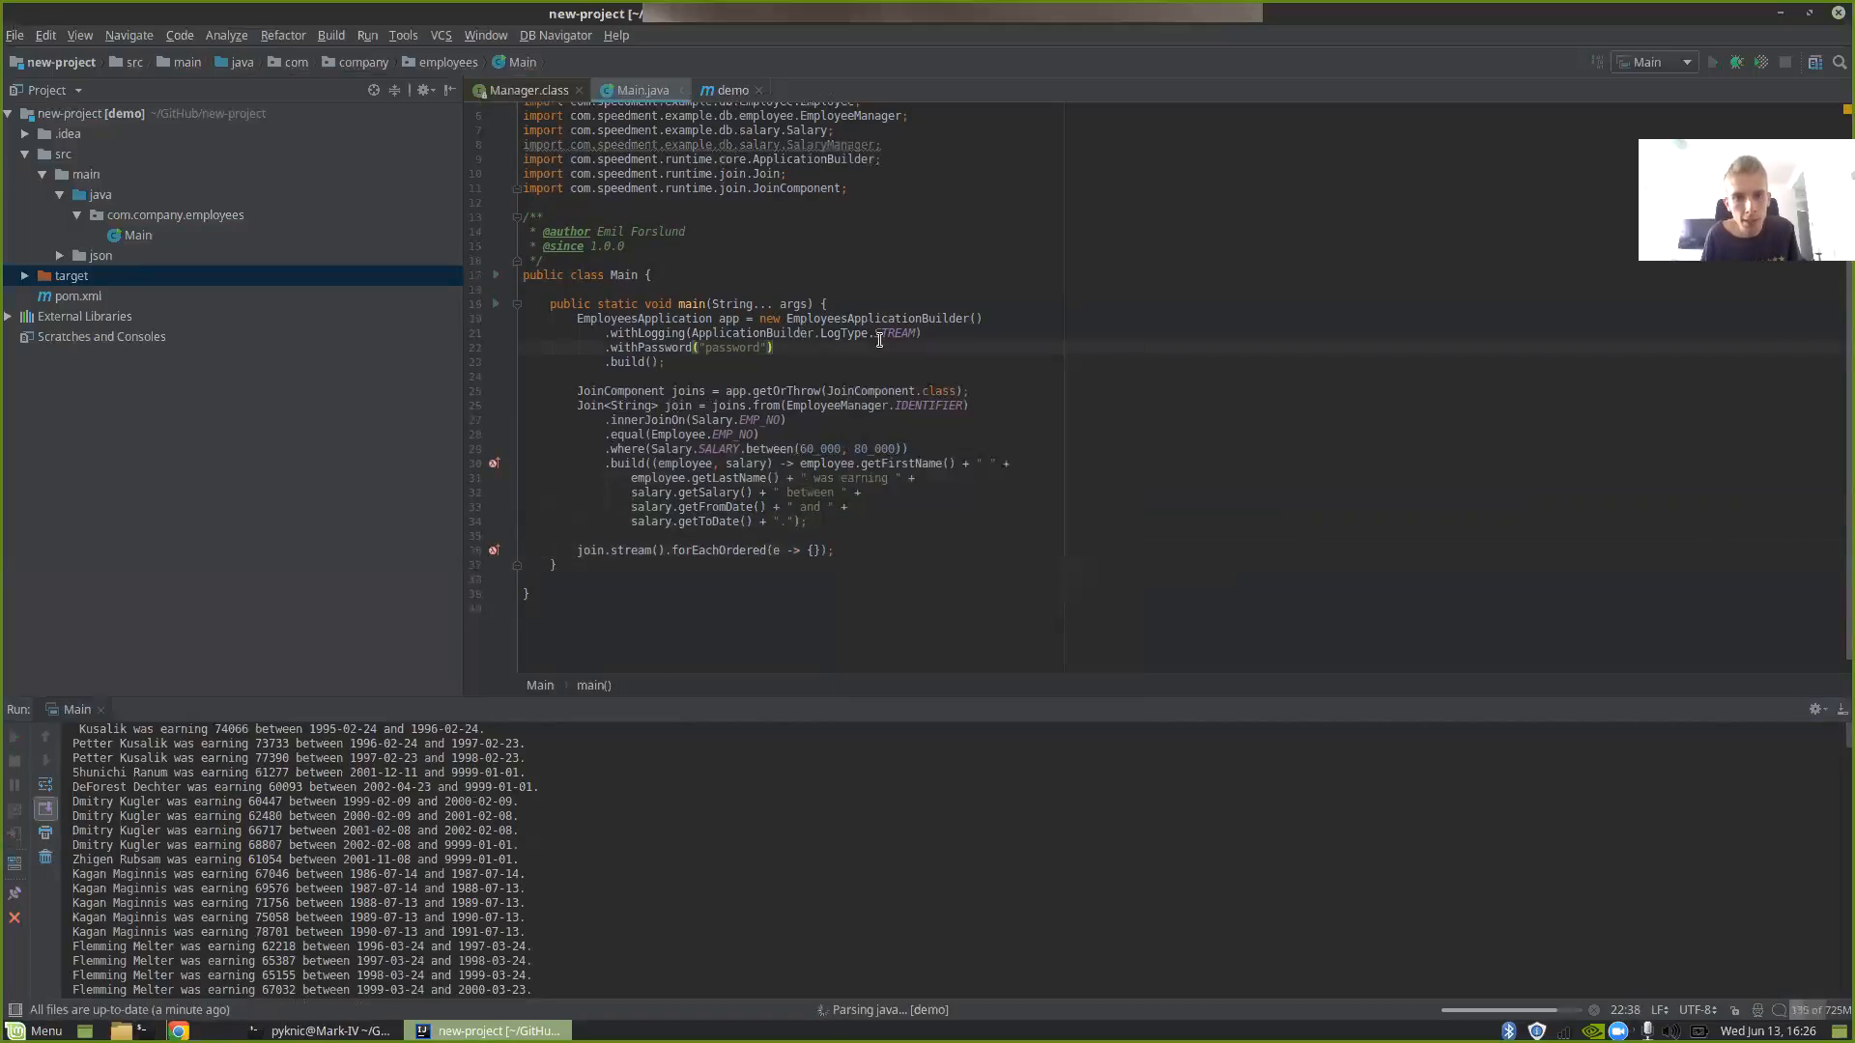
left_click(1713, 62)
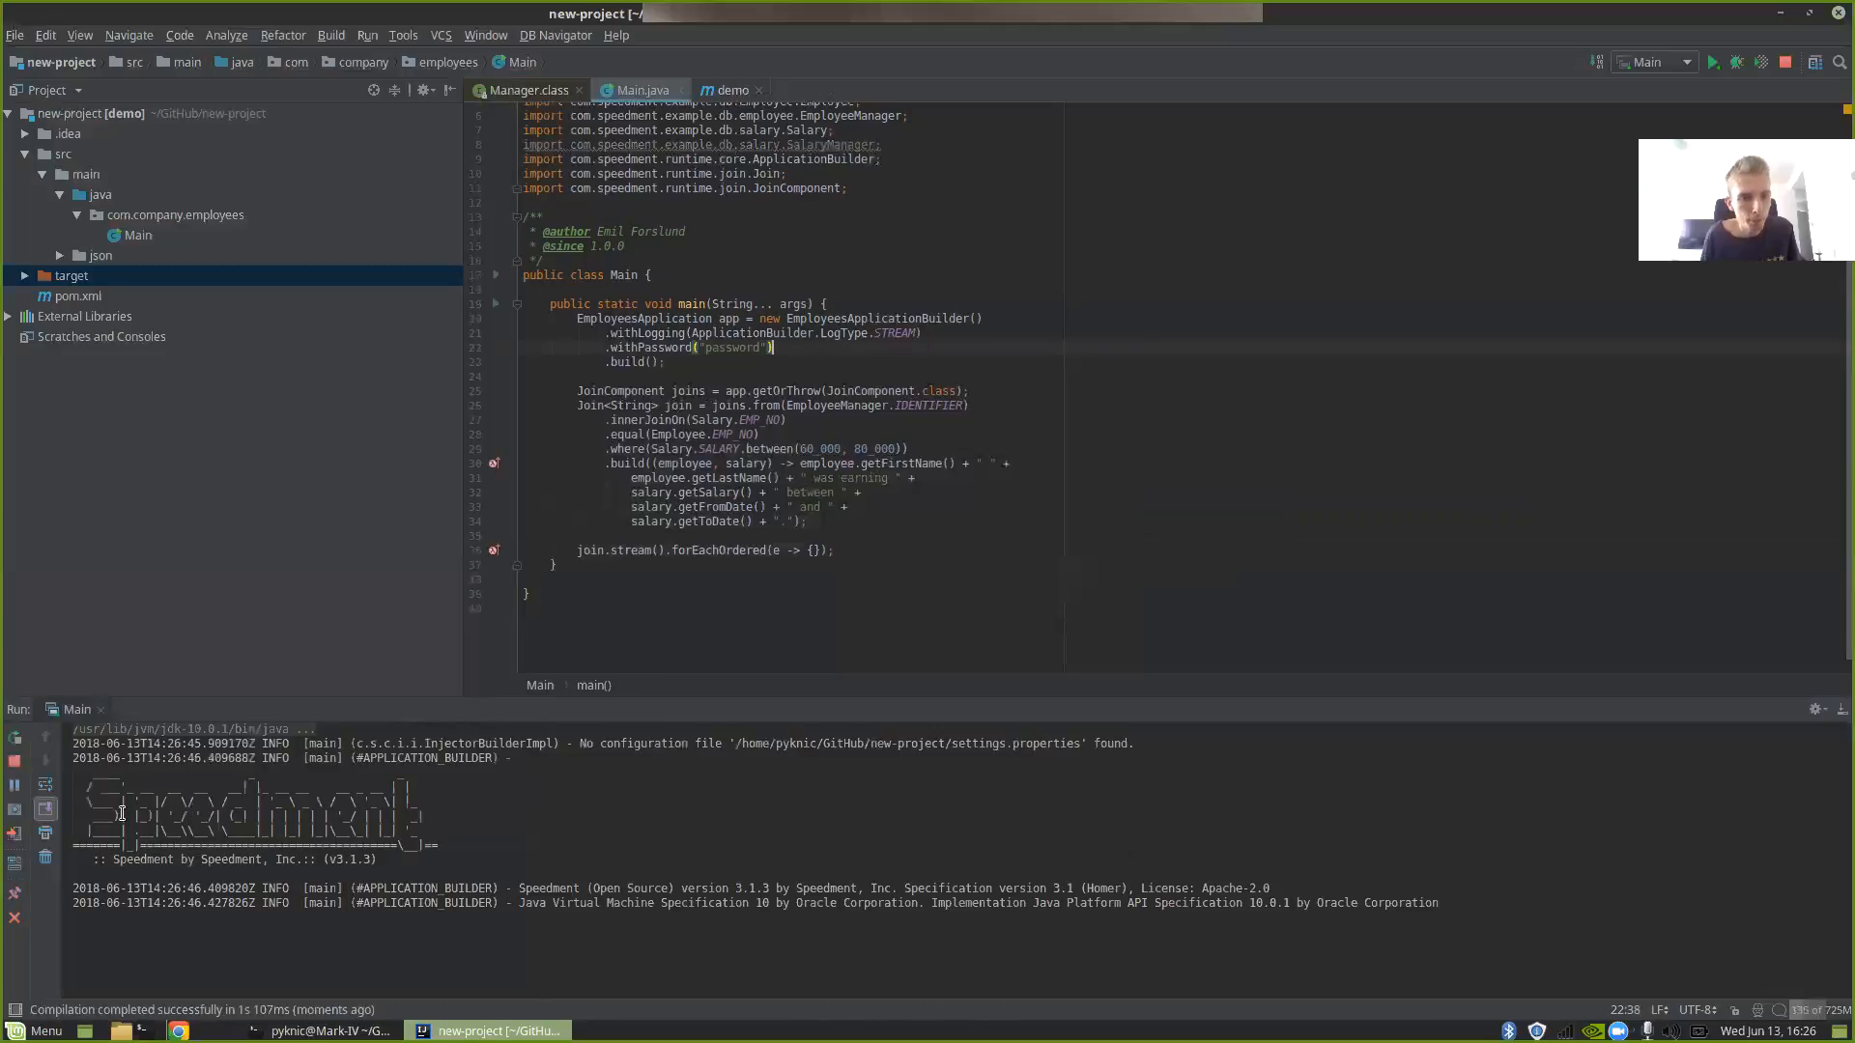